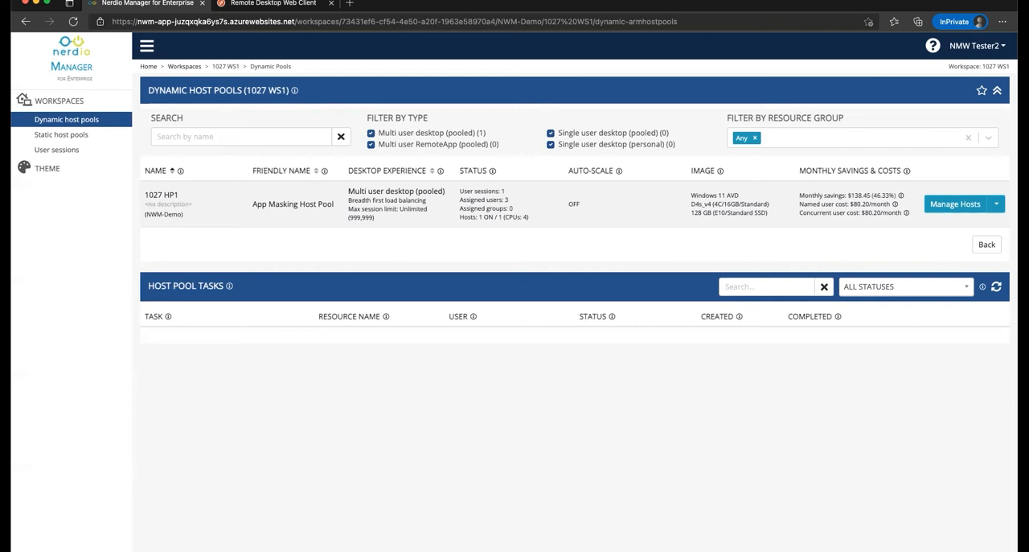
mouse_move(201, 157)
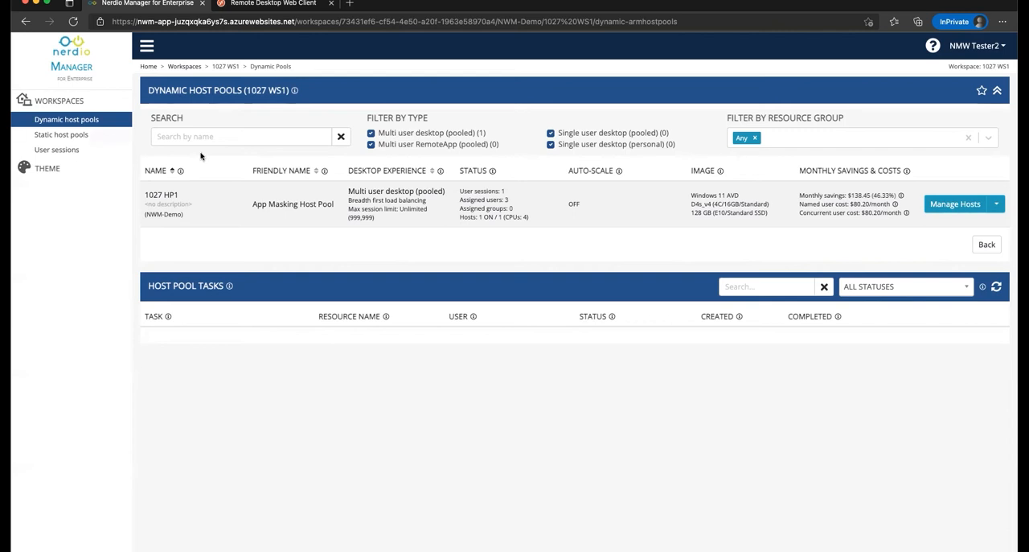
mouse_move(651, 276)
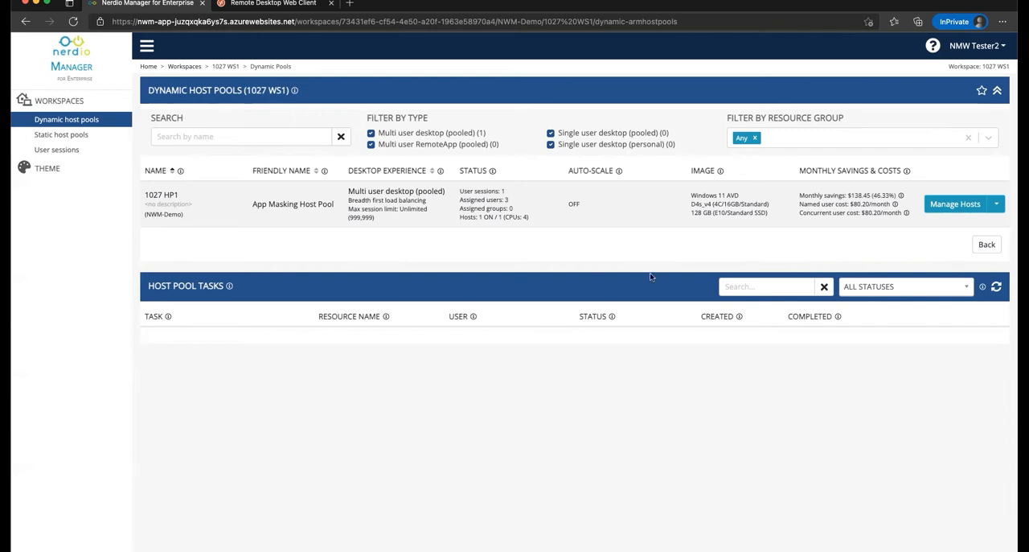
mouse_move(525, 243)
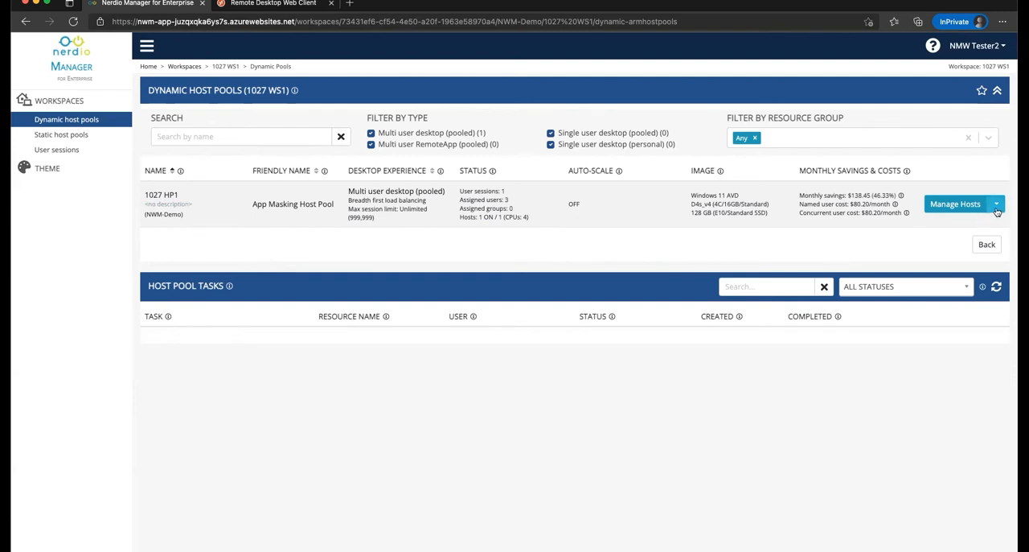
Open the Manage Hosts dropdown for host pool 1027 HP1 to reveal Installed apps
left_click(997, 204)
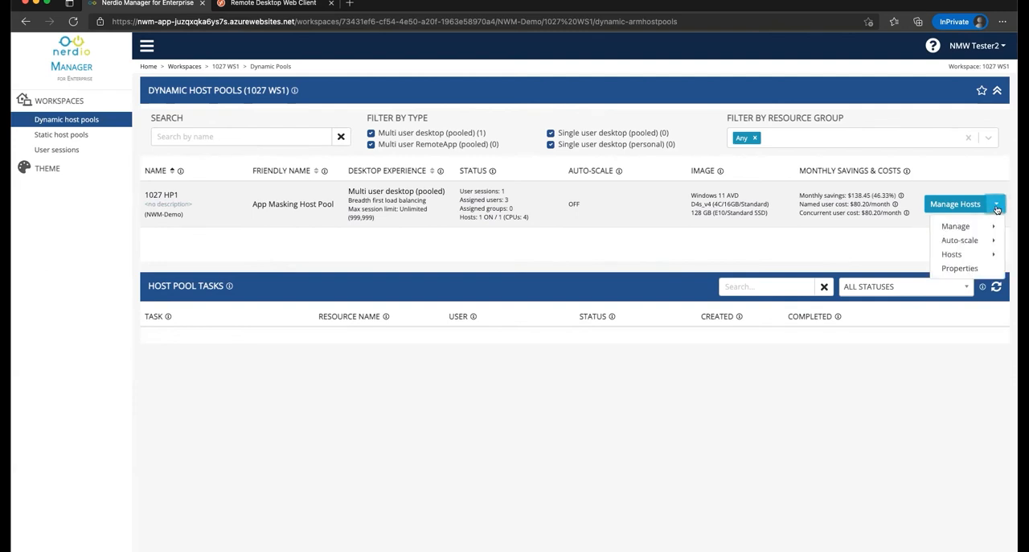
mouse_move(955, 226)
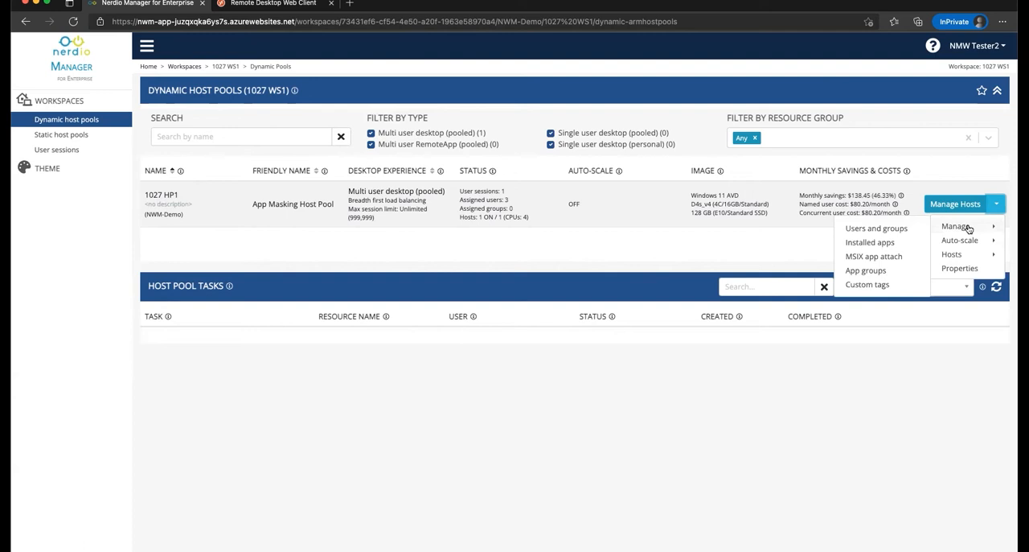
mouse_move(871, 247)
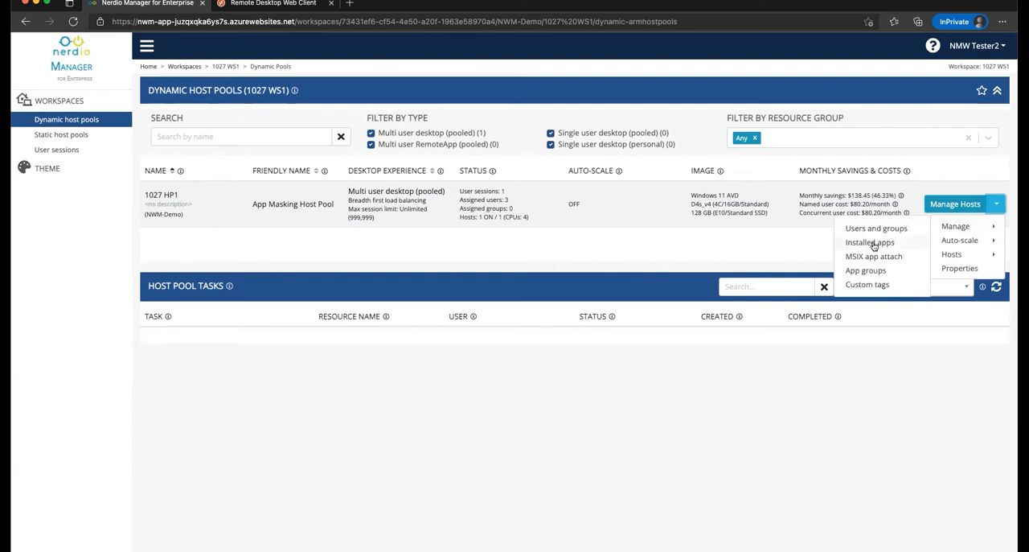
mouse_move(869, 242)
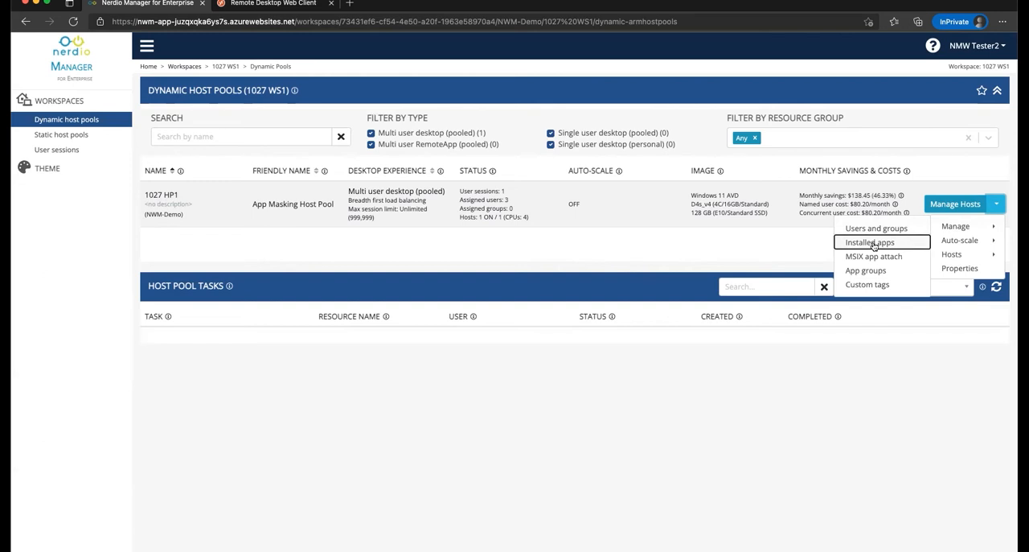
Choose Manage > Installed apps to reach the 1027 HP1 FSLogix rule sets page
left_click(869, 242)
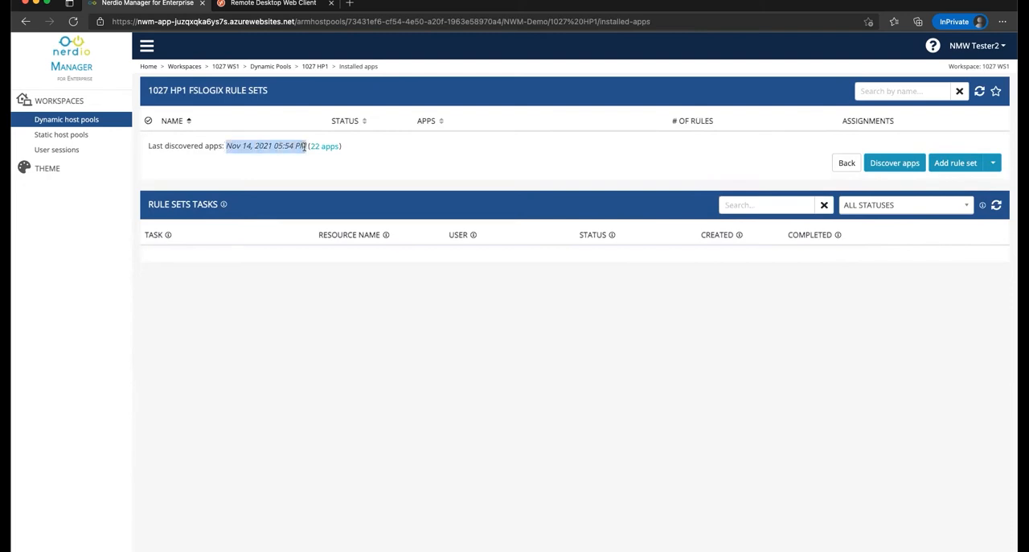
mouse_move(275, 173)
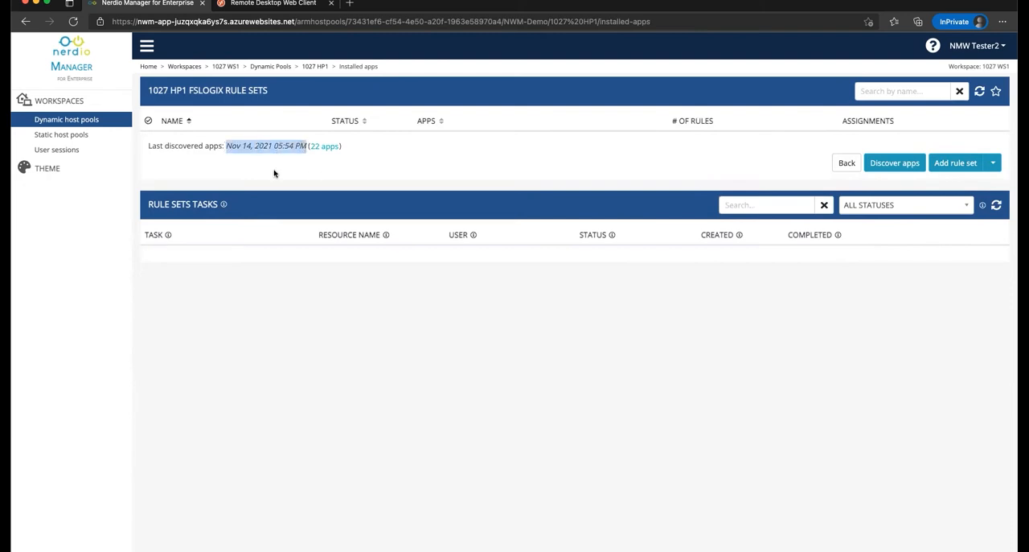
mouse_move(310, 171)
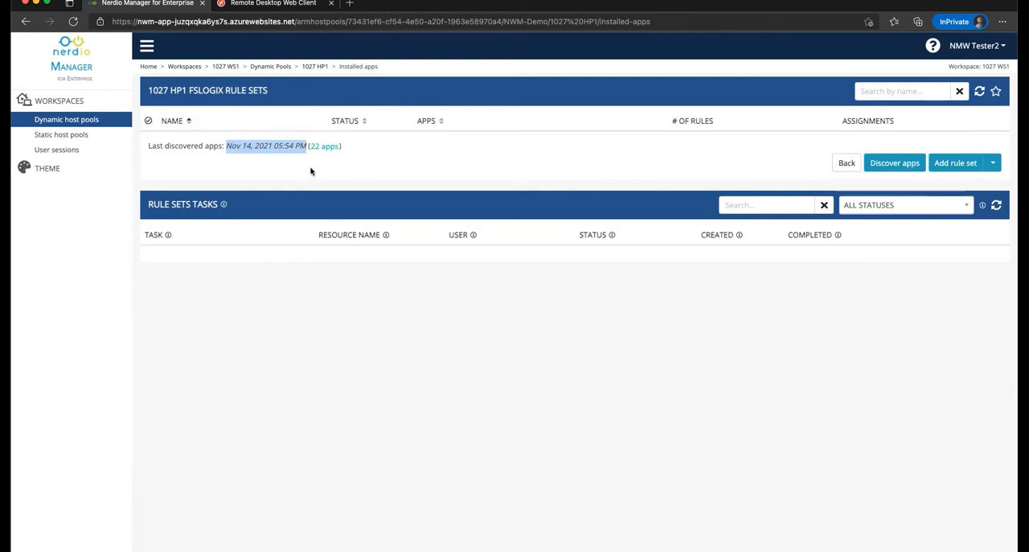
mouse_move(325, 146)
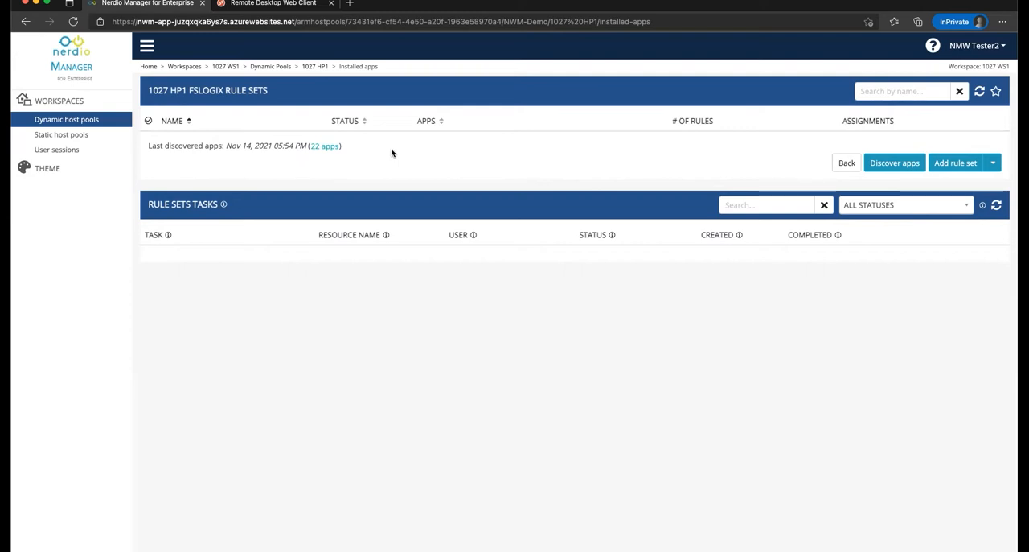
mouse_move(307, 134)
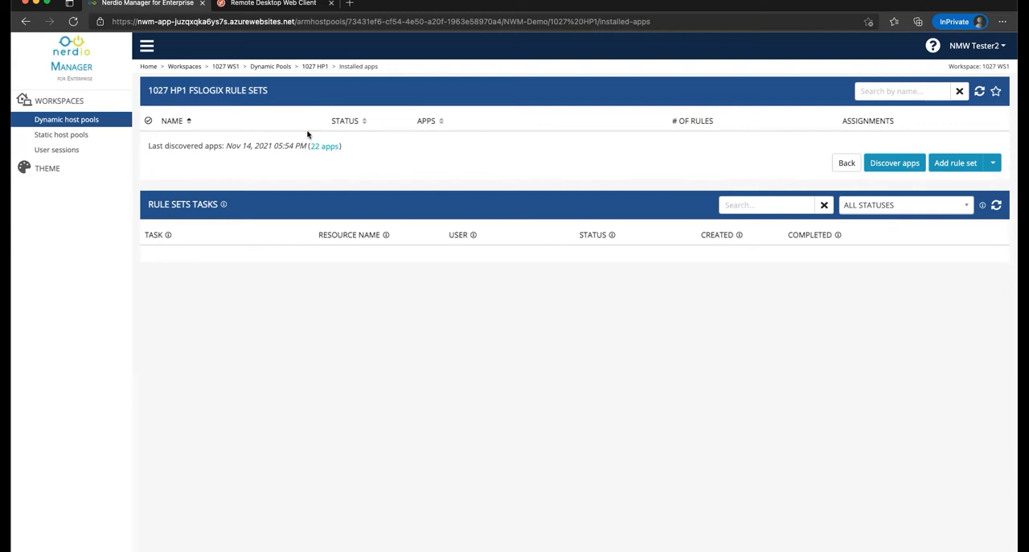
mouse_move(326, 147)
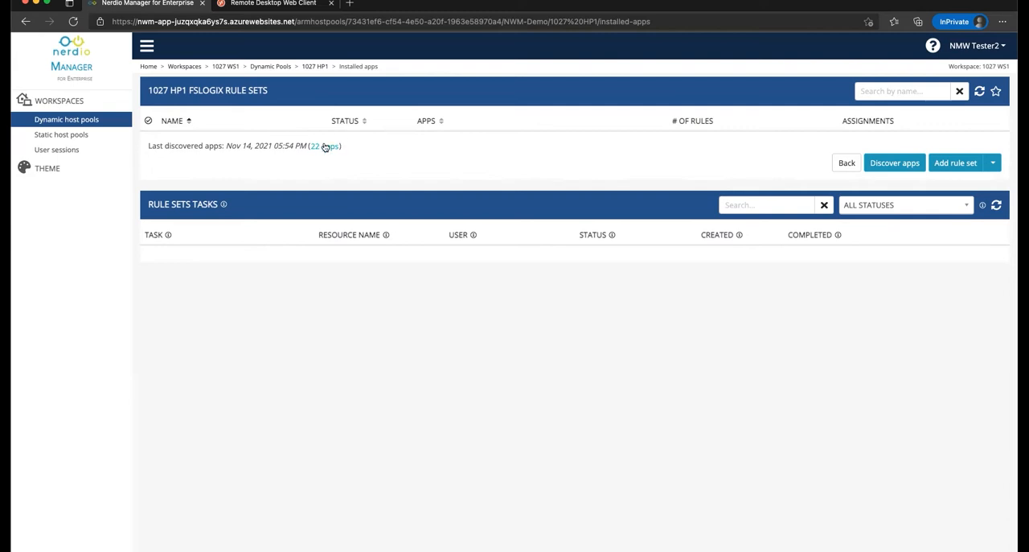
mouse_move(894, 163)
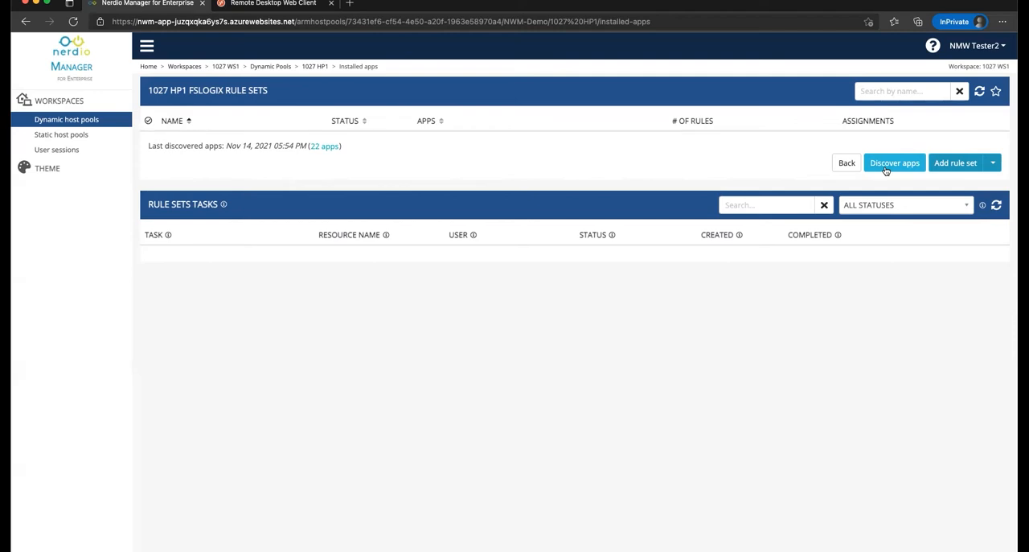
mouse_move(593, 160)
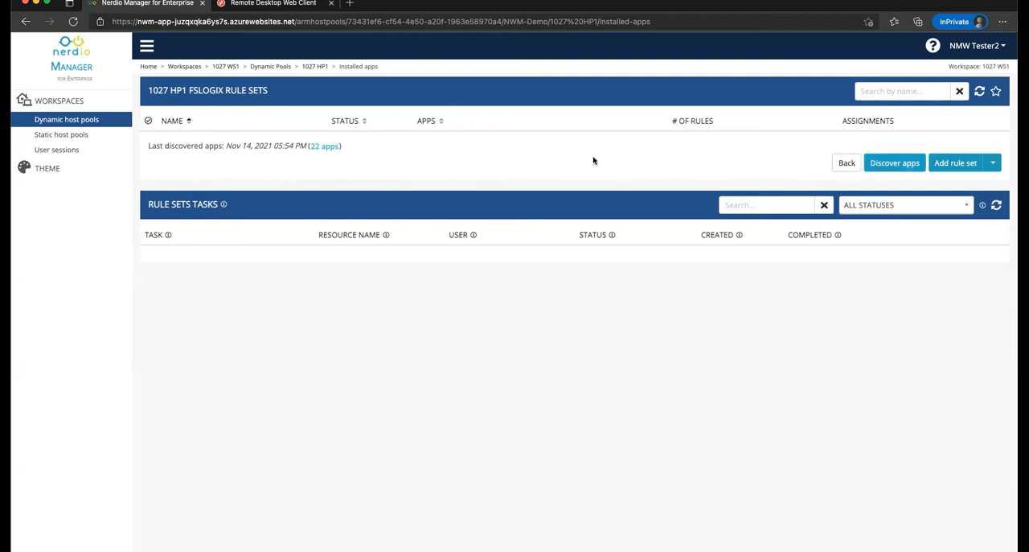
Browse the 22 discovered apps list with install paths, close it, then reopen it
left_click(324, 145)
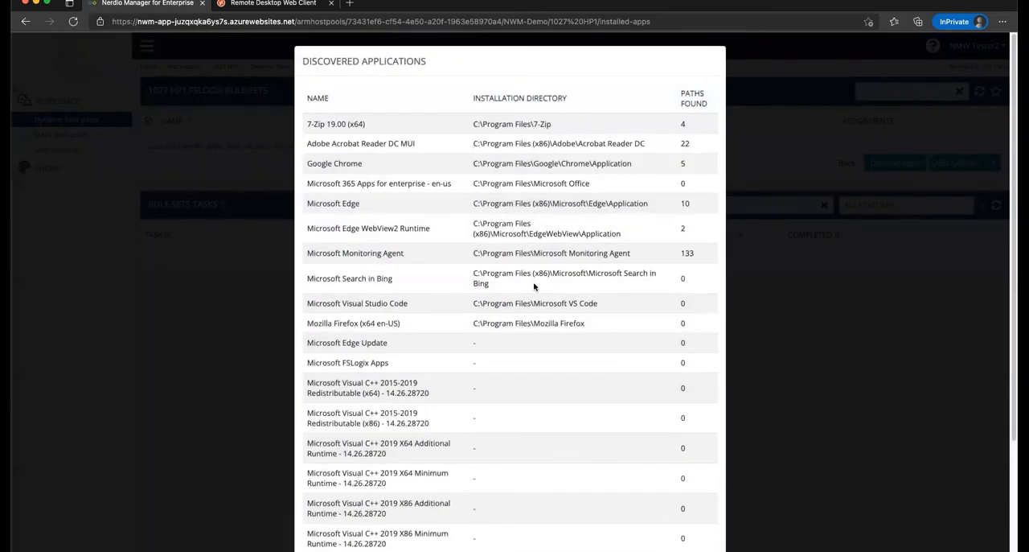
scroll("down", 3)
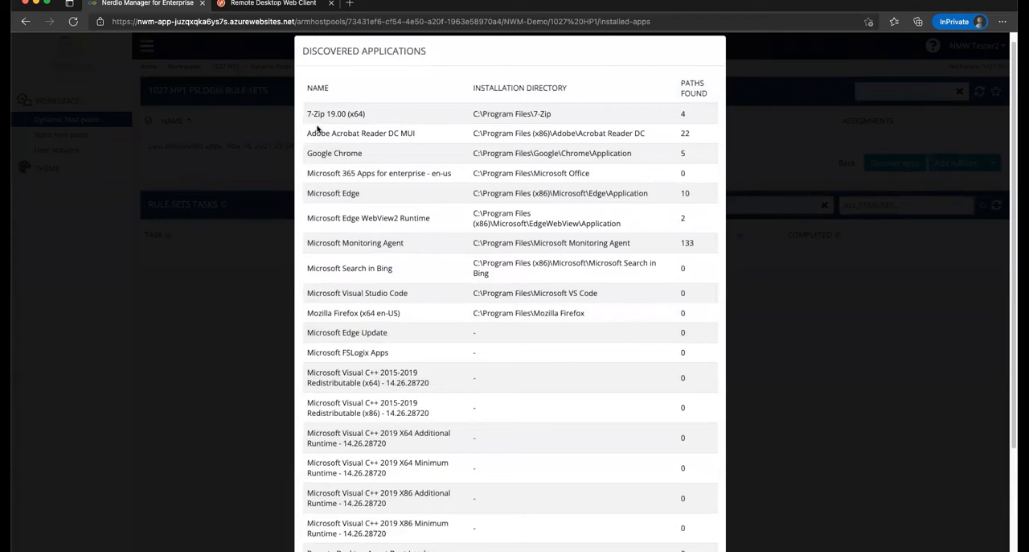
mouse_move(324, 156)
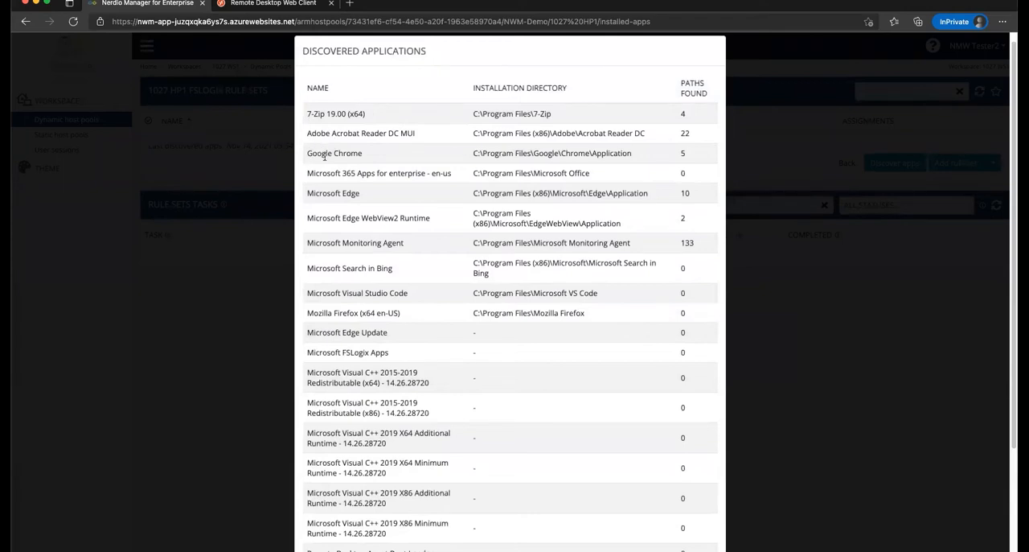
mouse_move(372, 291)
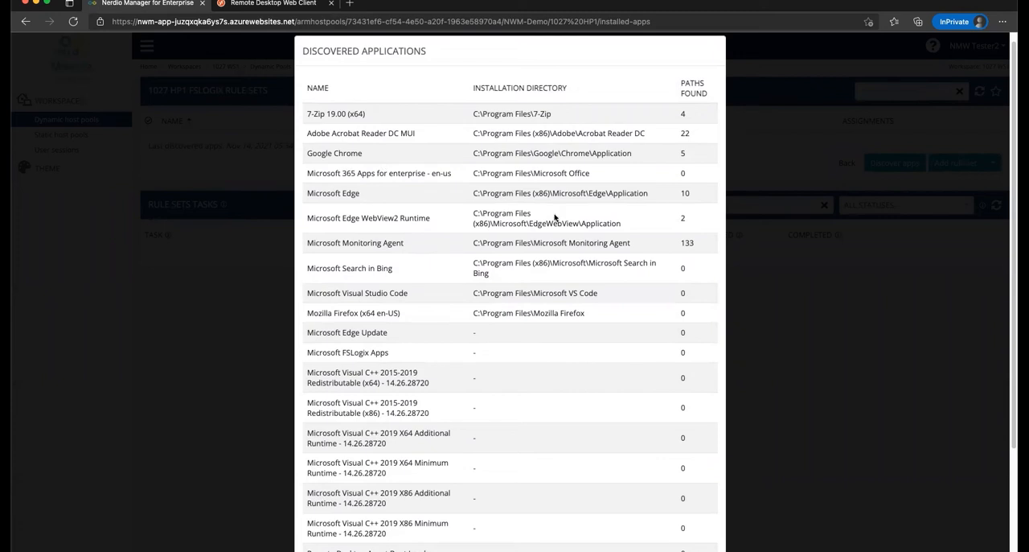
scroll("down", 3)
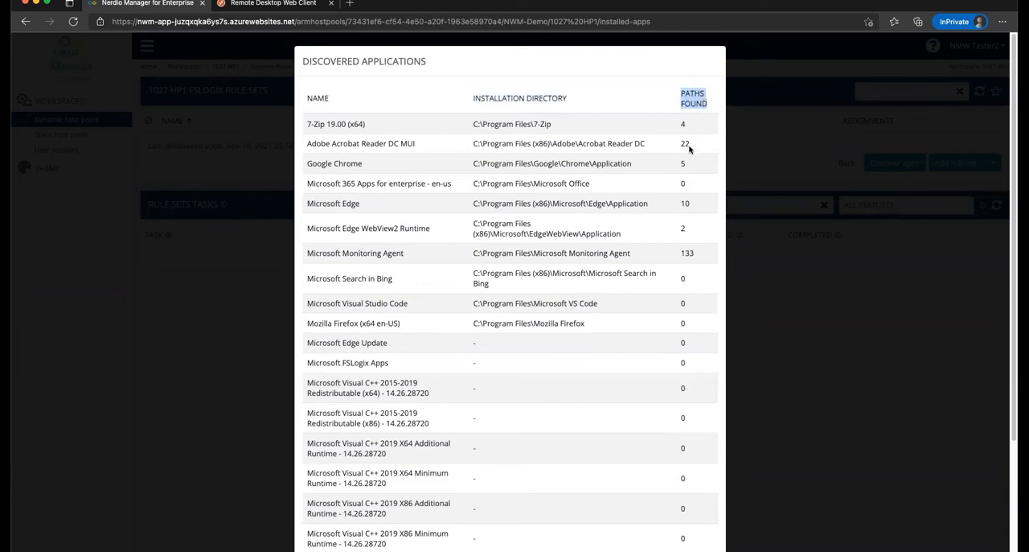
mouse_move(409, 149)
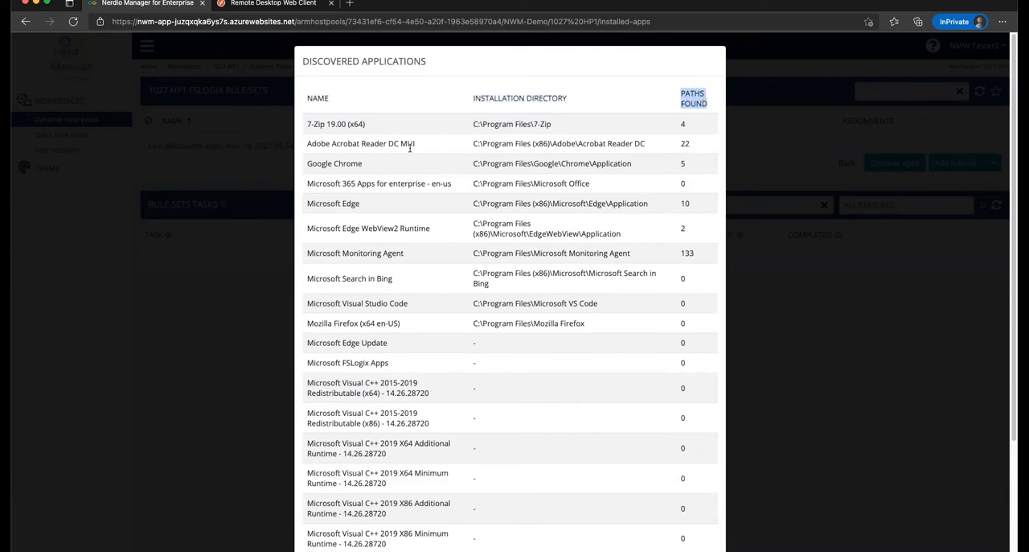
mouse_move(395, 381)
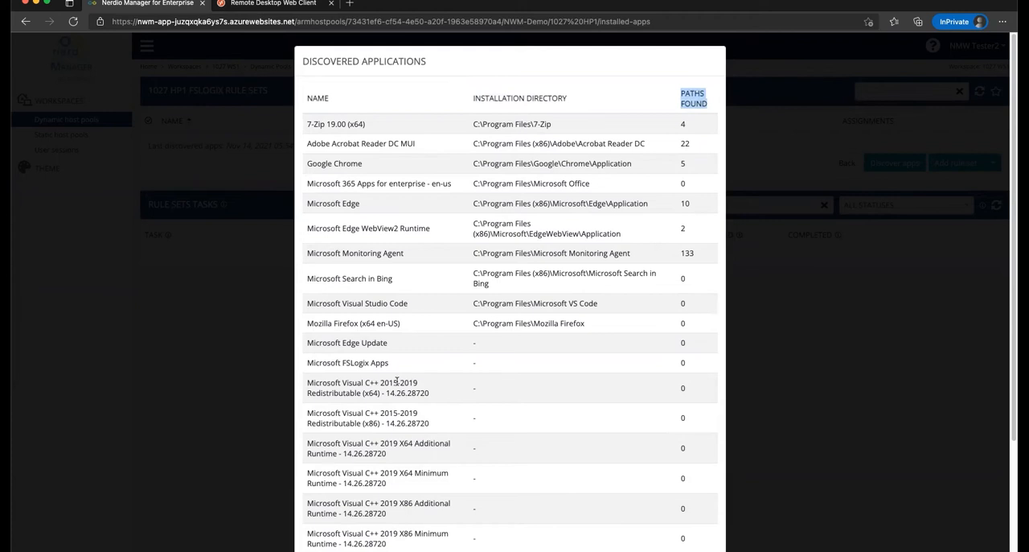
scroll("down", 3)
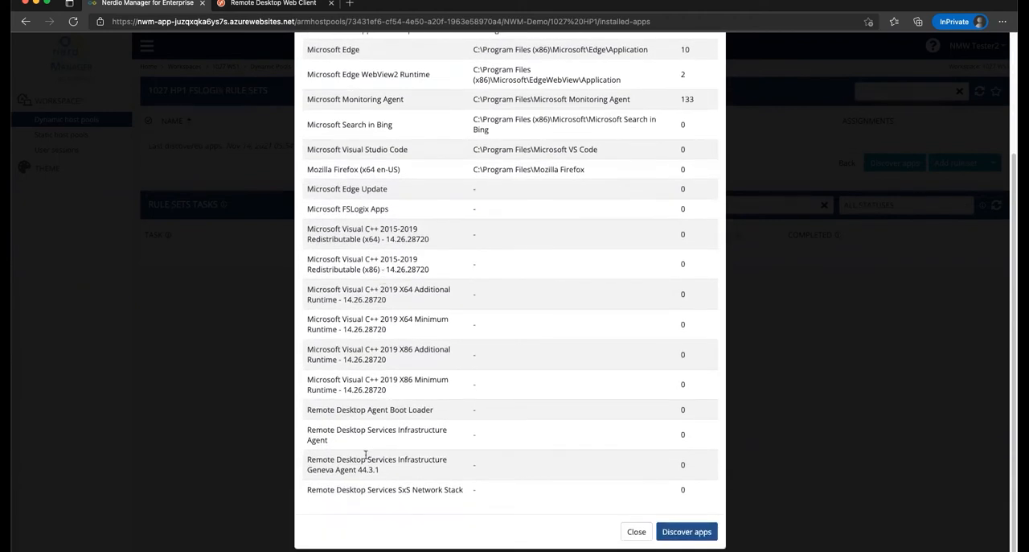
mouse_move(419, 266)
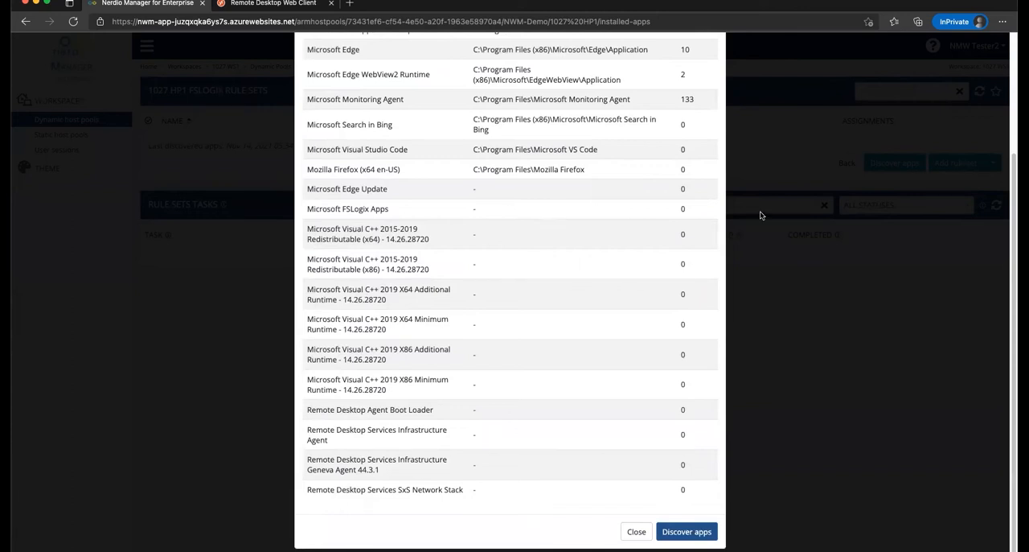
left_click(636, 530)
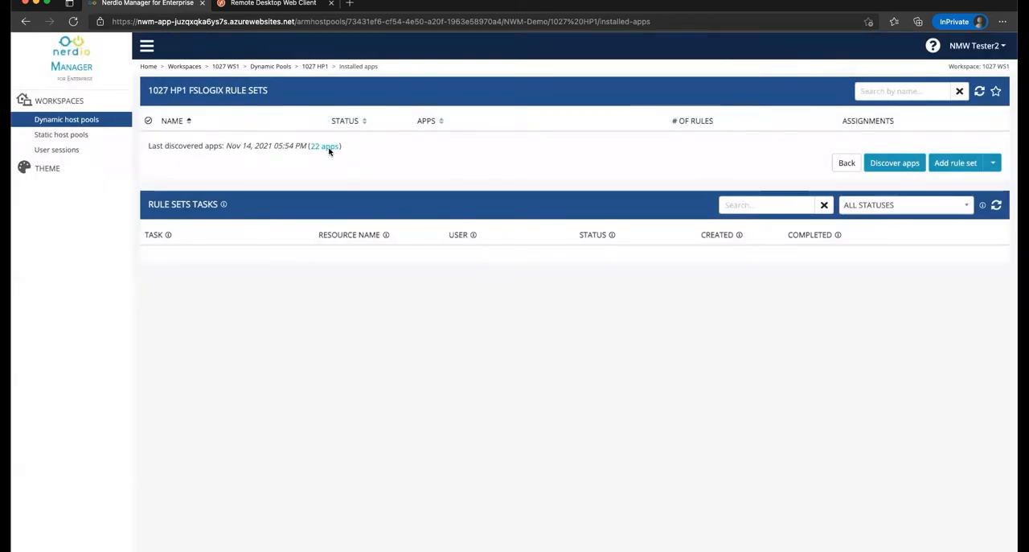
left_click(324, 146)
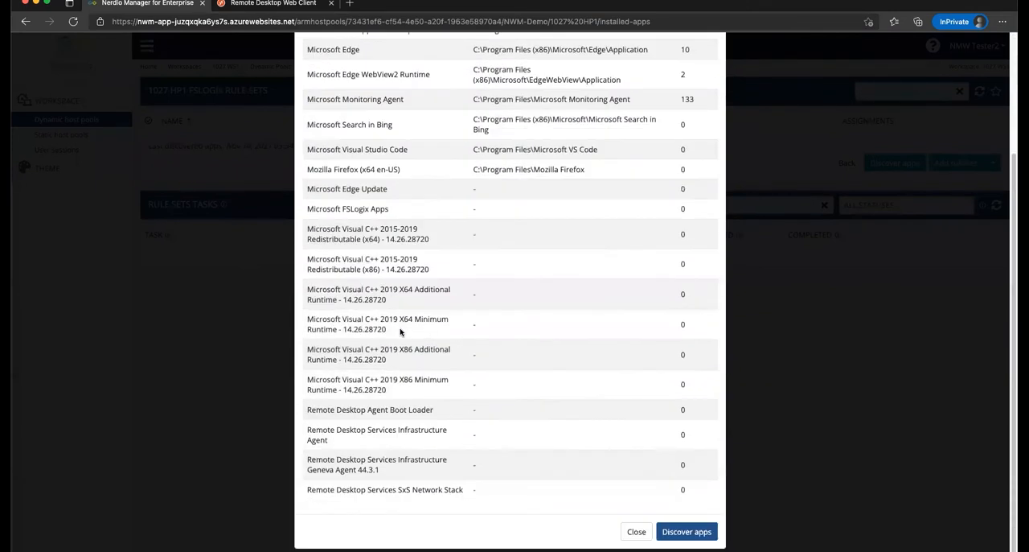
mouse_move(437, 401)
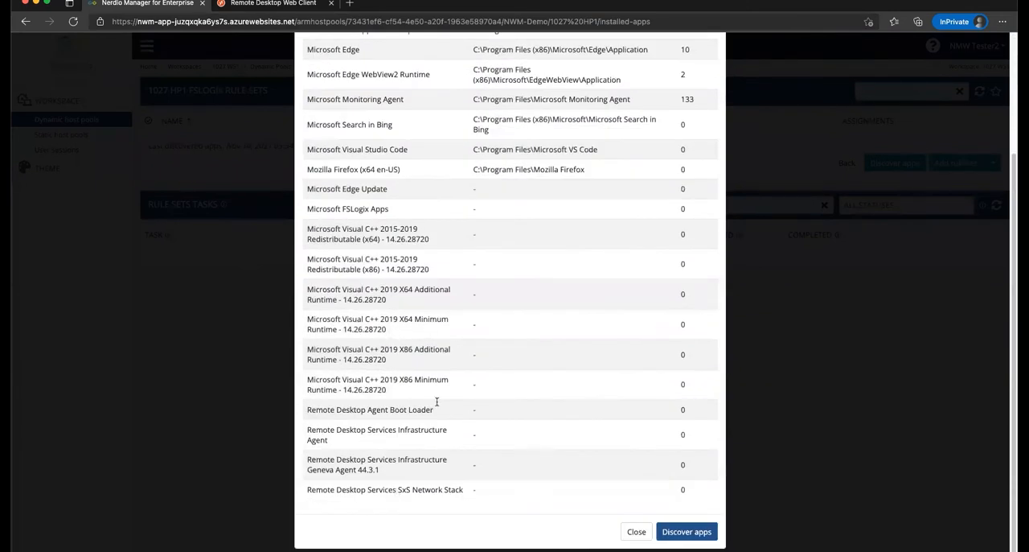
mouse_move(516, 471)
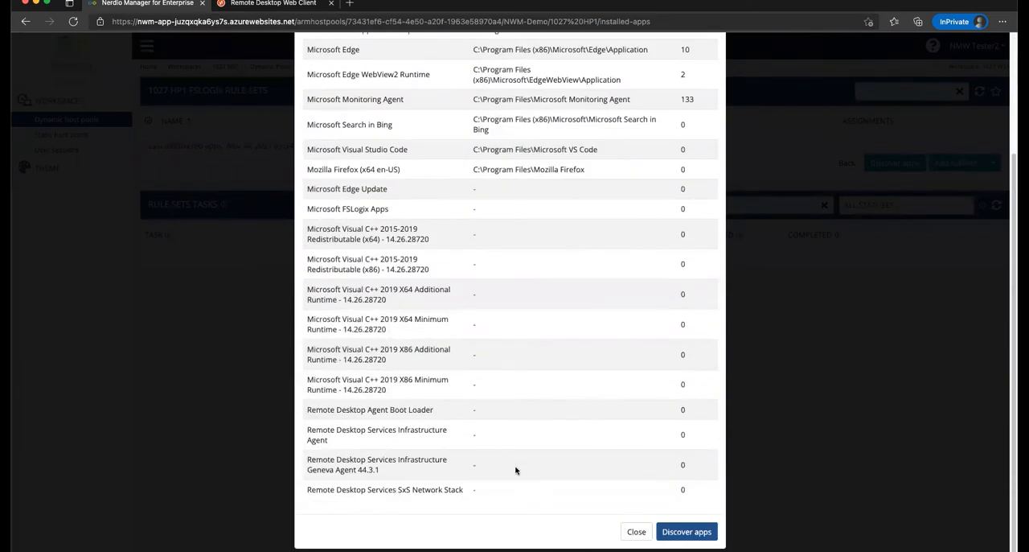
mouse_move(595, 509)
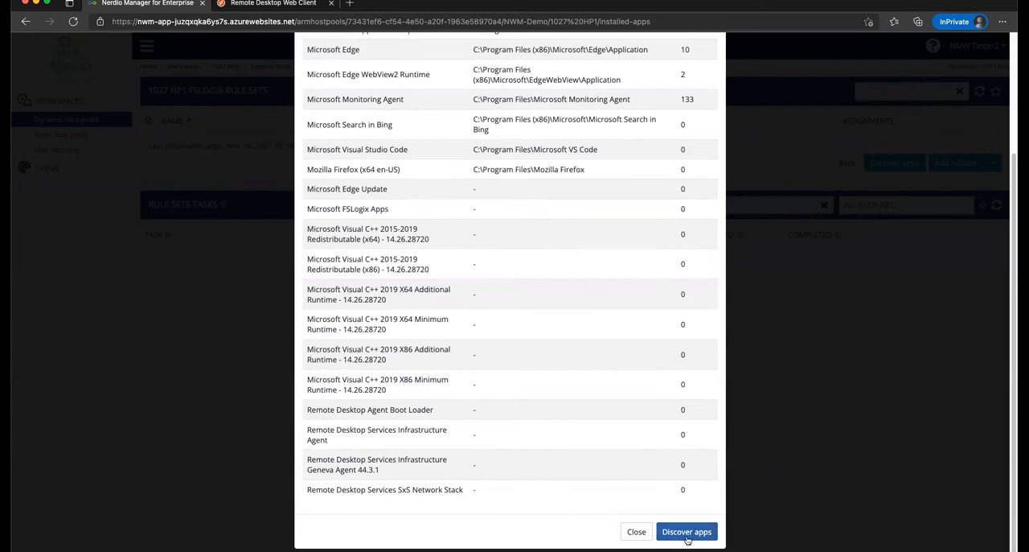
Start Discover apps with session host 1027-3f88.nerdio.int selected
left_click(636, 531)
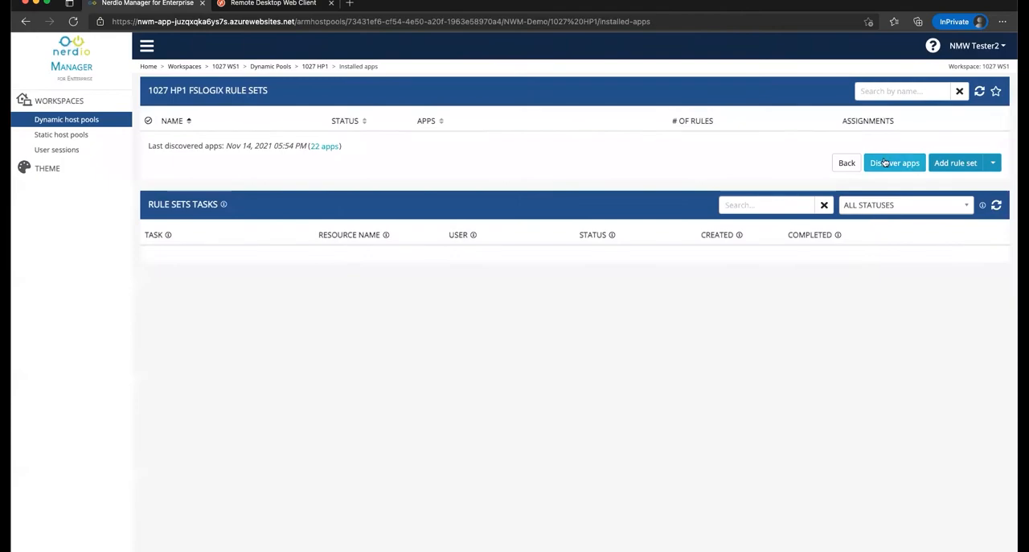
left_click(894, 162)
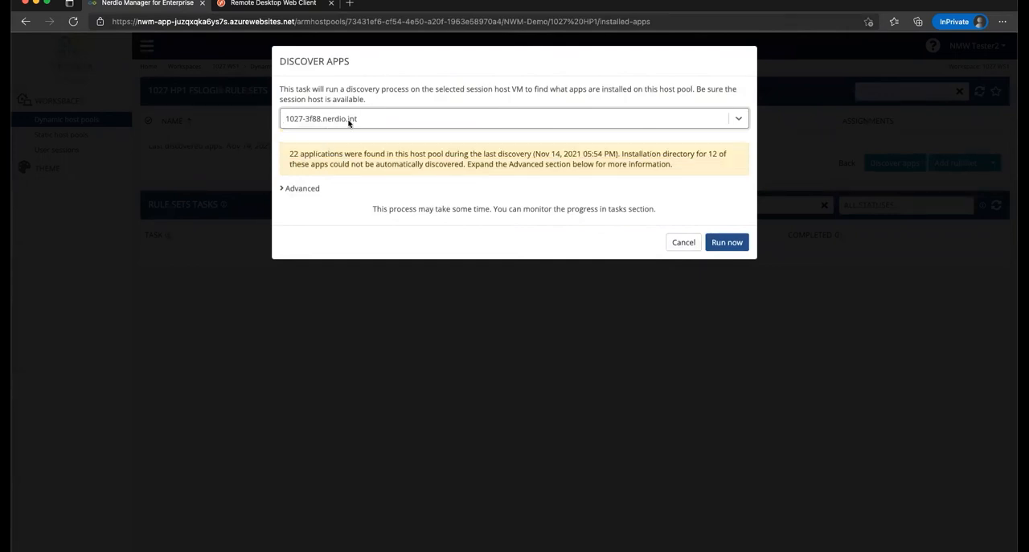
mouse_move(483, 141)
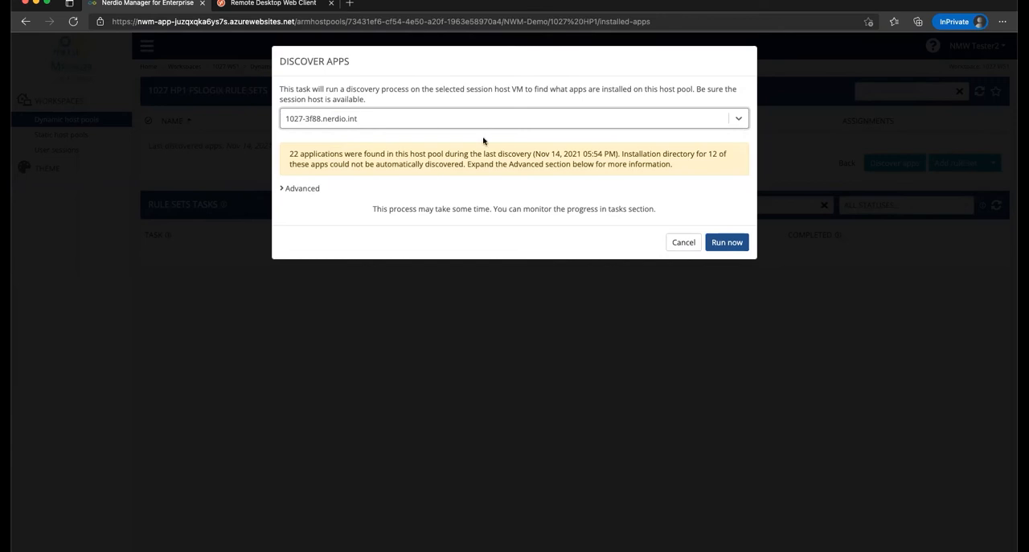
mouse_move(287, 160)
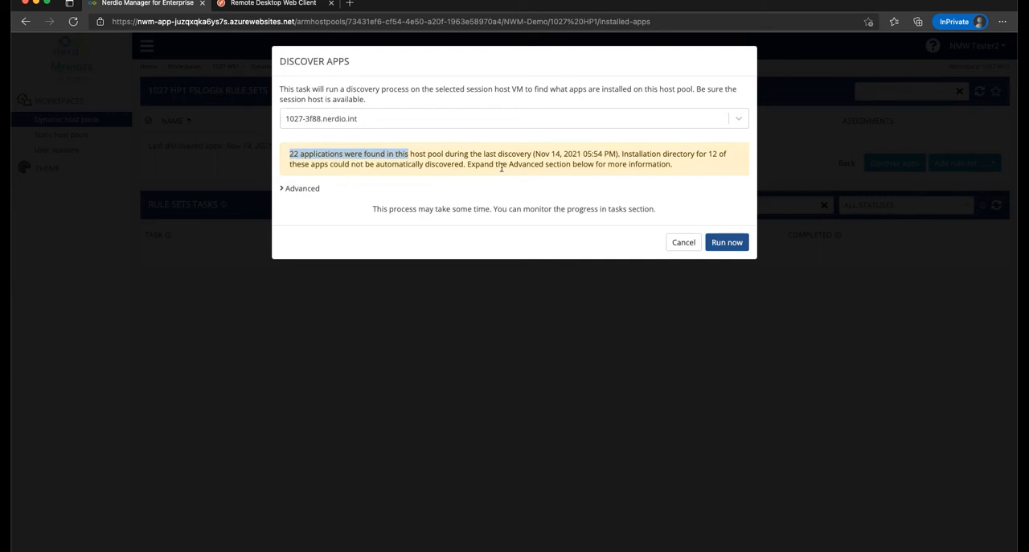
mouse_move(334, 193)
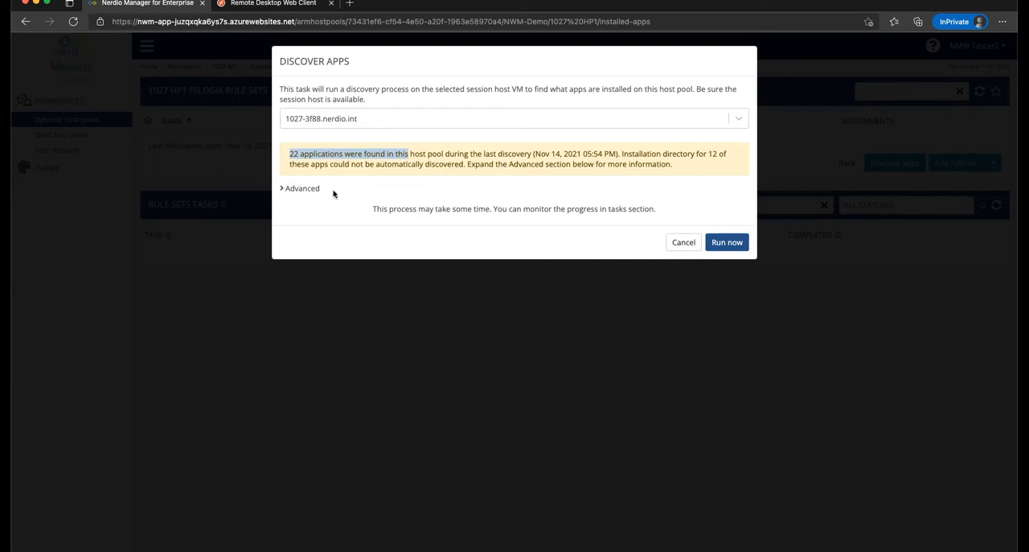
Expand Advanced and scroll the app directory list to the Microsoft Edge Update entry
left_click(301, 188)
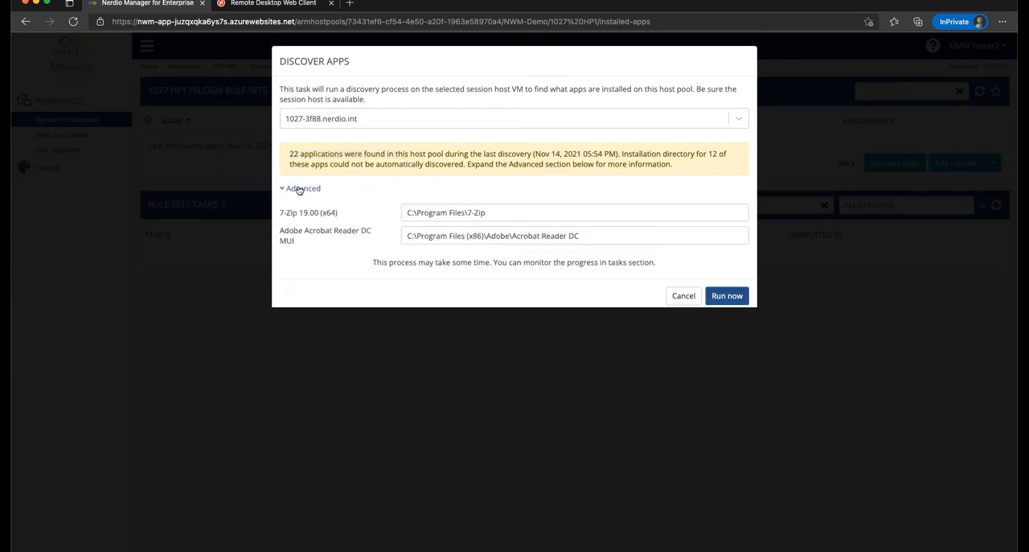
left_click(300, 187)
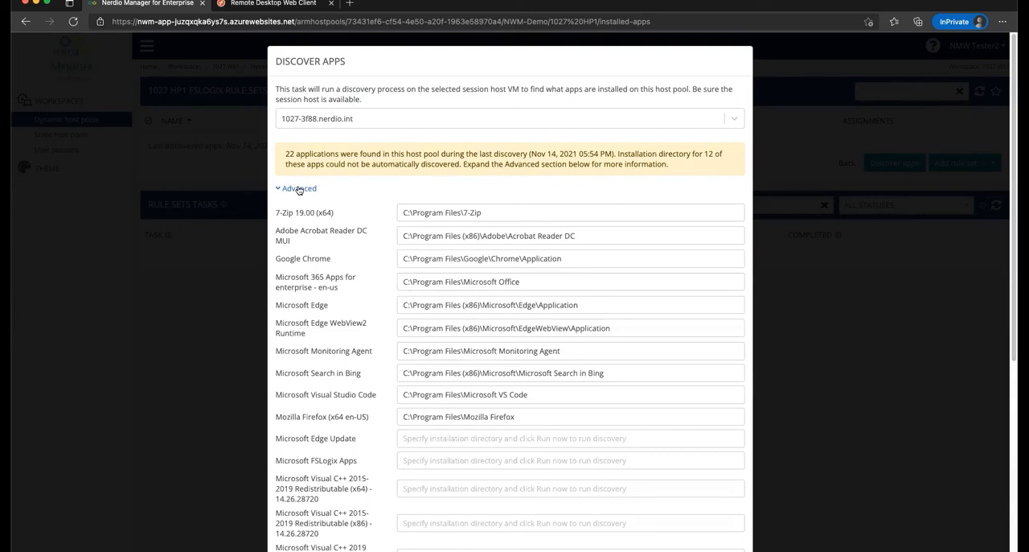
scroll("down", 3)
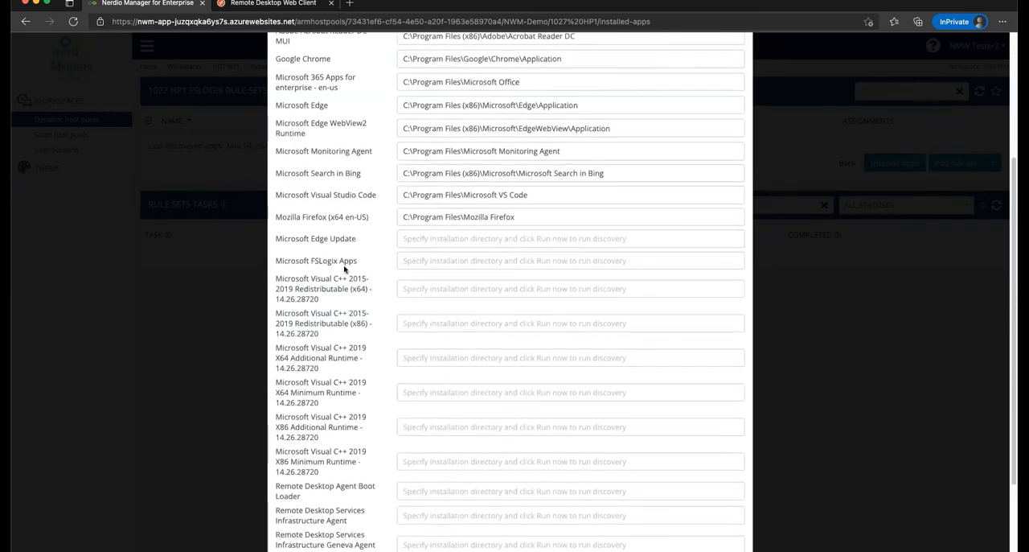
left_click(570, 238)
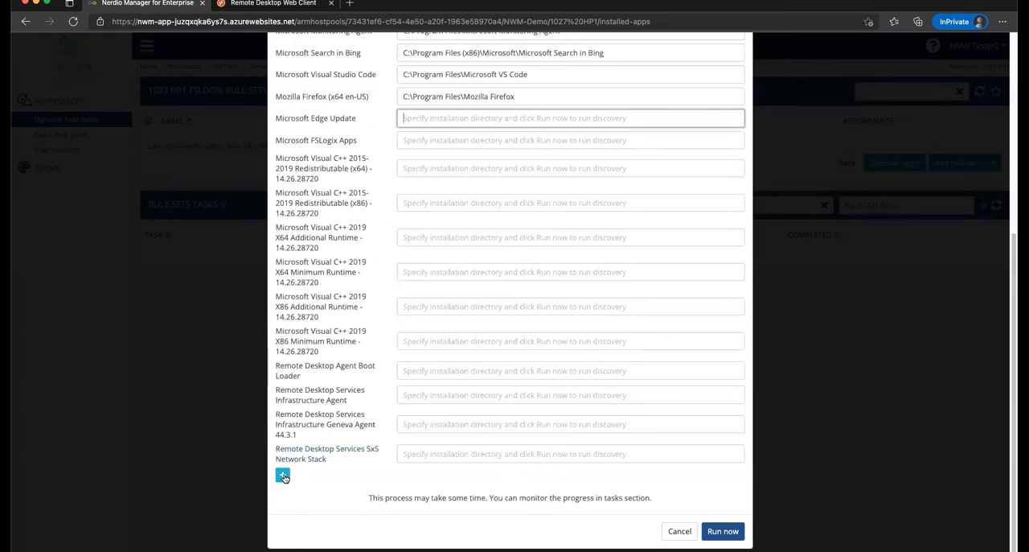
Add custom app 'Custom App1' with directory c:\program files\customerapp1
left_click(282, 476)
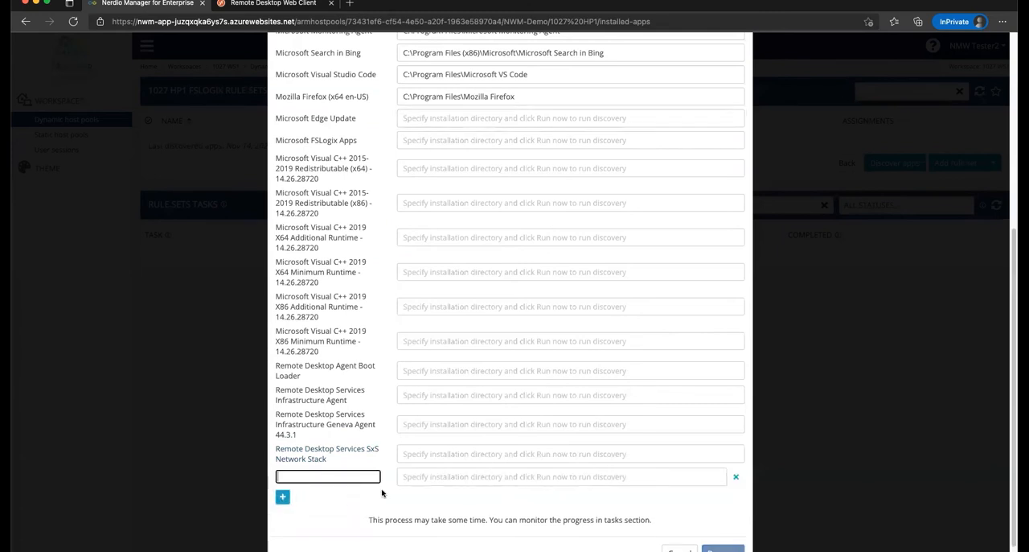
type("Custom Ap")
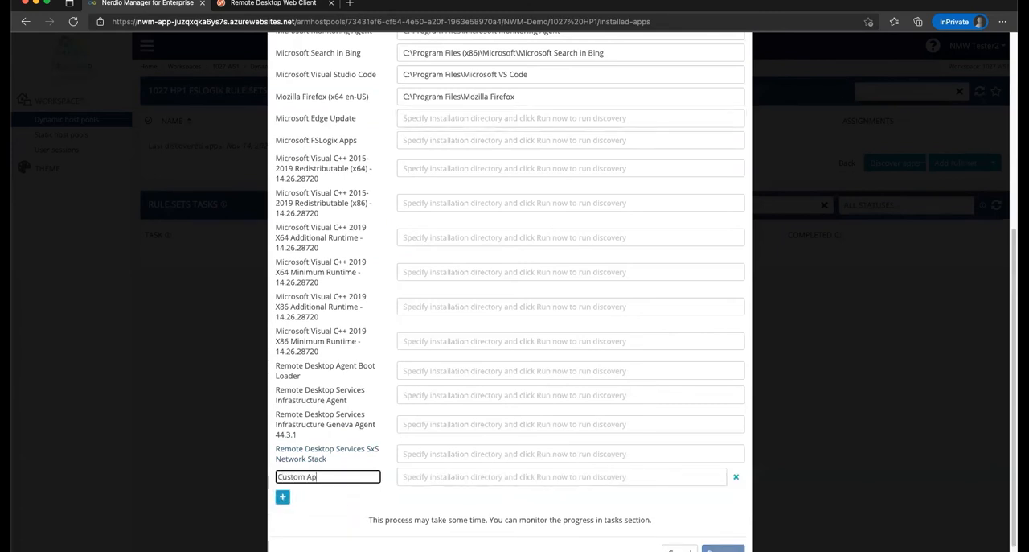
type("c:\\program files\\customerapp1")
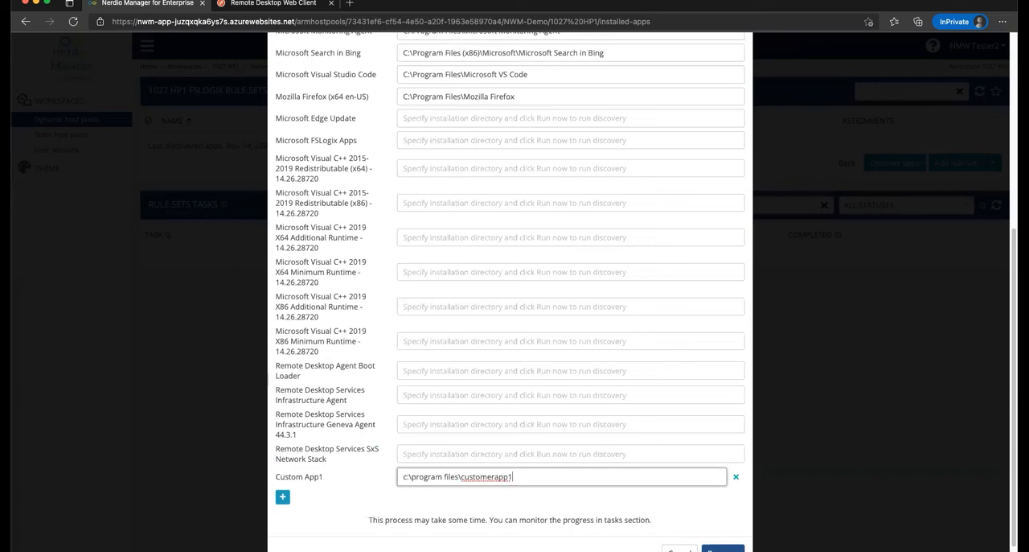
mouse_move(360, 485)
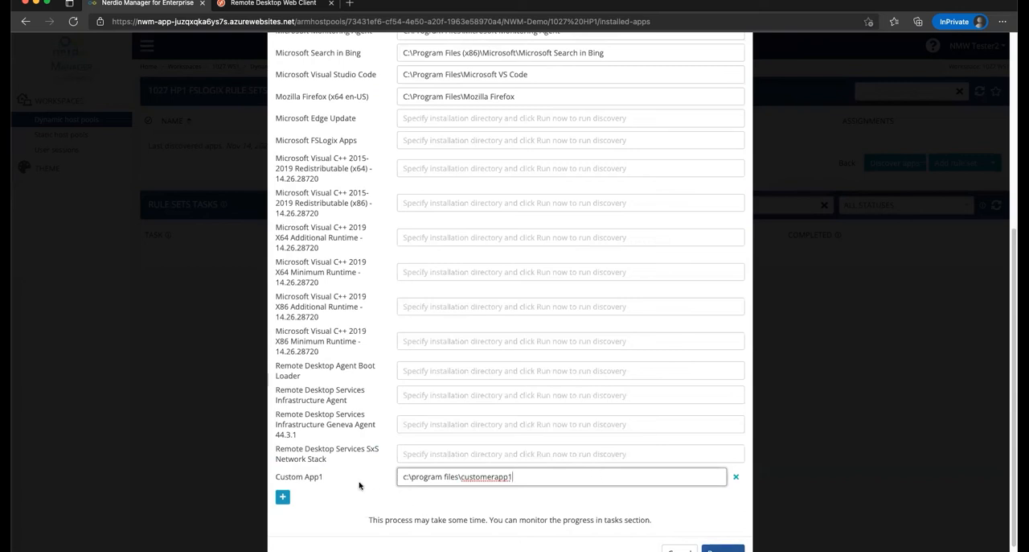
double_click(485, 476)
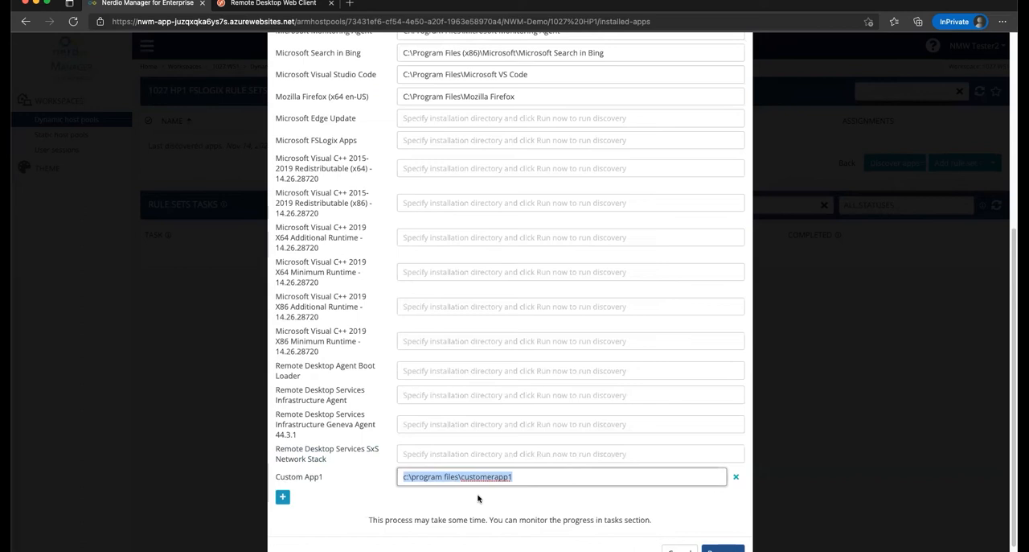
mouse_move(478, 498)
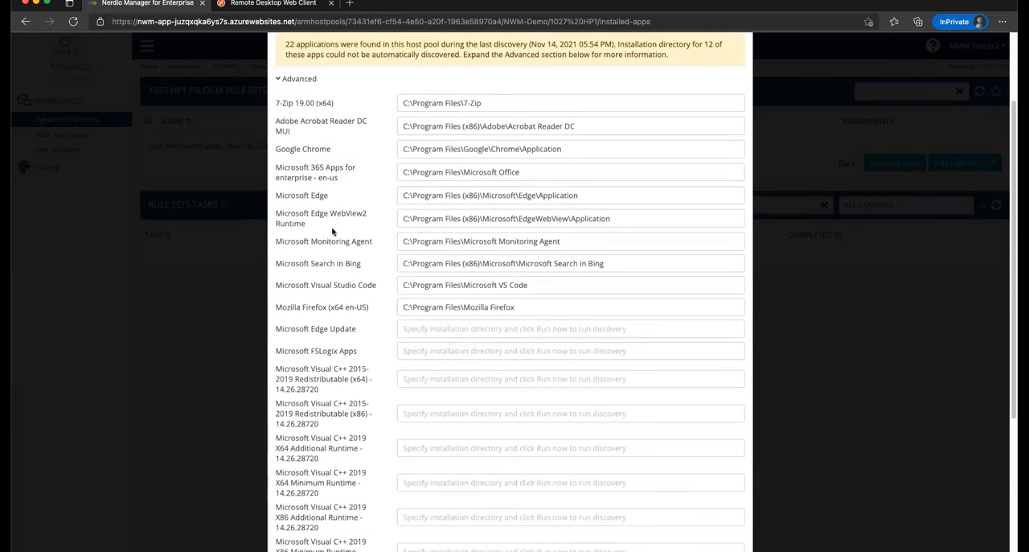
Scroll through the app list and select the Adobe Acrobat Reader app name
scroll("down", 3)
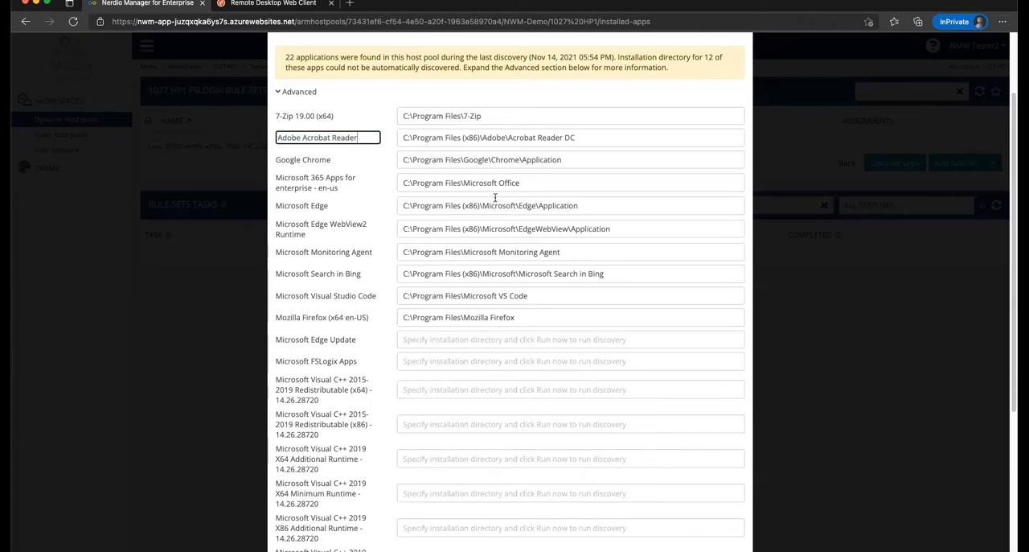
left_click(328, 159)
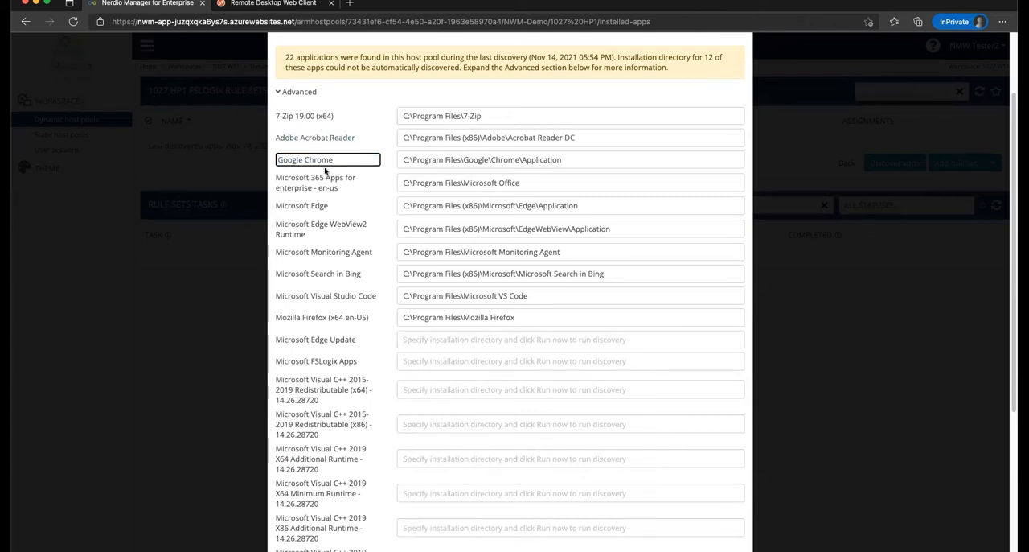
scroll("down", 3)
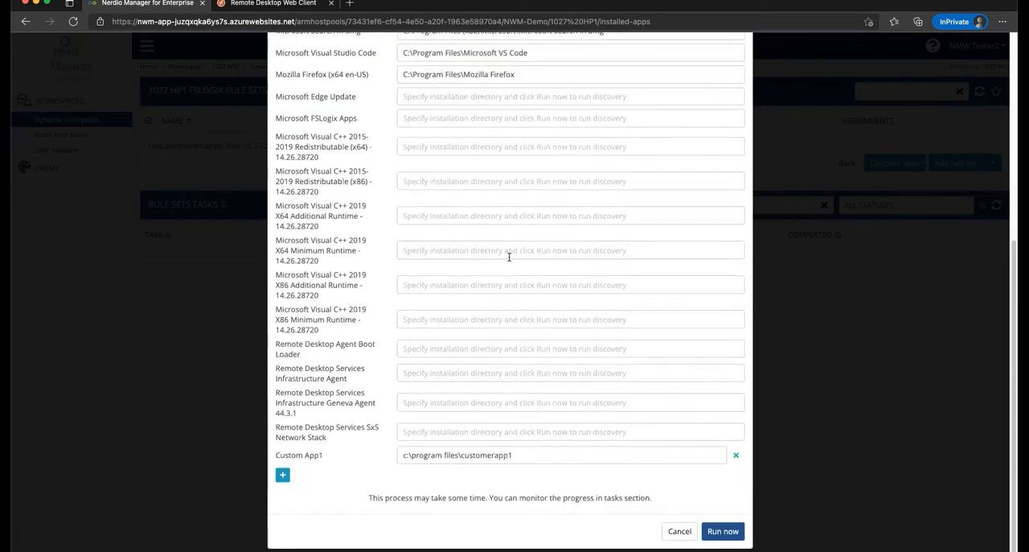
mouse_move(649, 448)
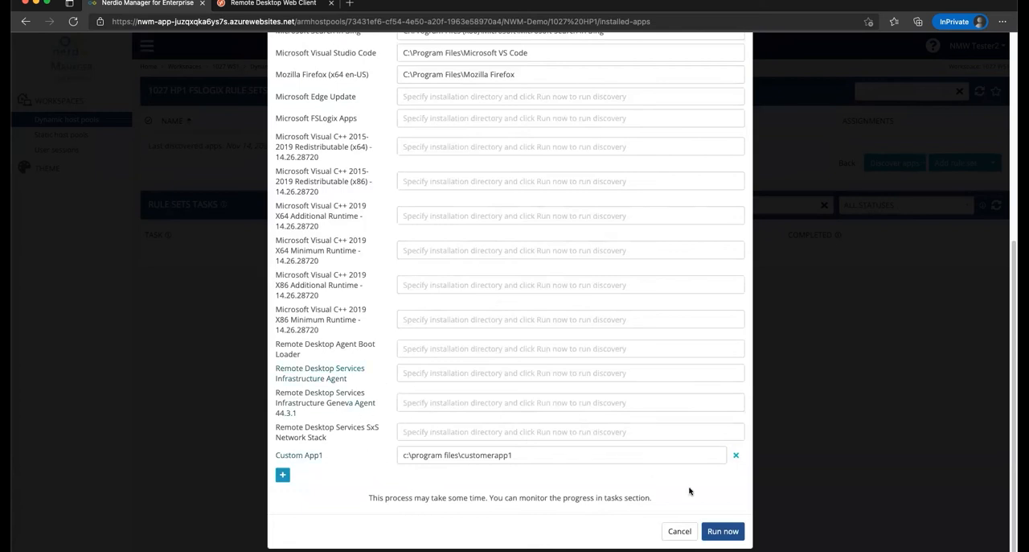
Run the app discovery now, creating a pending VM Apps Discovery task
left_click(722, 530)
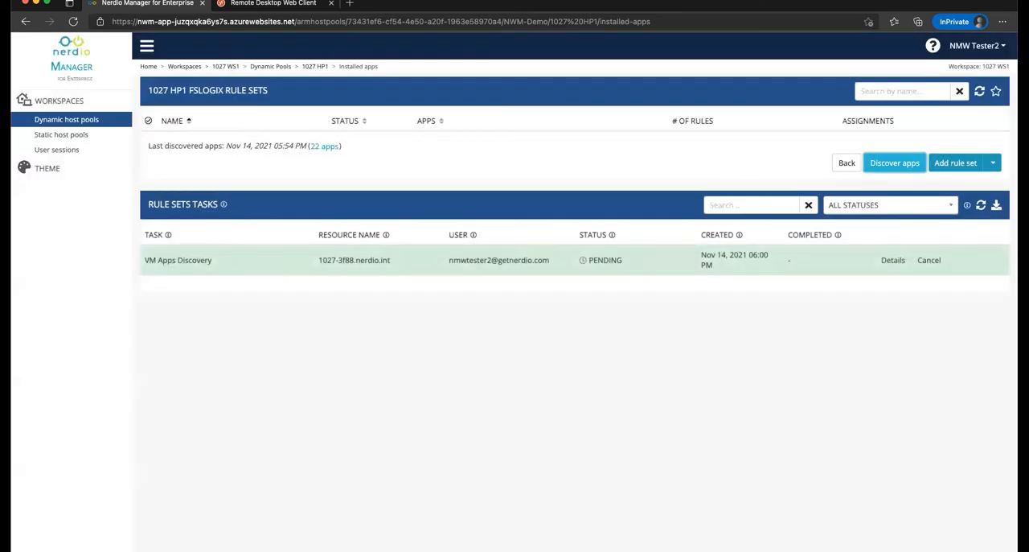
mouse_move(455, 317)
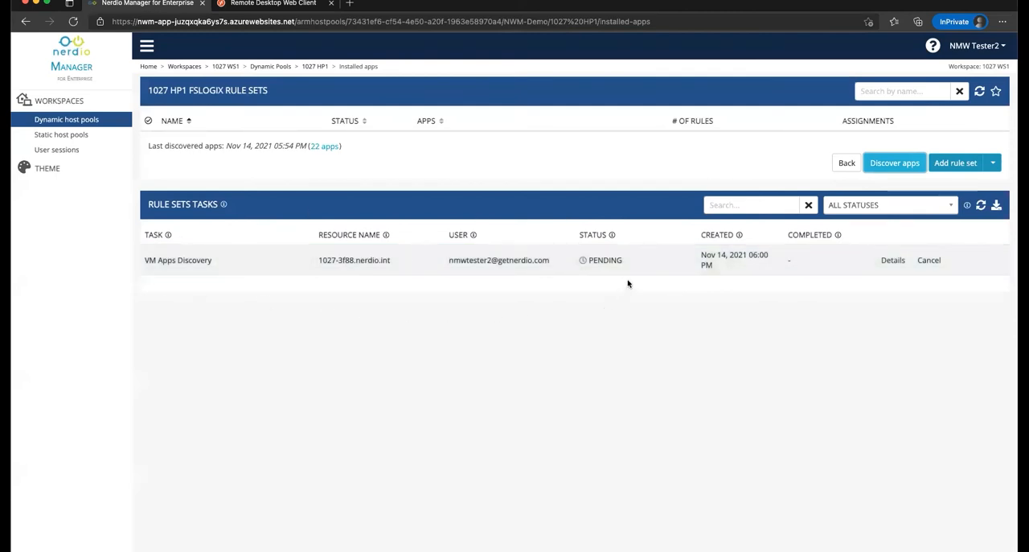
mouse_move(641, 278)
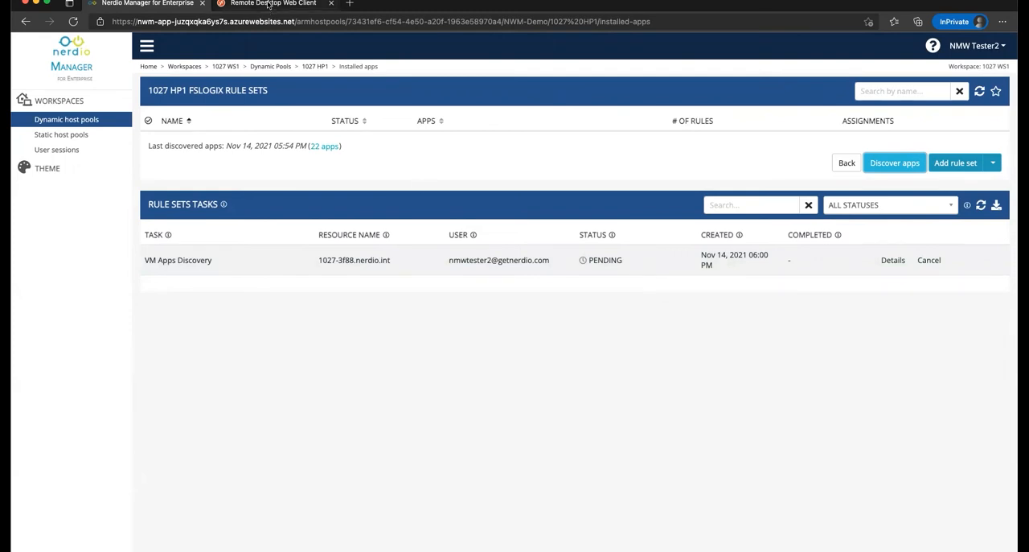
left_click(273, 3)
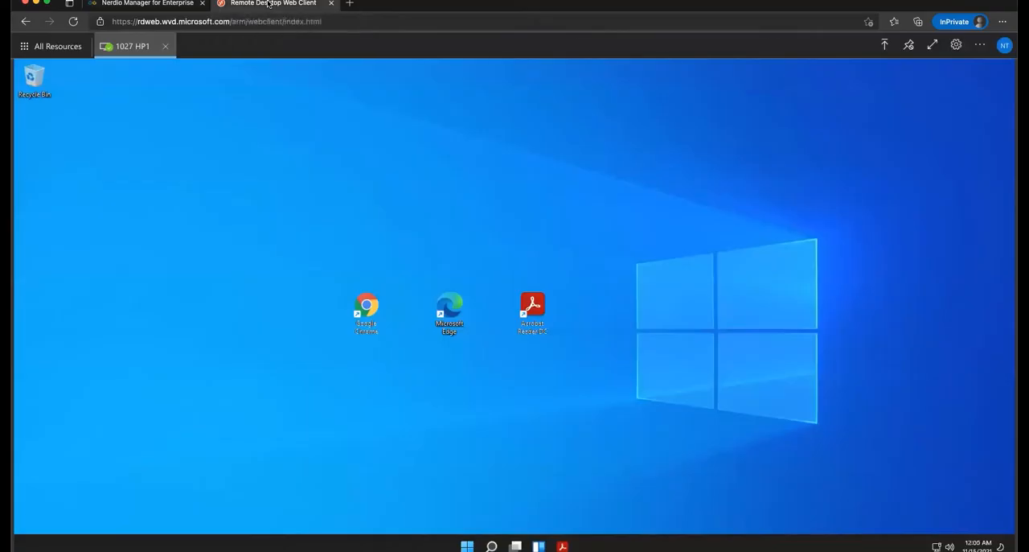
mouse_move(361, 257)
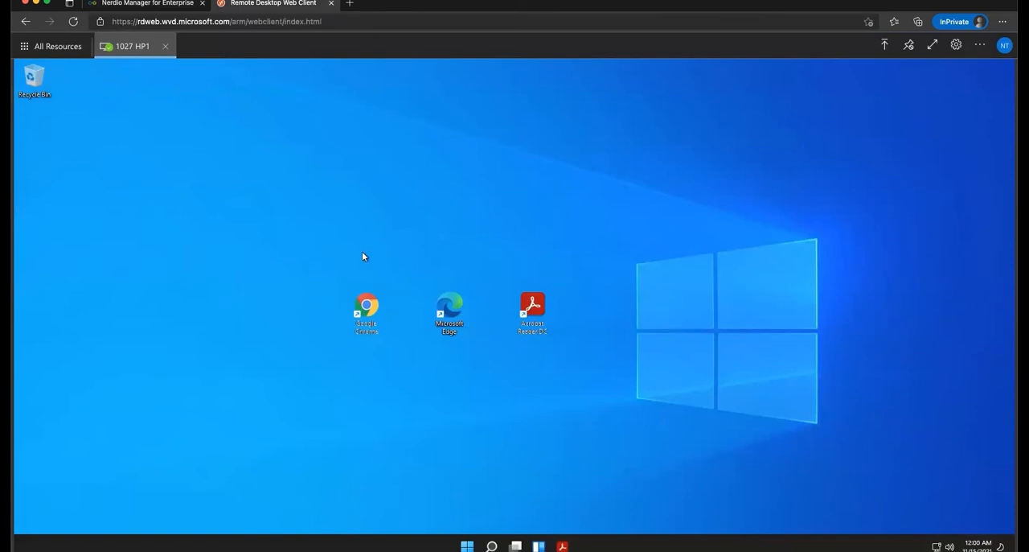
left_click(467, 546)
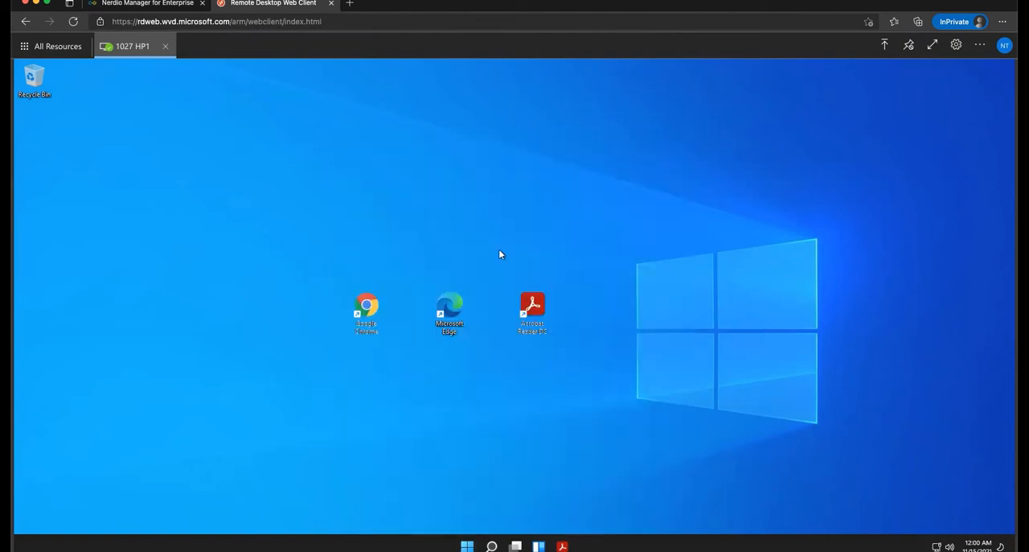
mouse_move(411, 406)
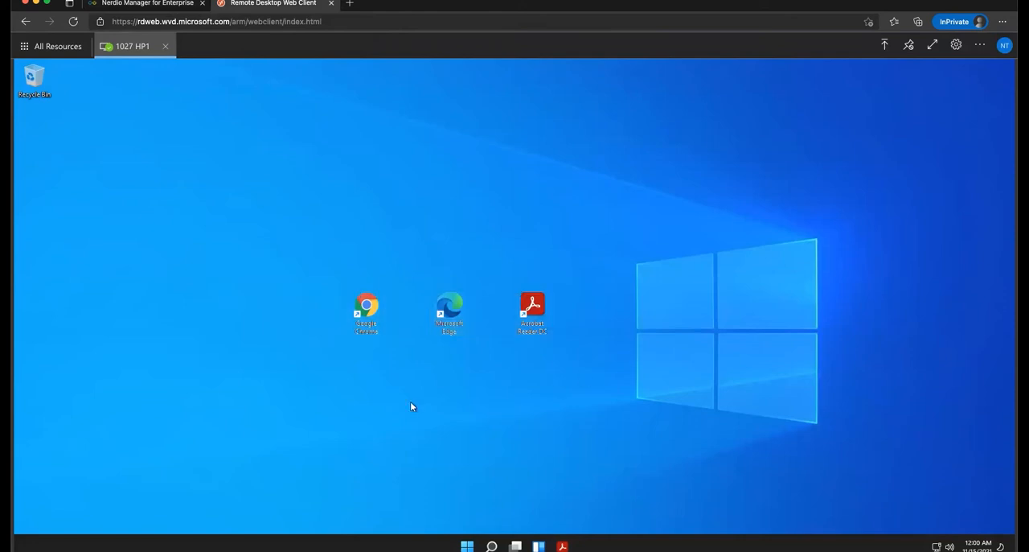
double_click(366, 309)
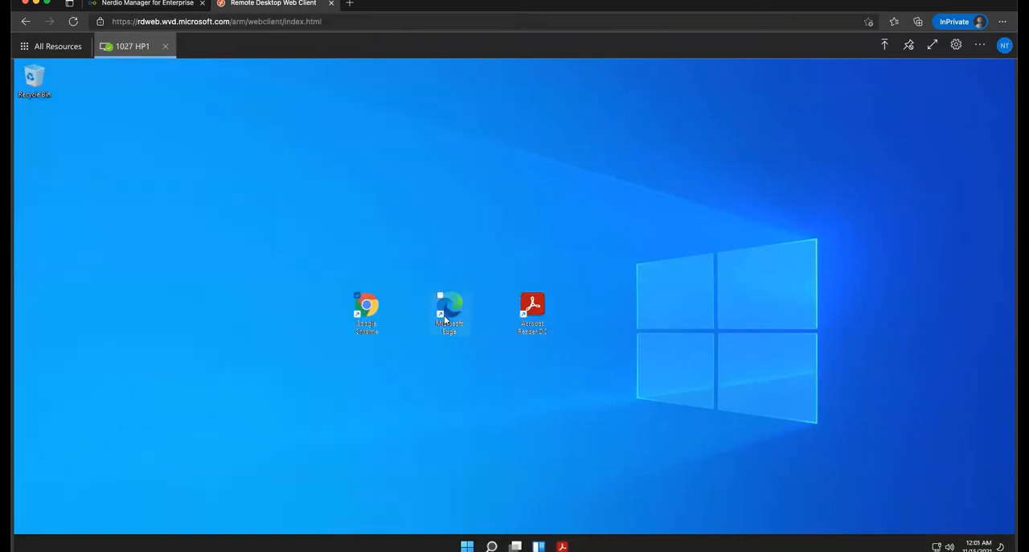
double_click(448, 308)
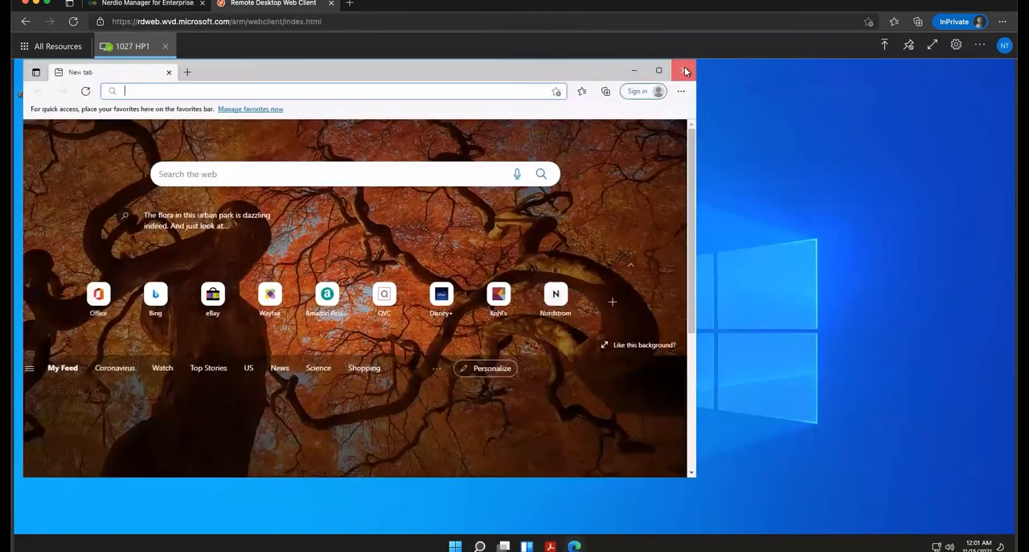
left_click(684, 71)
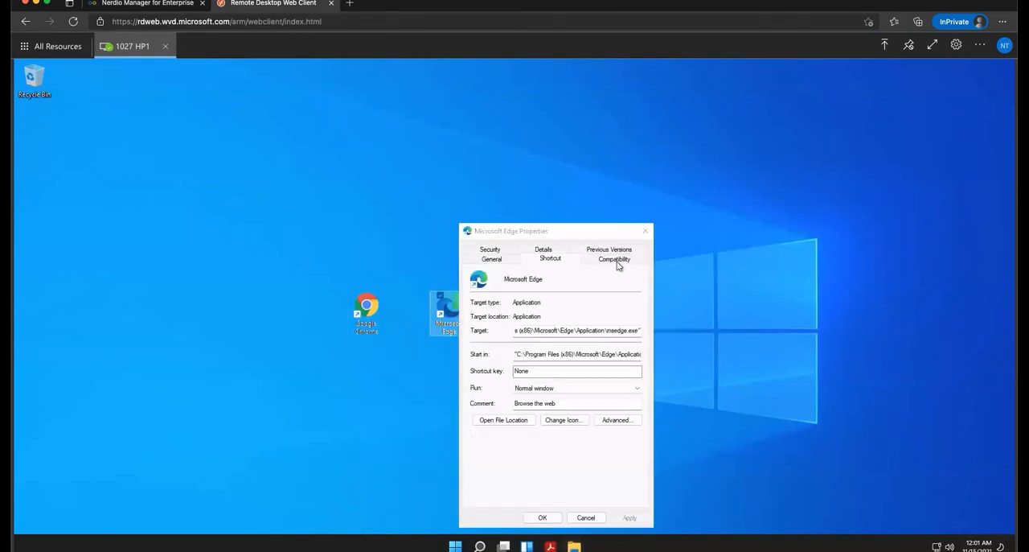
left_click(542, 517)
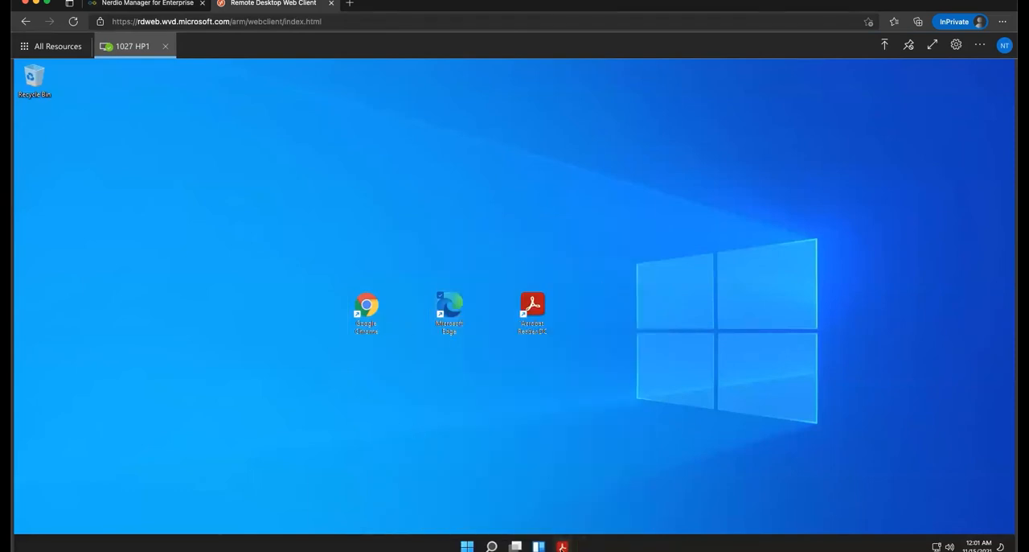
mouse_move(561, 547)
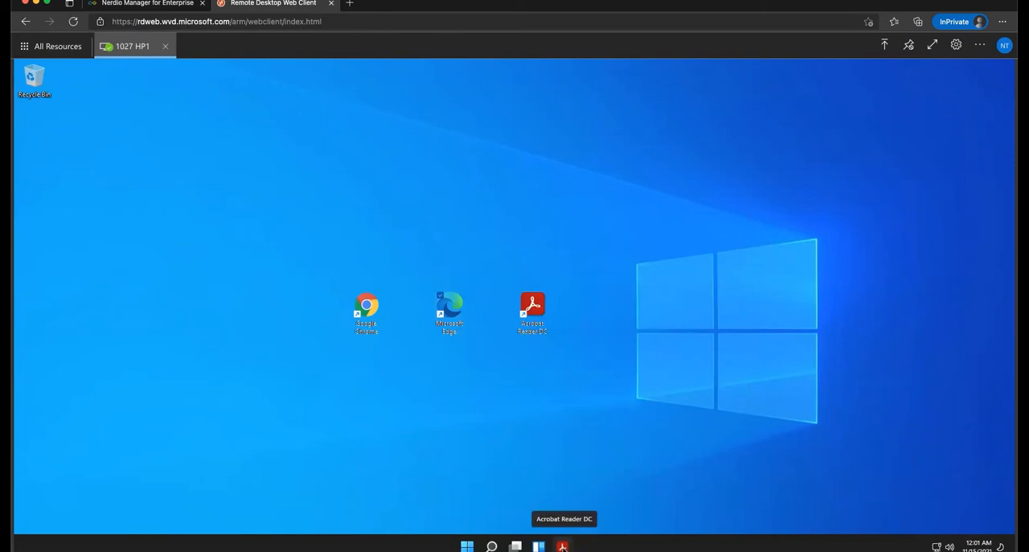
mouse_move(552, 377)
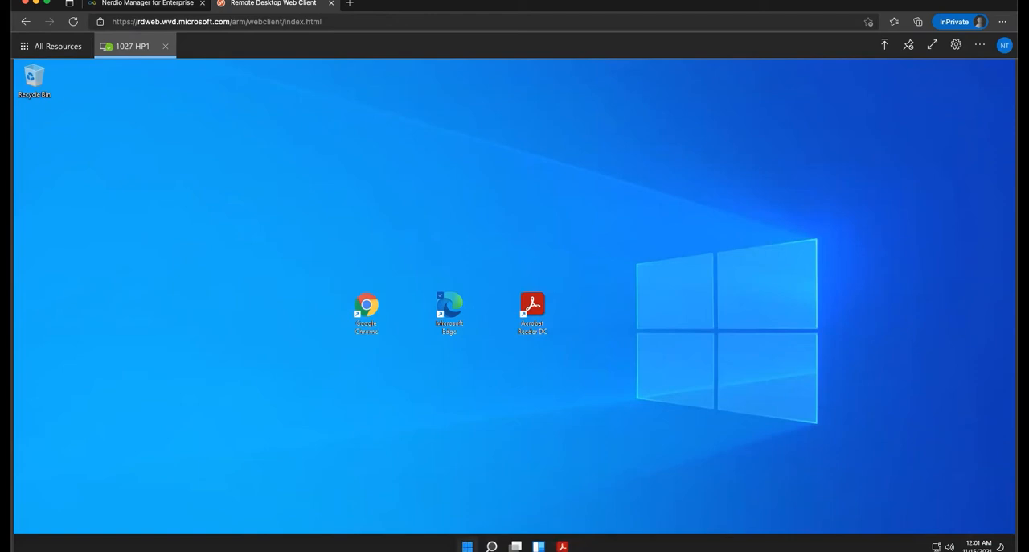
left_click(467, 546)
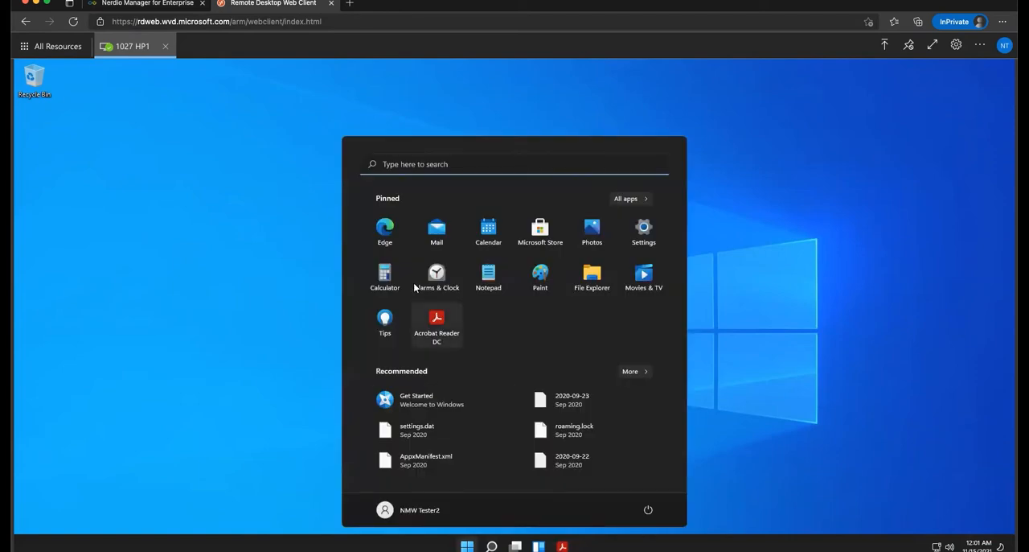
type("chrom")
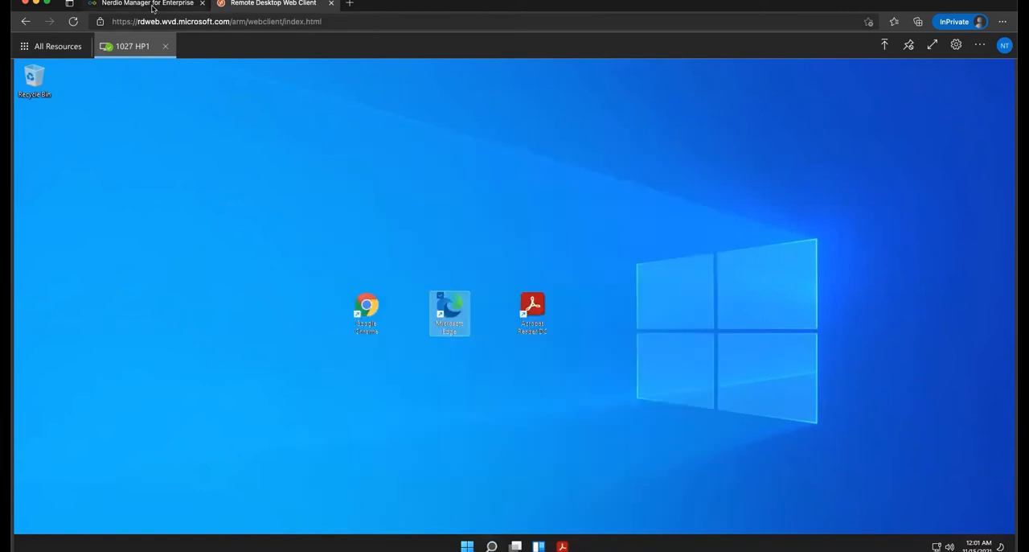
Switch back to the Nerdio Manager browser tab showing the 1027 HP1 rule sets
left_click(145, 3)
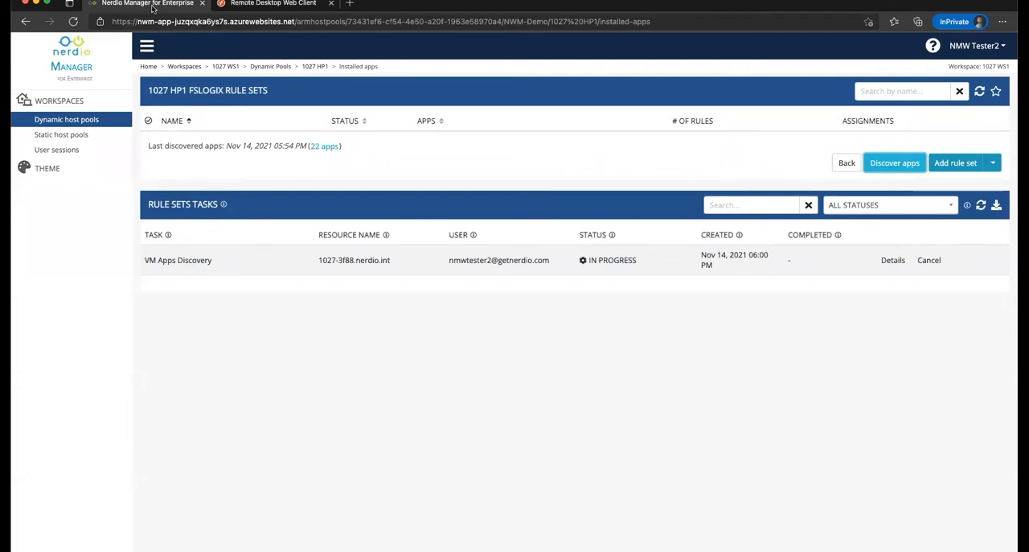
mouse_move(551, 165)
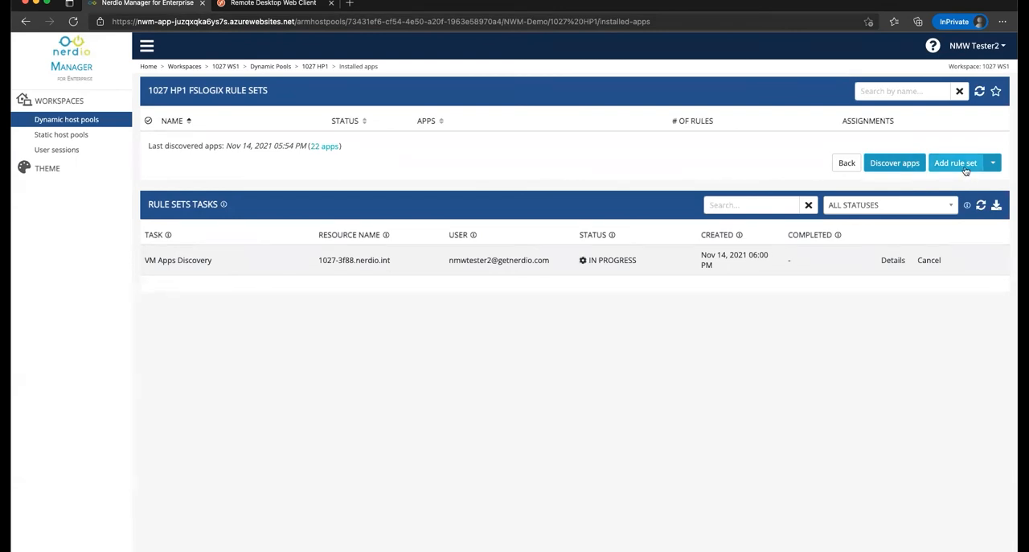
Add a rule set named 'Chrome' and open its Applications dropdown
left_click(956, 162)
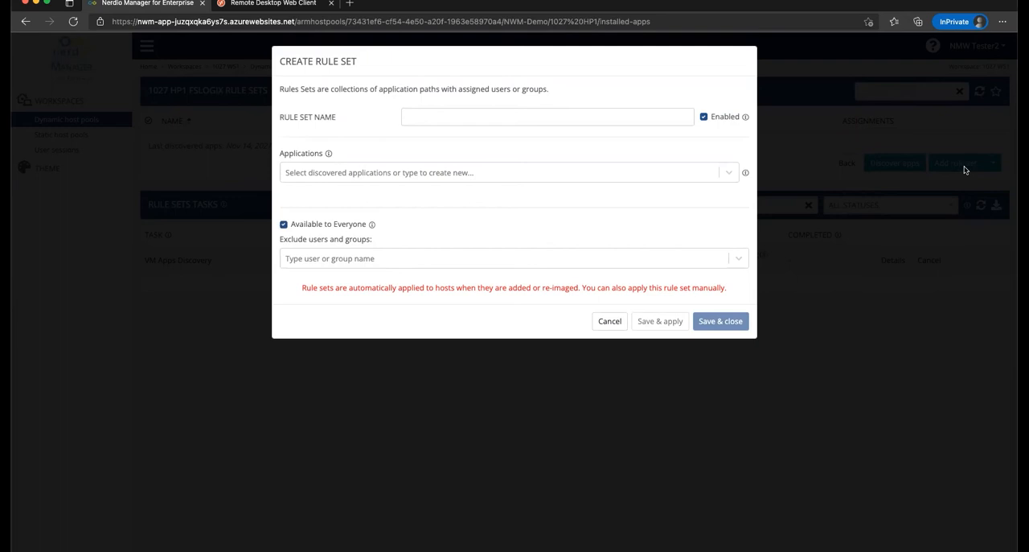
mouse_move(247, 57)
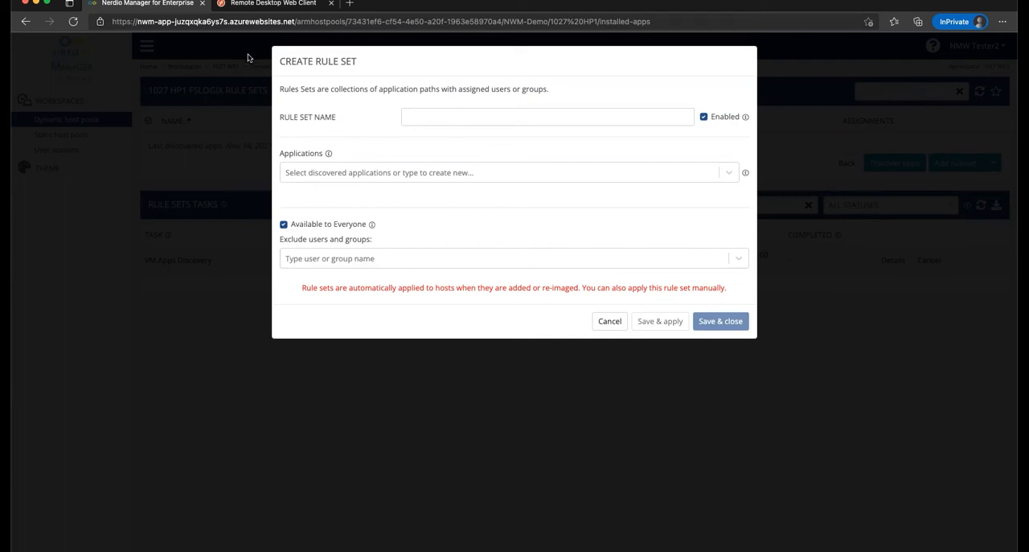
mouse_move(331, 84)
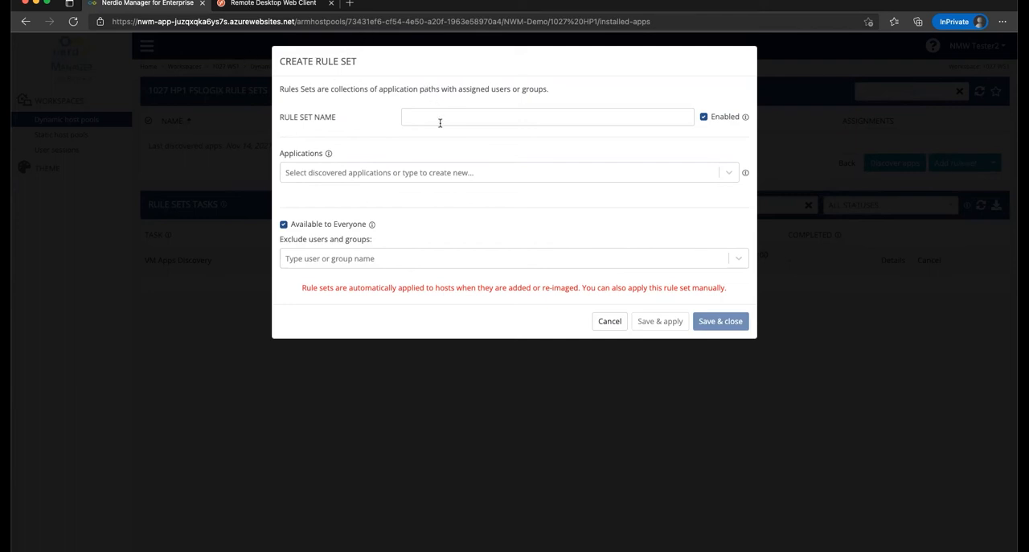
left_click(546, 116)
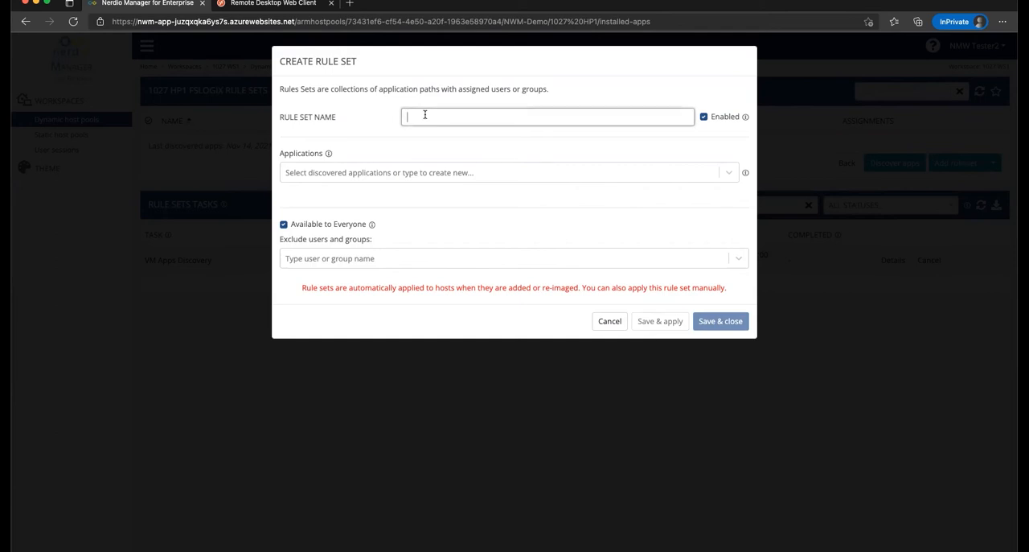
type("Chrome")
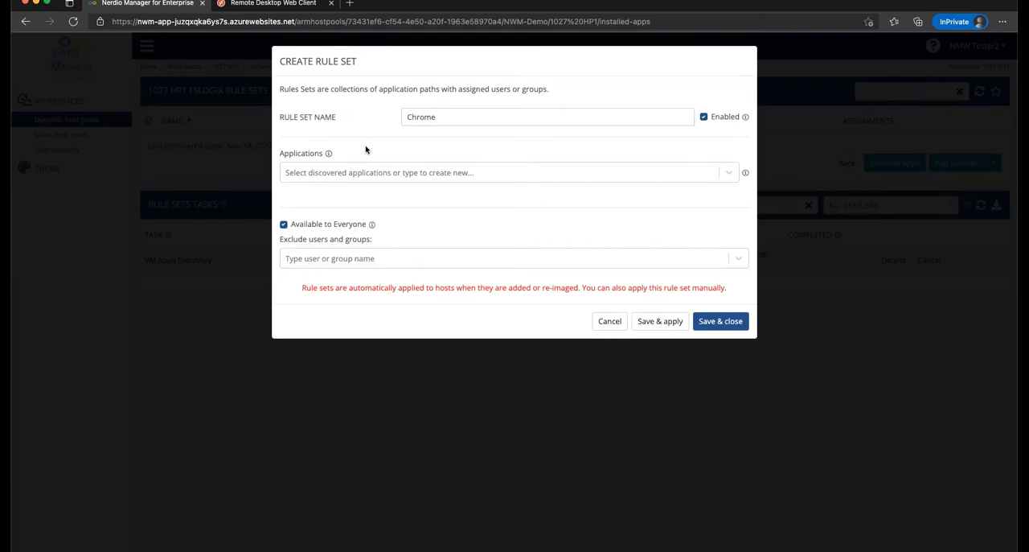
left_click(507, 172)
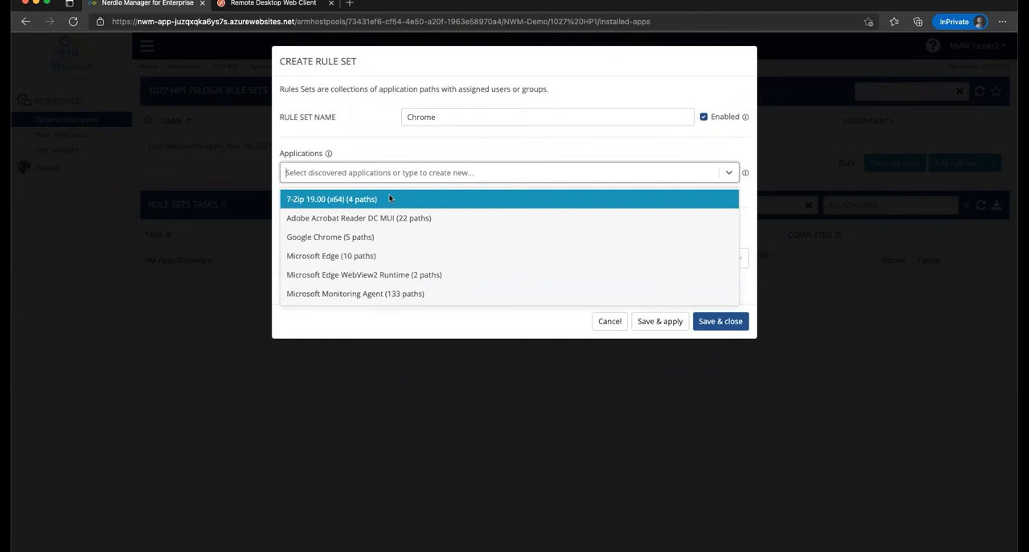
mouse_move(329, 236)
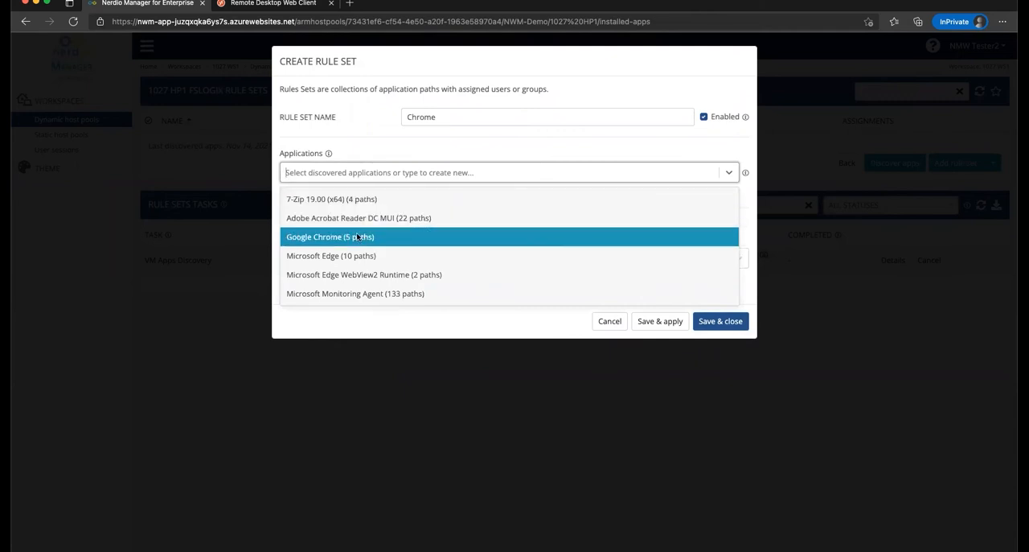
Add Google Chrome (5 paths) and highlight its start menu shortcut path
left_click(330, 237)
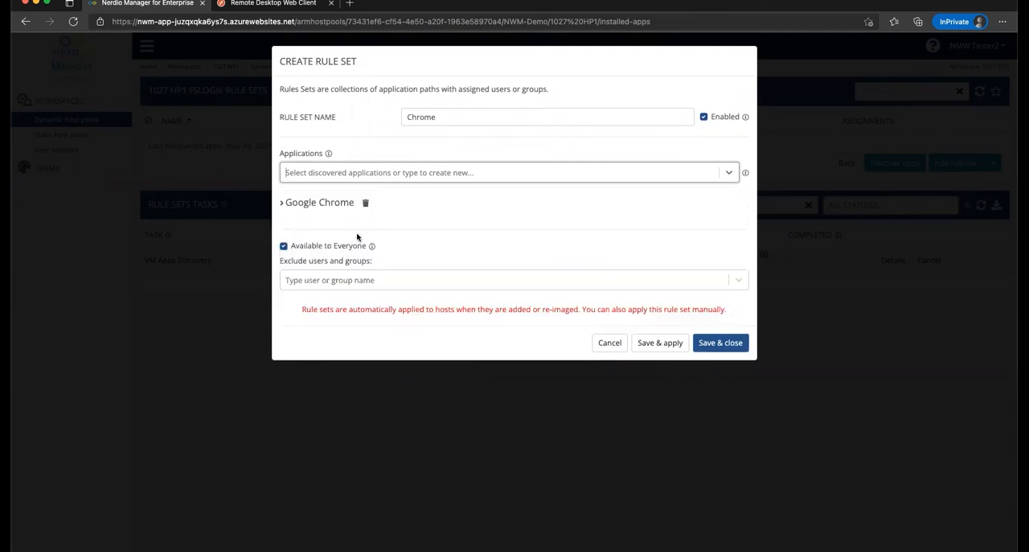
mouse_move(258, 218)
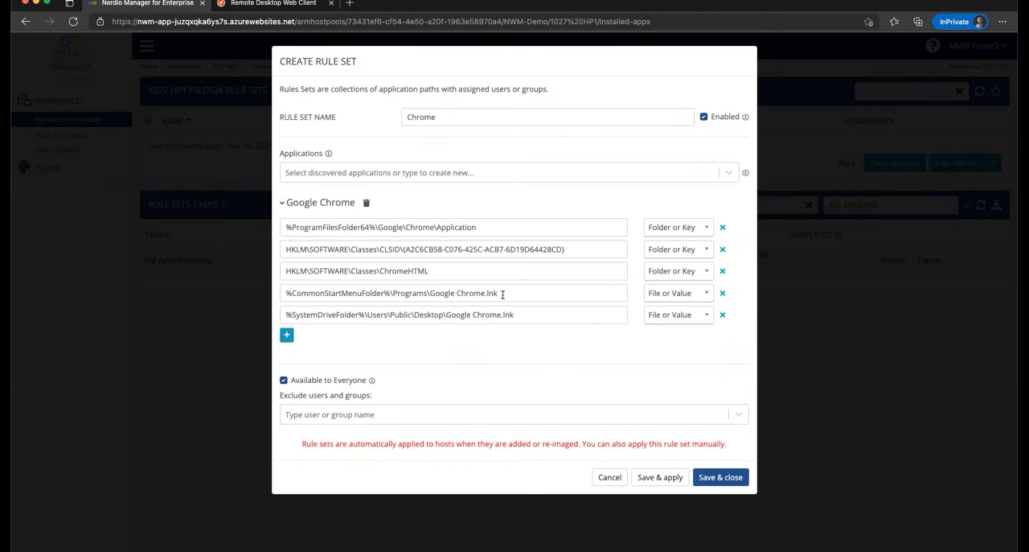
double_click(465, 293)
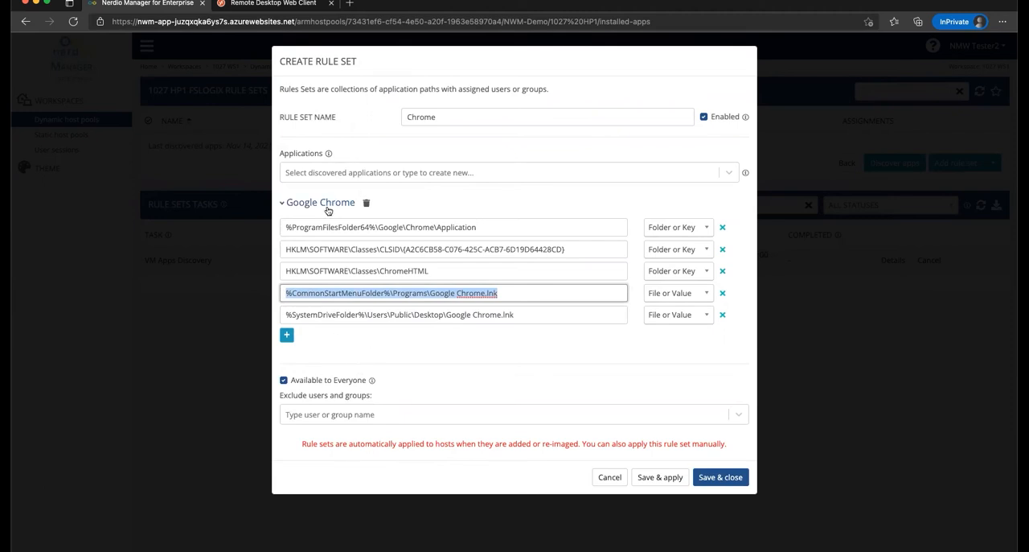
mouse_move(315, 392)
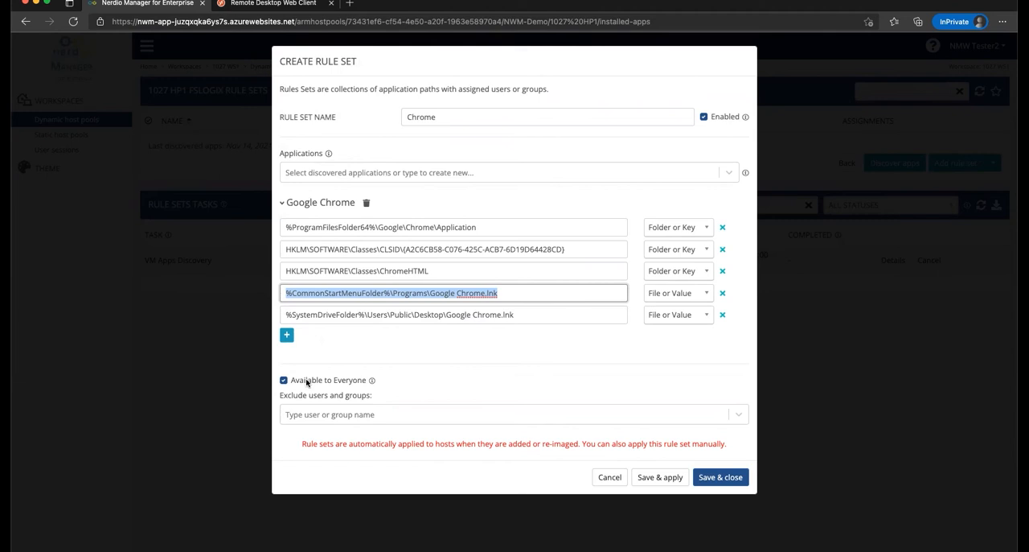
mouse_move(320, 421)
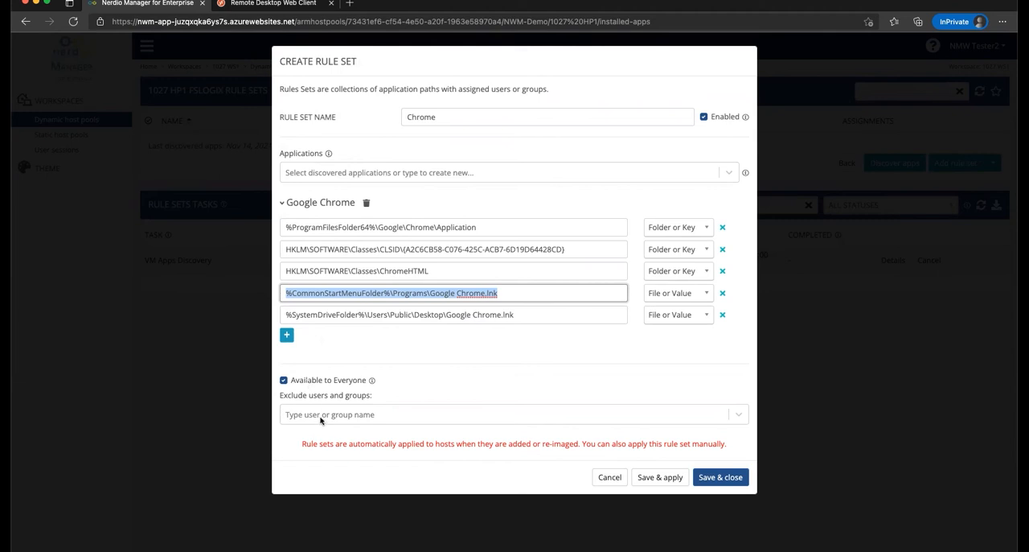
mouse_move(337, 429)
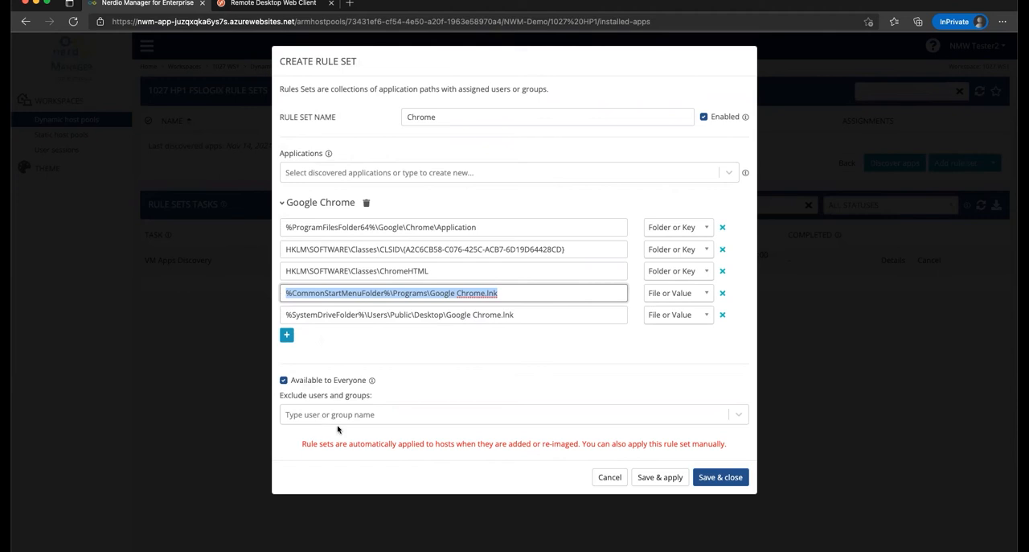
mouse_move(339, 420)
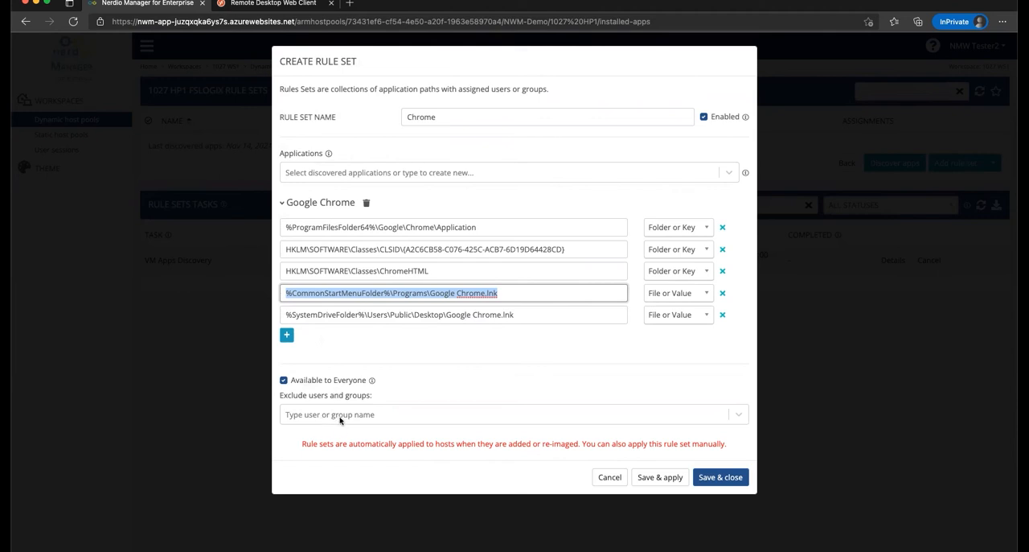
mouse_move(302, 393)
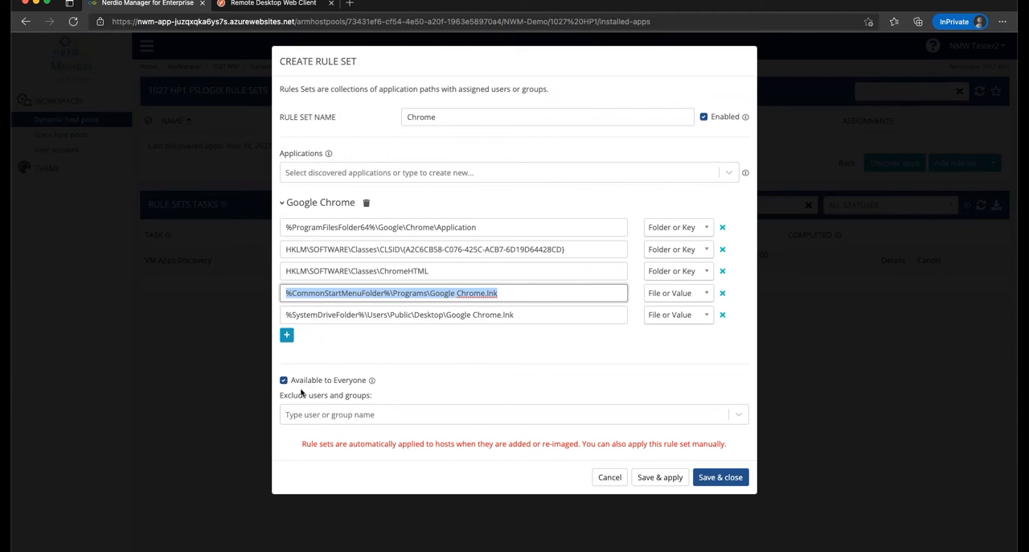
Uncheck Available to Everyone on the Chrome rule set so only chosen users and groups get it
left_click(283, 380)
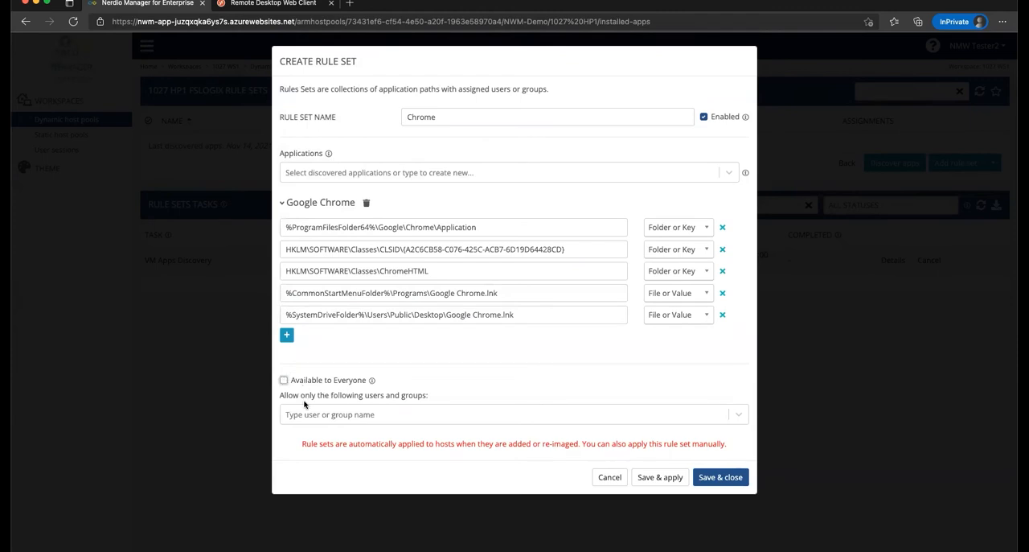
left_click(506, 414)
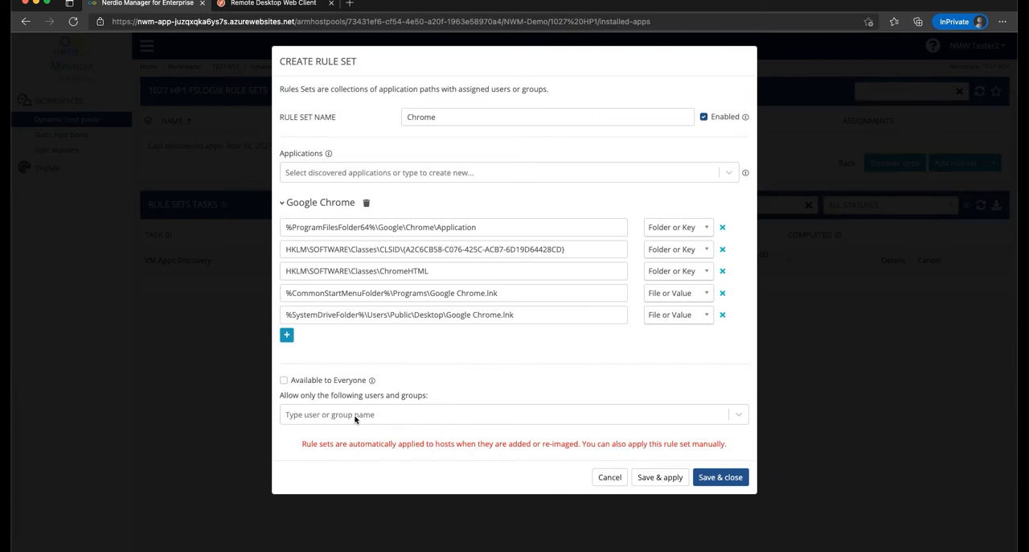
mouse_move(346, 438)
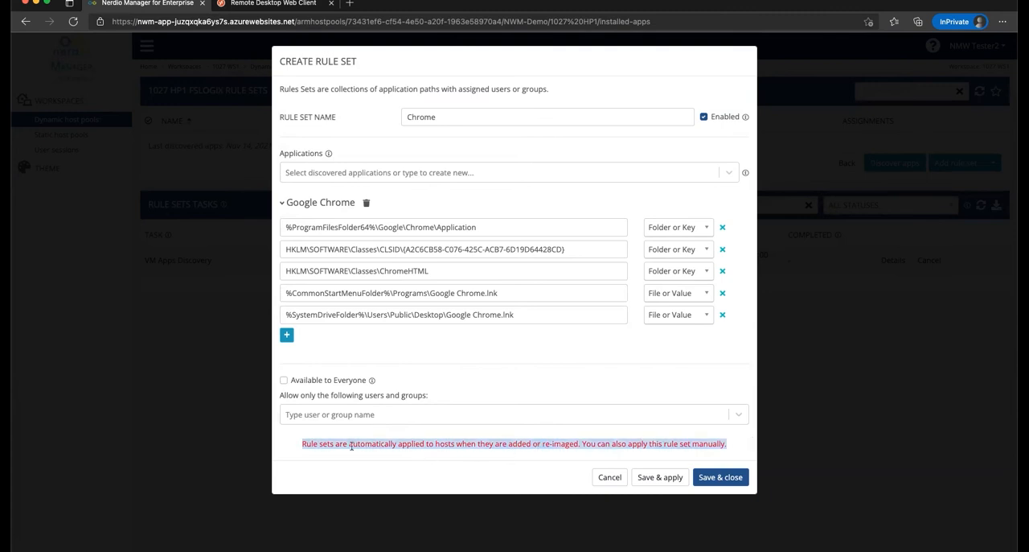
mouse_move(331, 453)
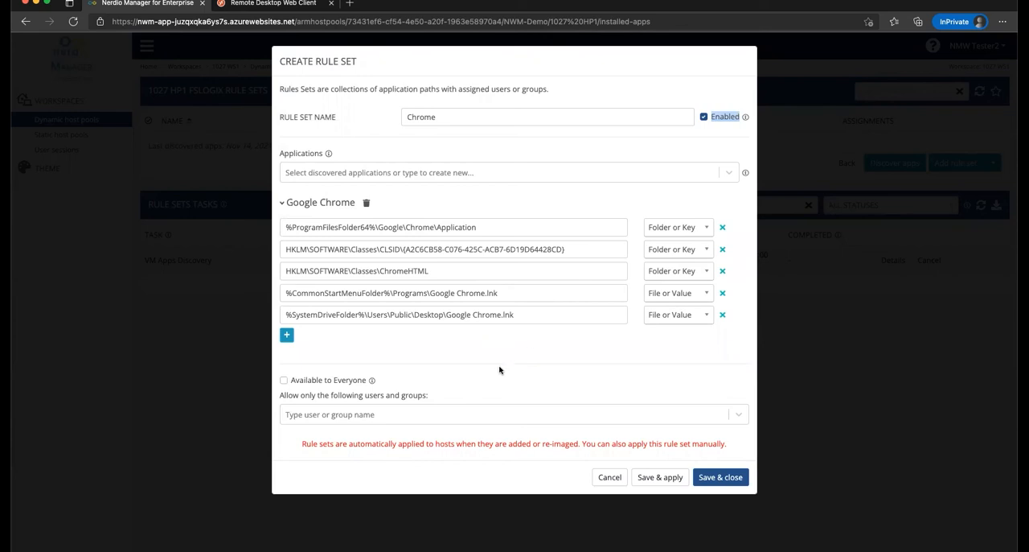
mouse_move(480, 442)
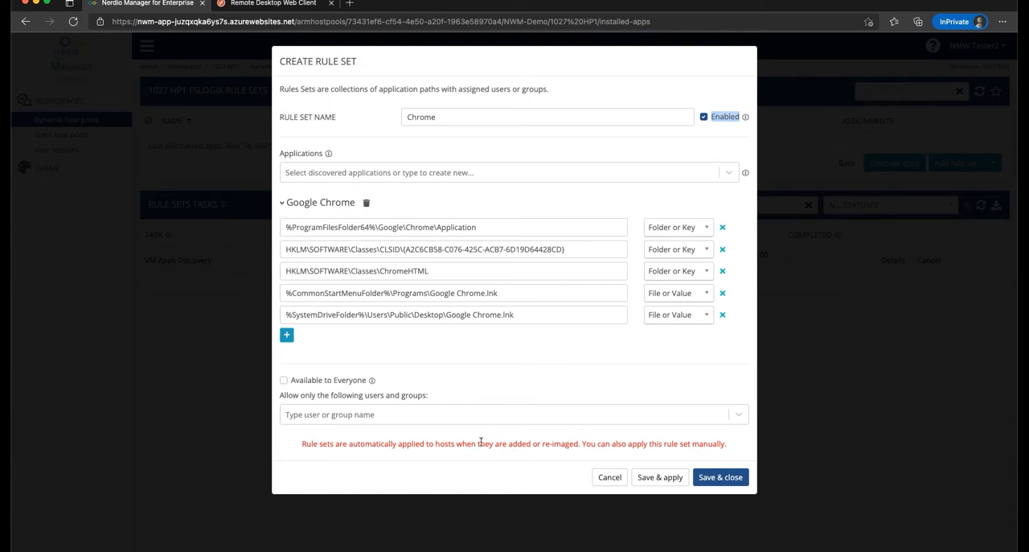
mouse_move(589, 443)
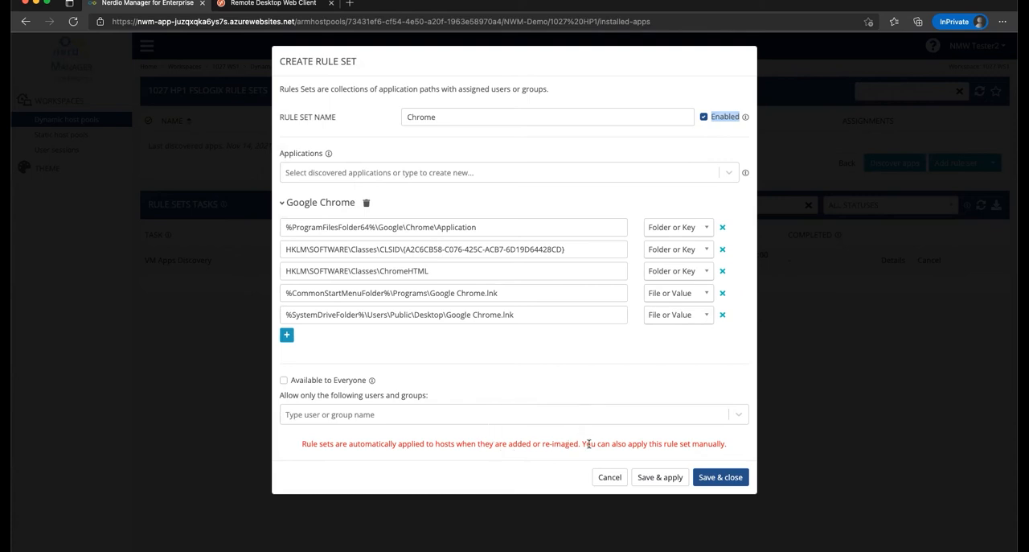
mouse_move(611, 443)
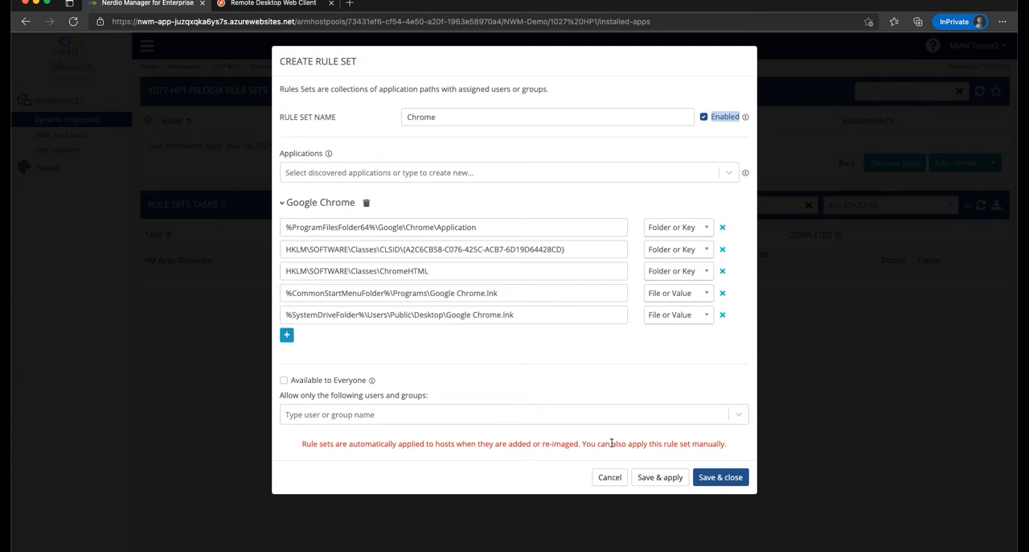
mouse_move(660, 476)
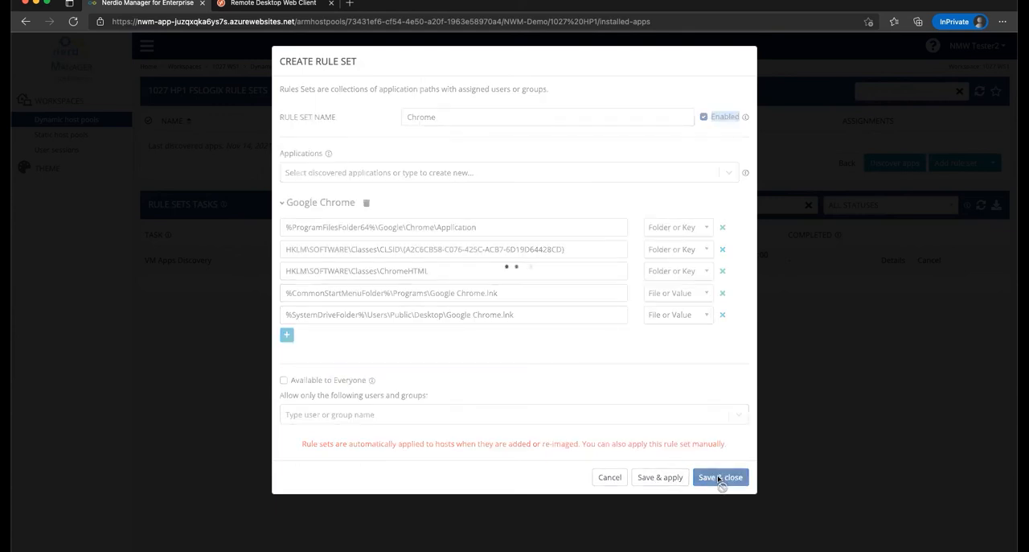
Save and close the Chrome rule set with Google Chrome's five rules, available to no one
left_click(720, 477)
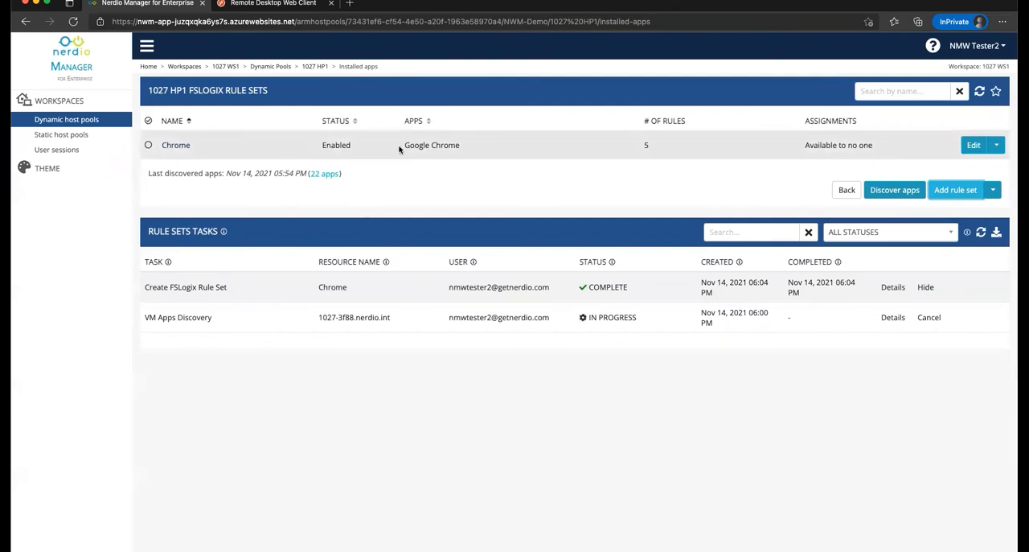
mouse_move(448, 157)
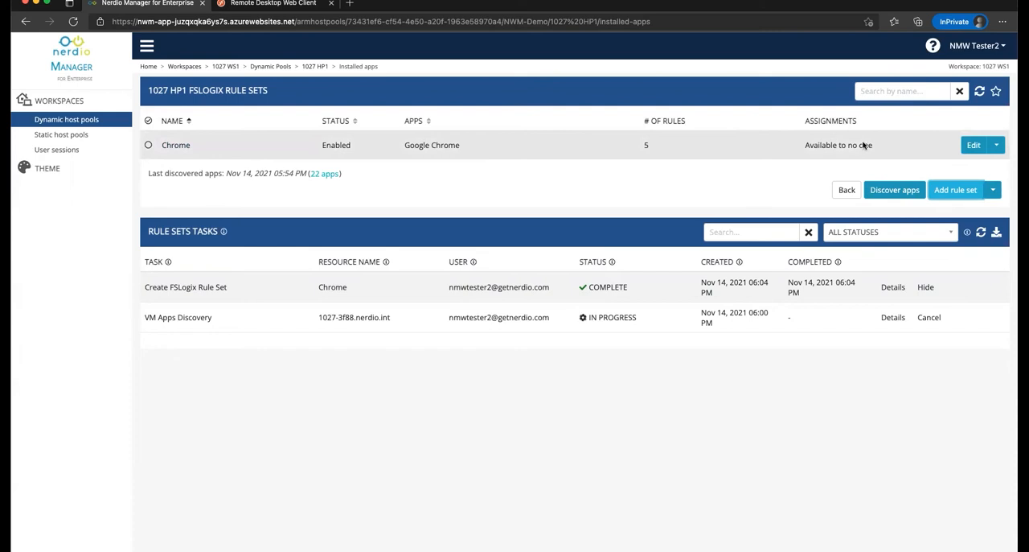
mouse_move(793, 145)
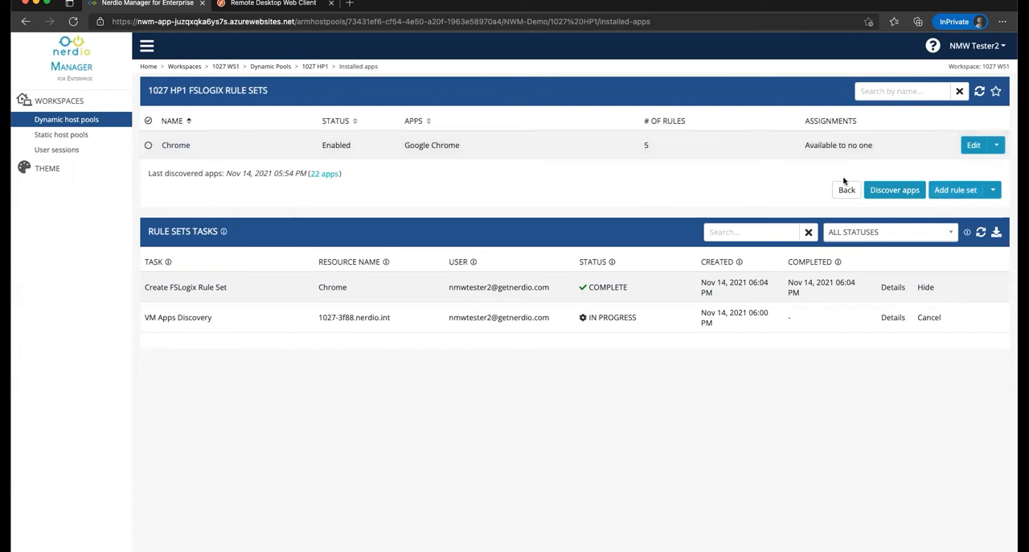
Check the Chrome row's Edit actions, then bring up the Apply all rule sets option
left_click(148, 145)
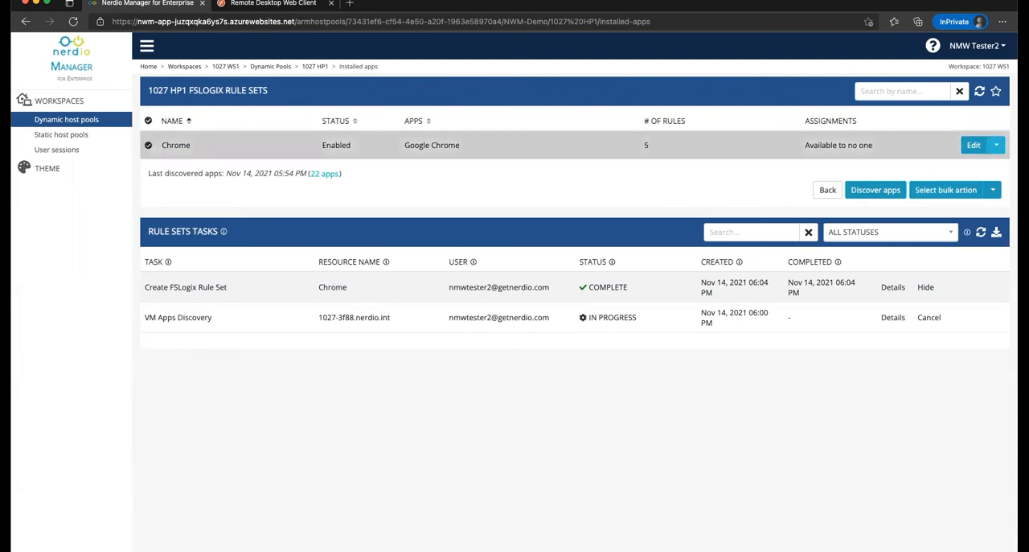
left_click(993, 144)
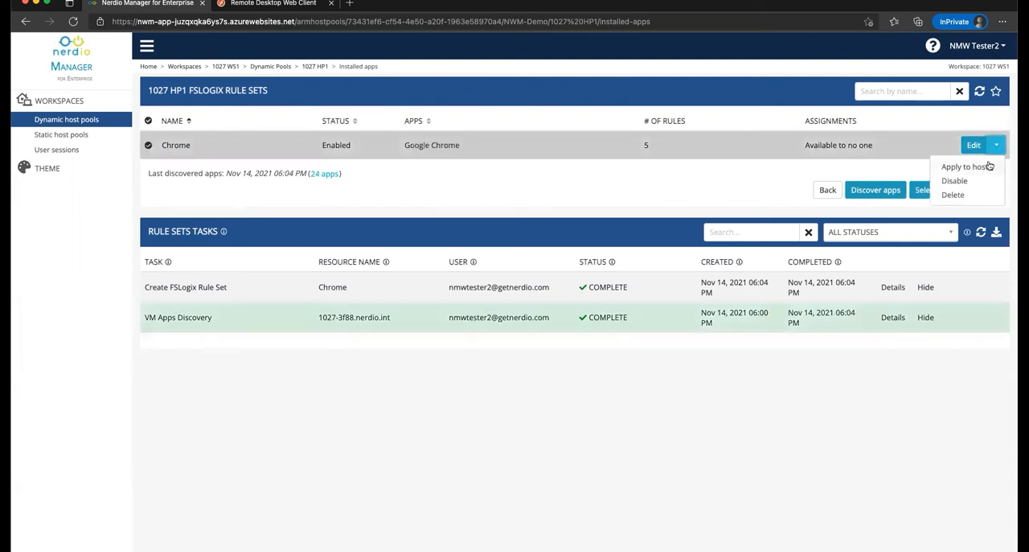
mouse_move(968, 186)
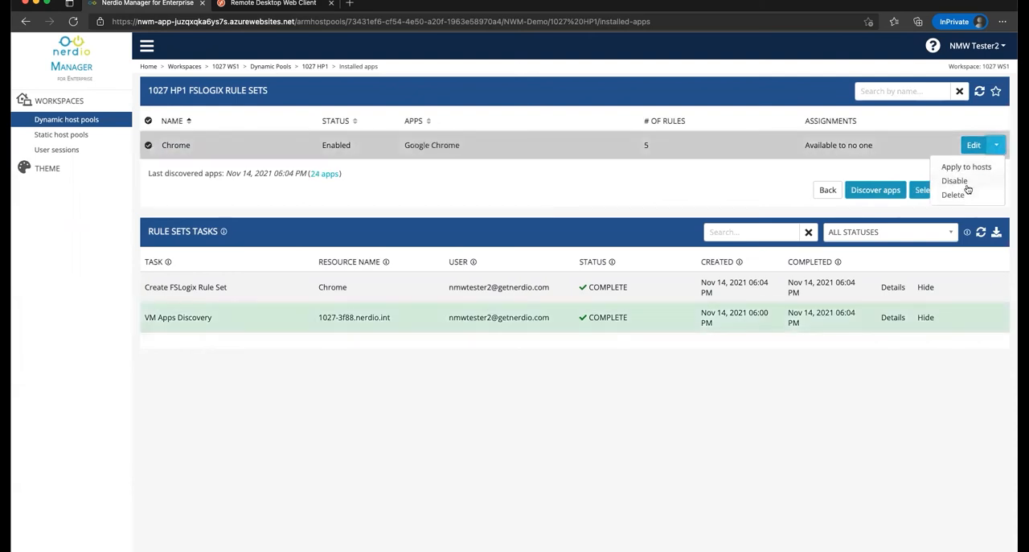
left_click(856, 167)
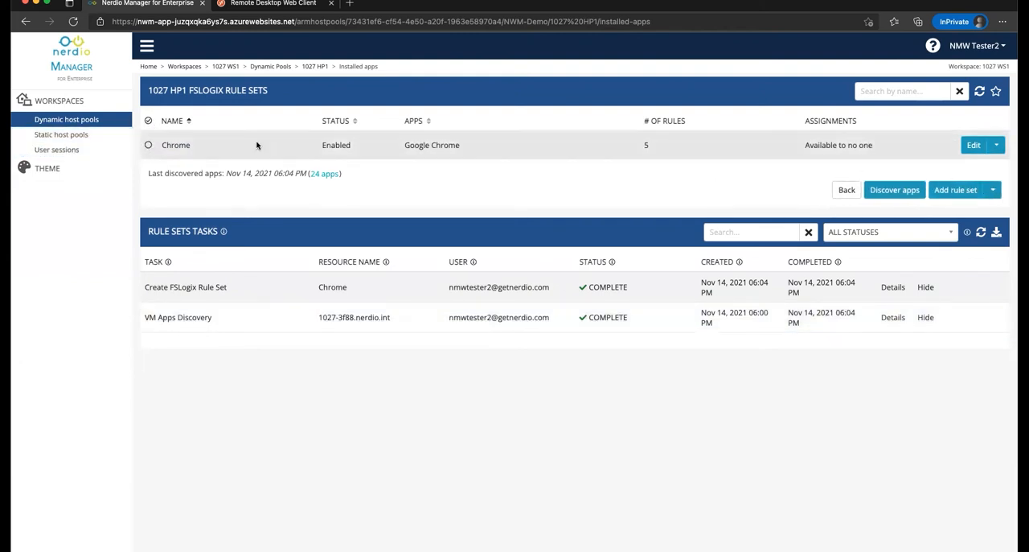
left_click(993, 190)
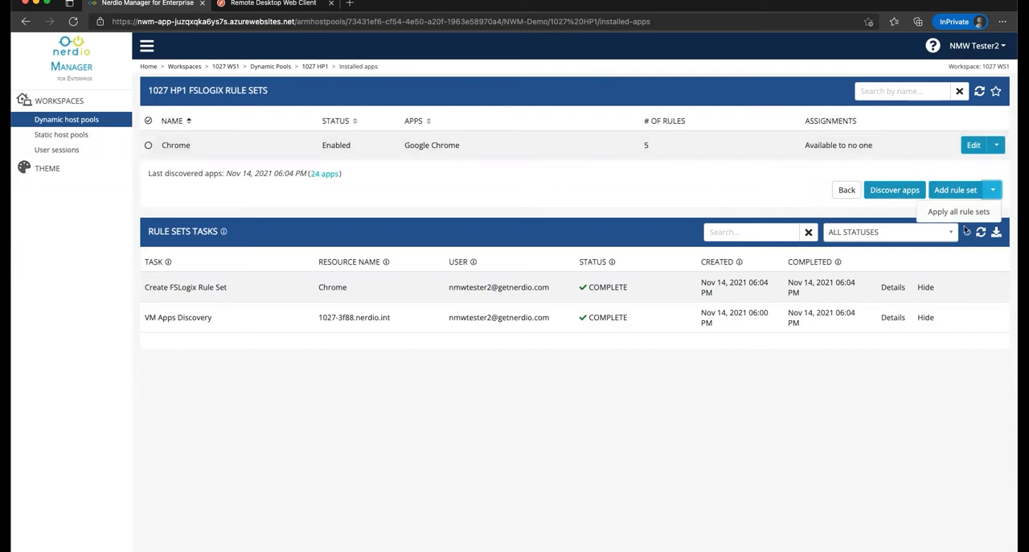
mouse_move(876, 207)
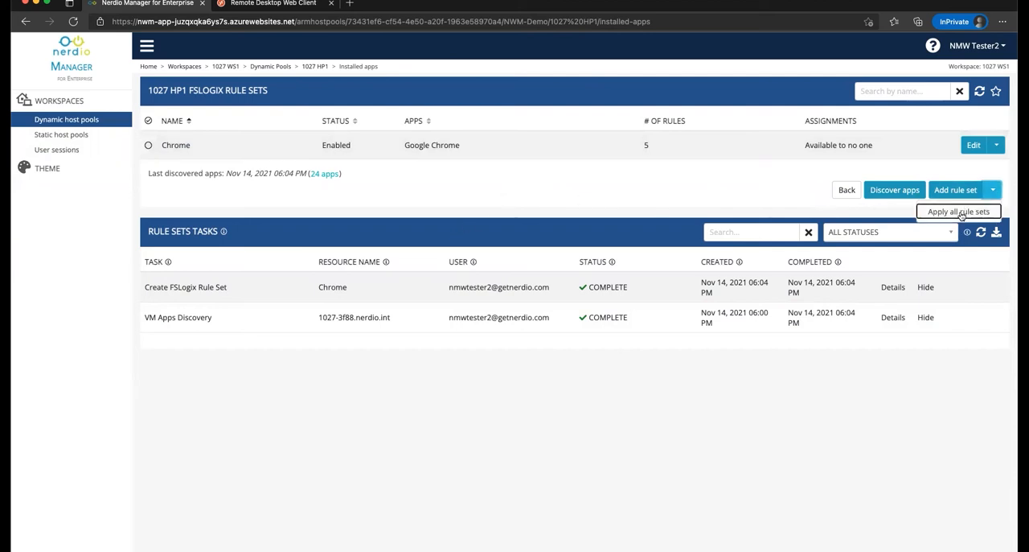
Apply all rule sets to the 1027 HP1 host pool VMs with messaging off
left_click(958, 211)
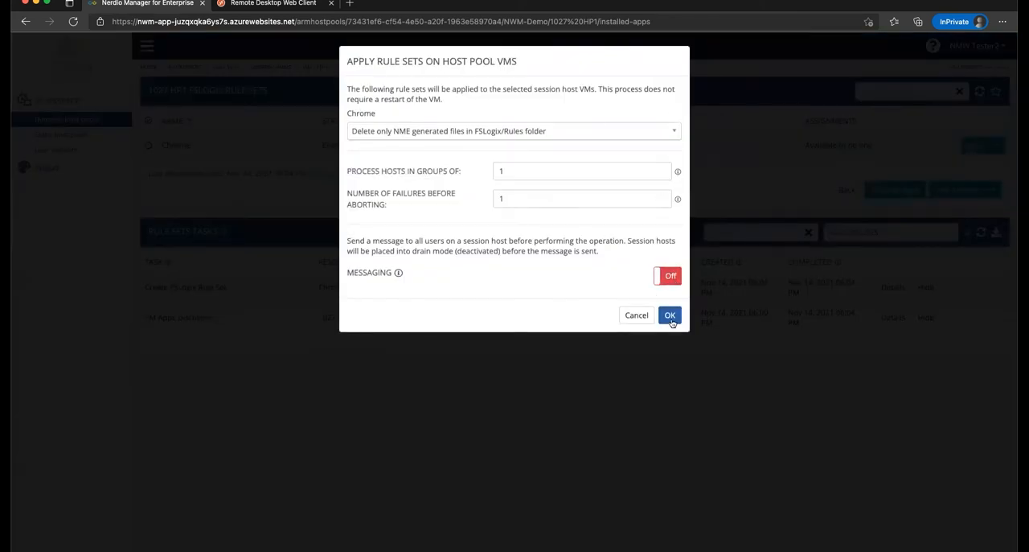
left_click(666, 275)
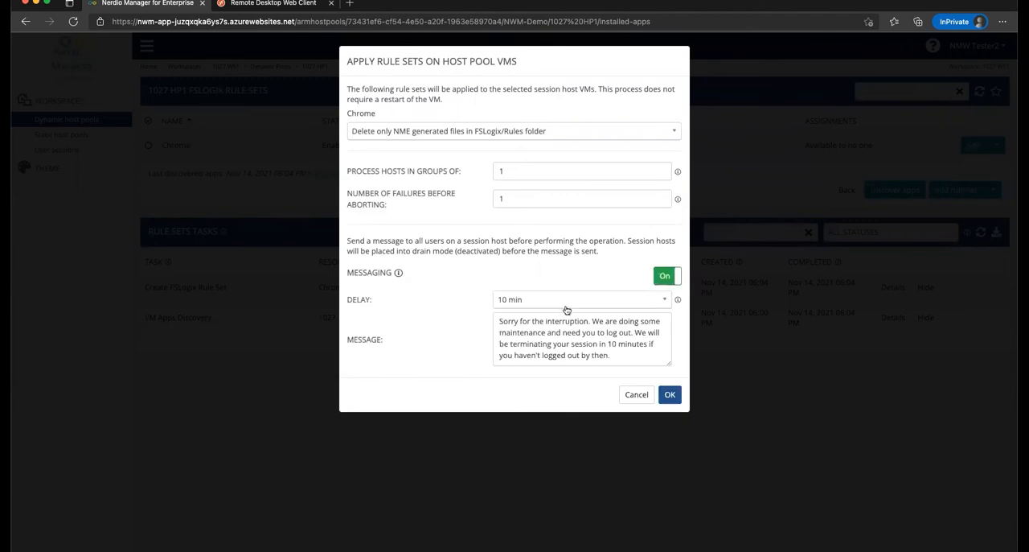
mouse_move(582, 303)
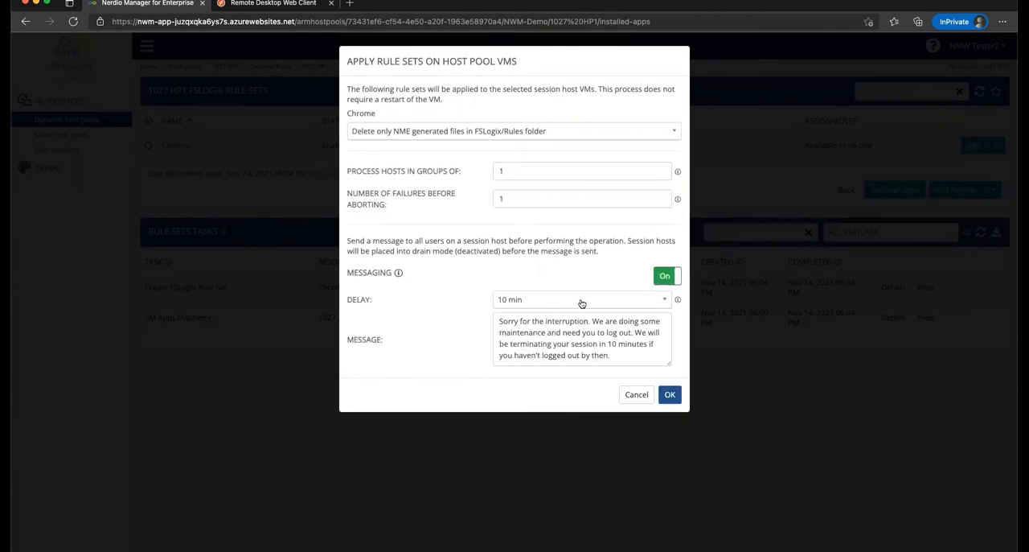
mouse_move(522, 332)
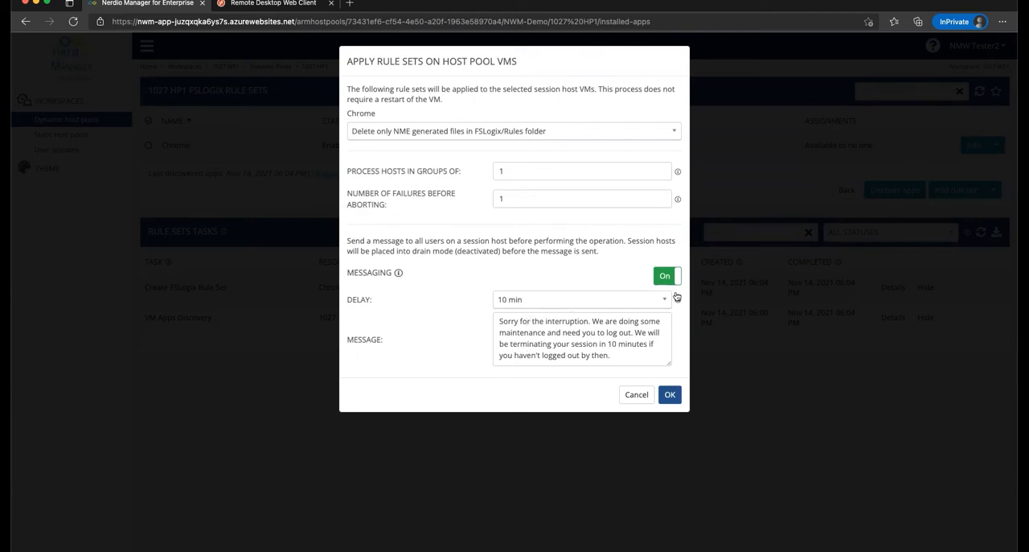
left_click(665, 275)
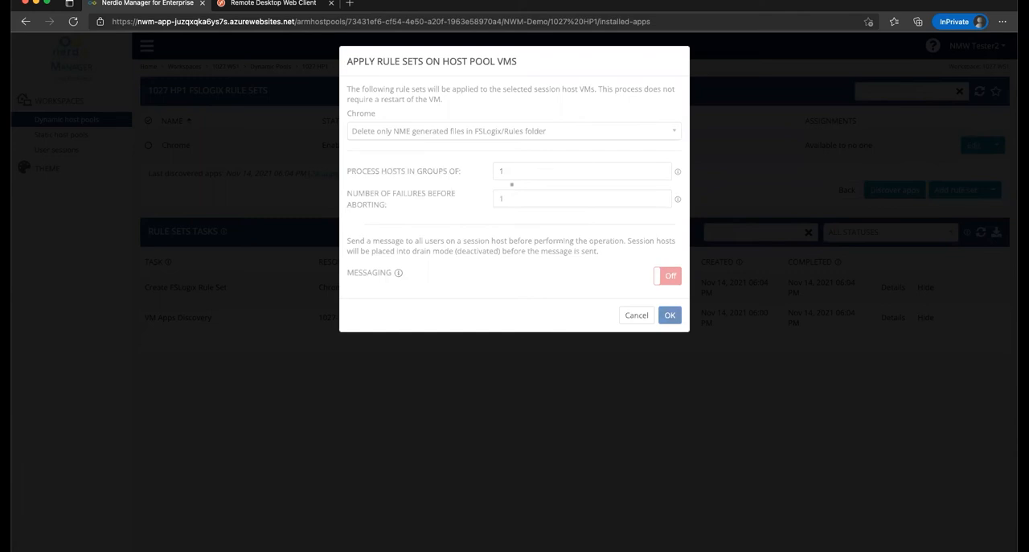
left_click(669, 315)
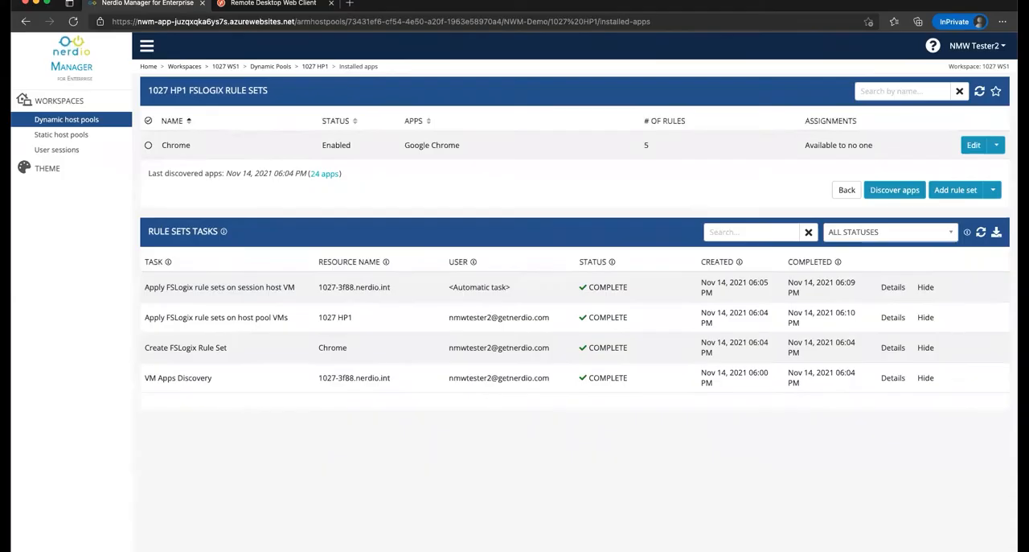
mouse_move(531, 383)
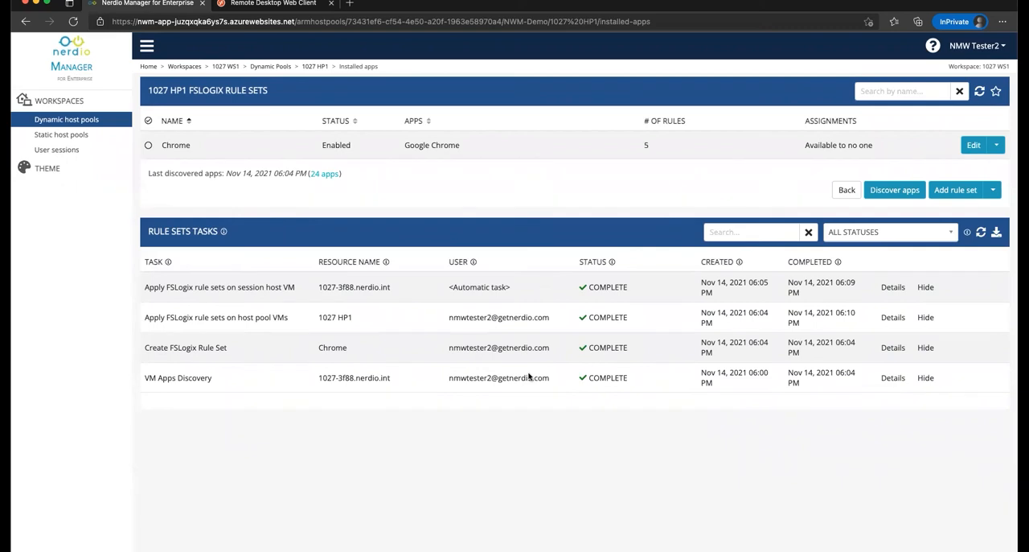
mouse_move(148, 287)
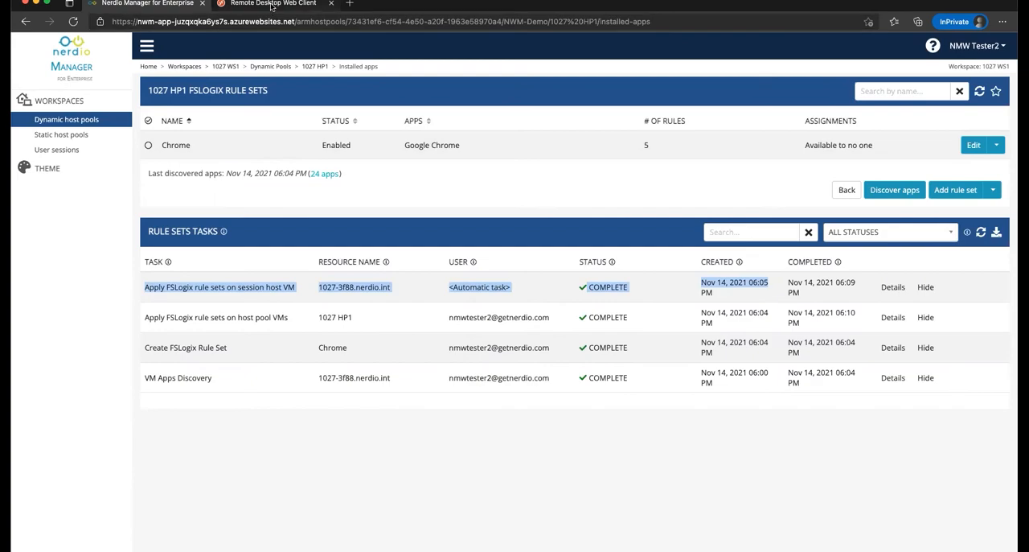
Return to the 1027 HP1 Remote Desktop Web Client session
left_click(273, 4)
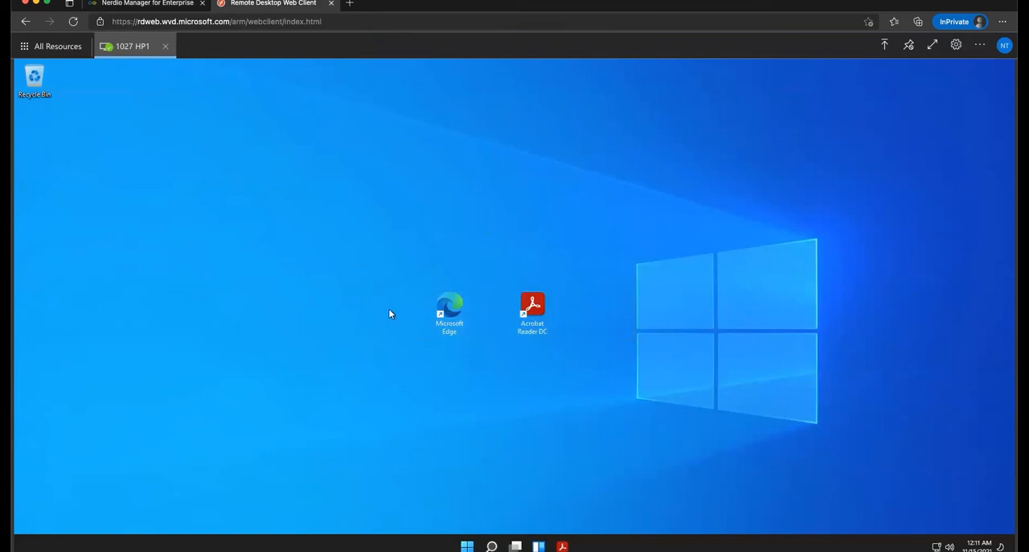
Browse to C:\Program Files\Google\Chrome in the session to confirm it's empty, then return to Nerdio
left_click(467, 546)
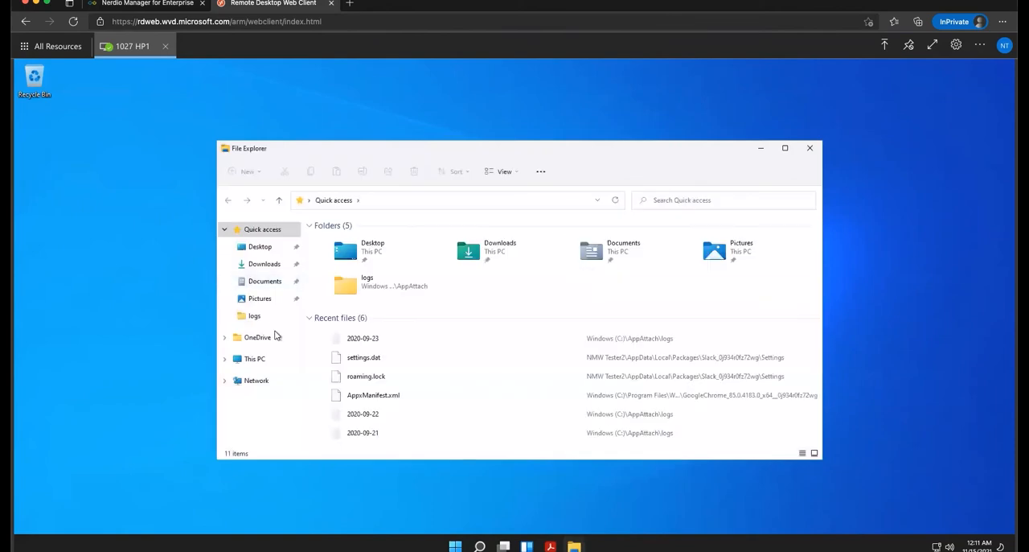
left_click(254, 359)
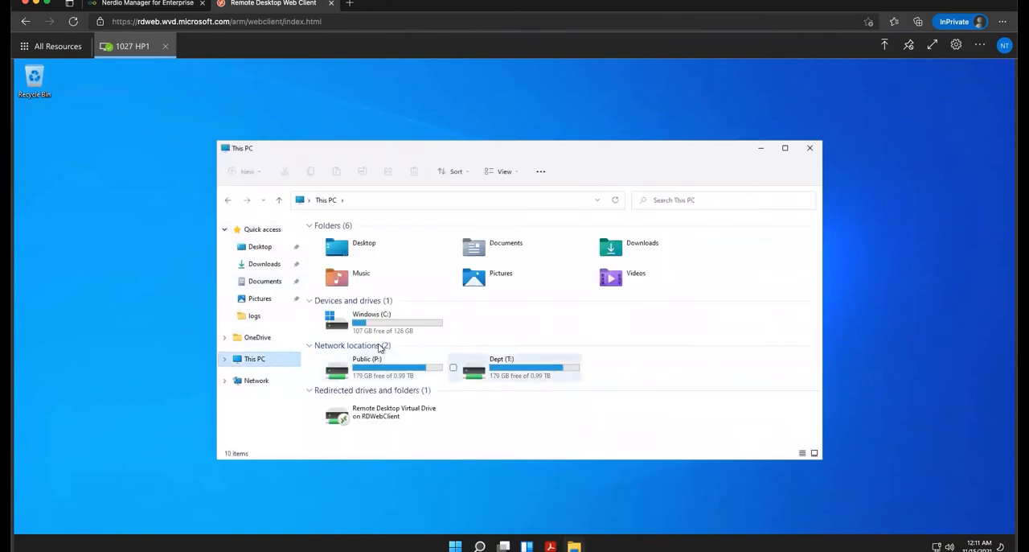
double_click(371, 320)
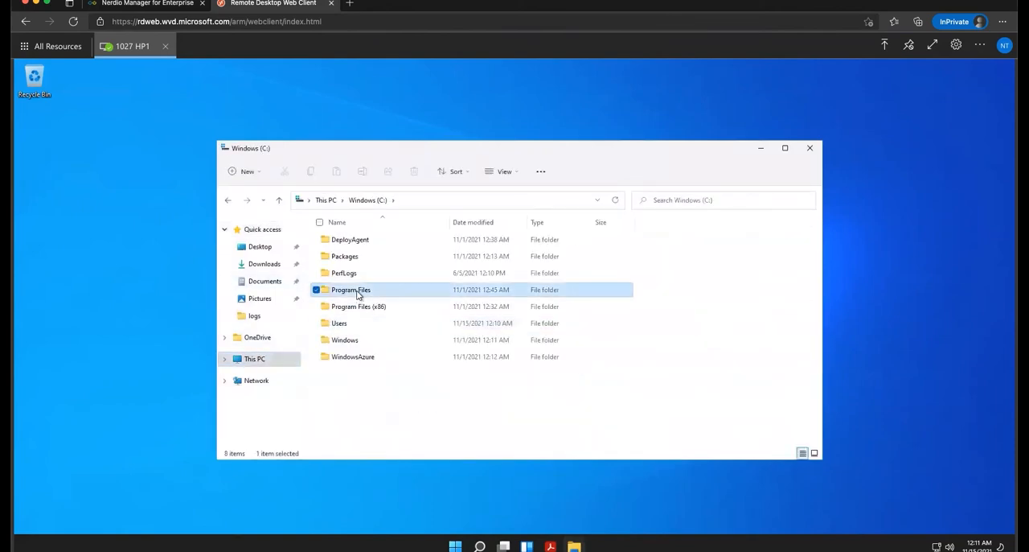
double_click(351, 289)
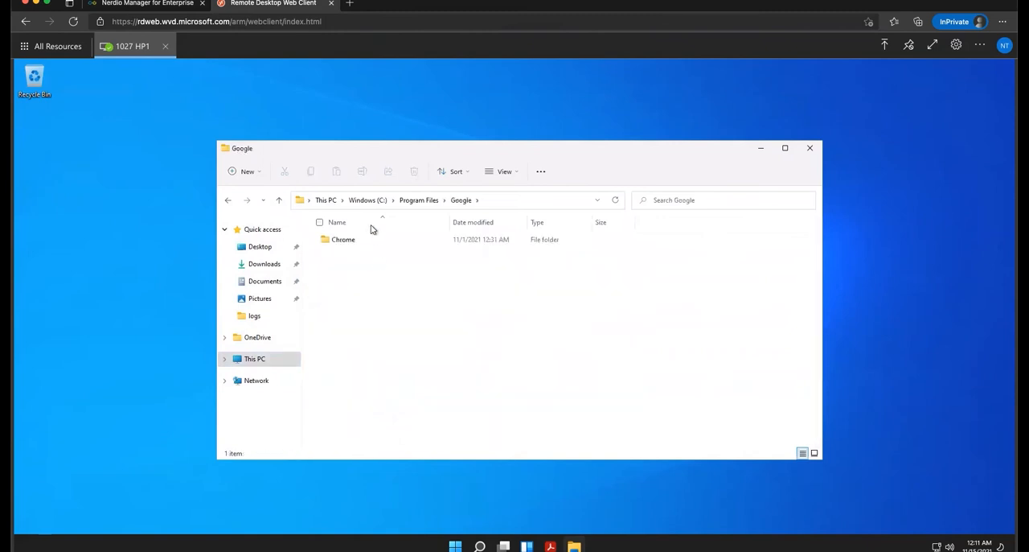
double_click(343, 239)
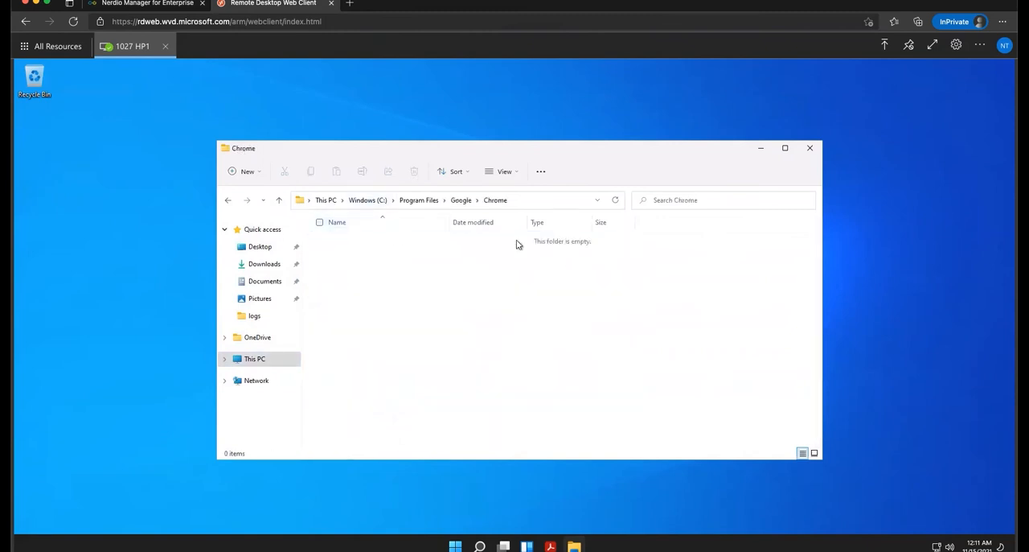
mouse_move(507, 367)
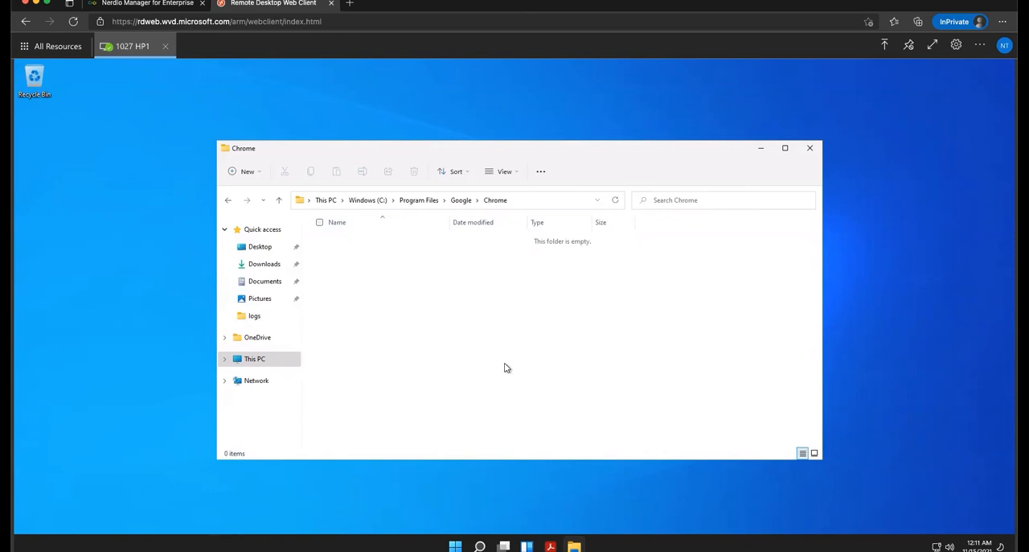
left_click(145, 3)
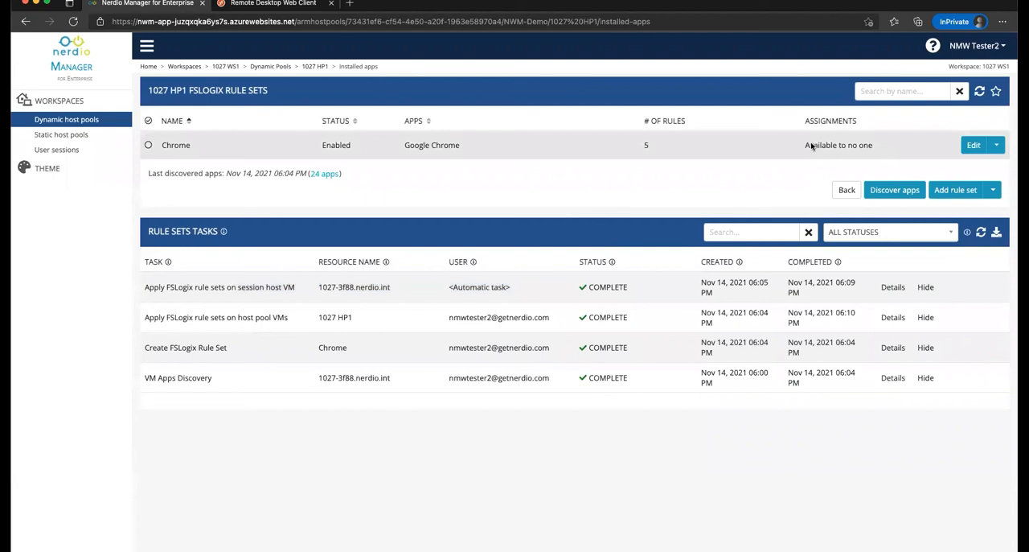
Assign the Chrome rule set only to NMW Tester2 and save it
left_click(148, 145)
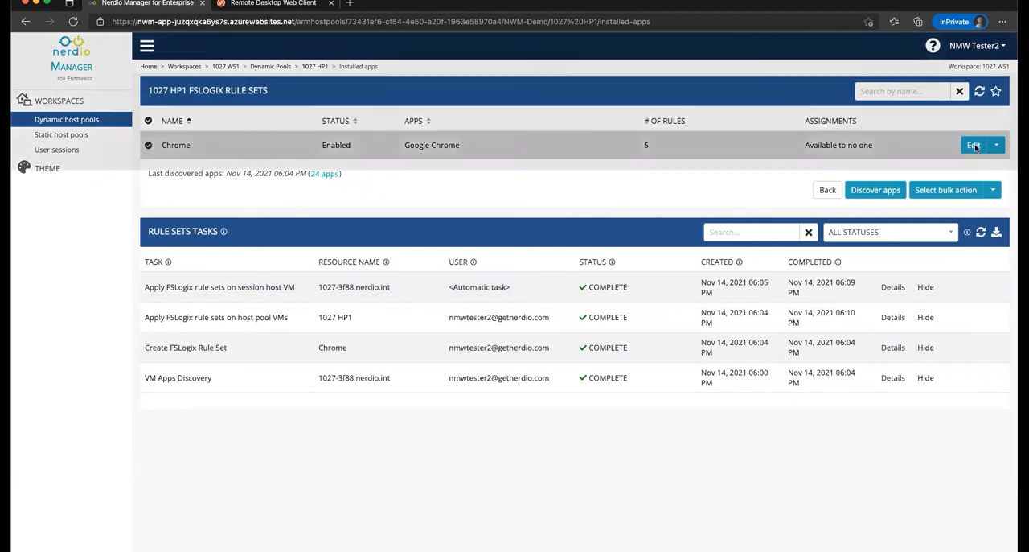
left_click(973, 145)
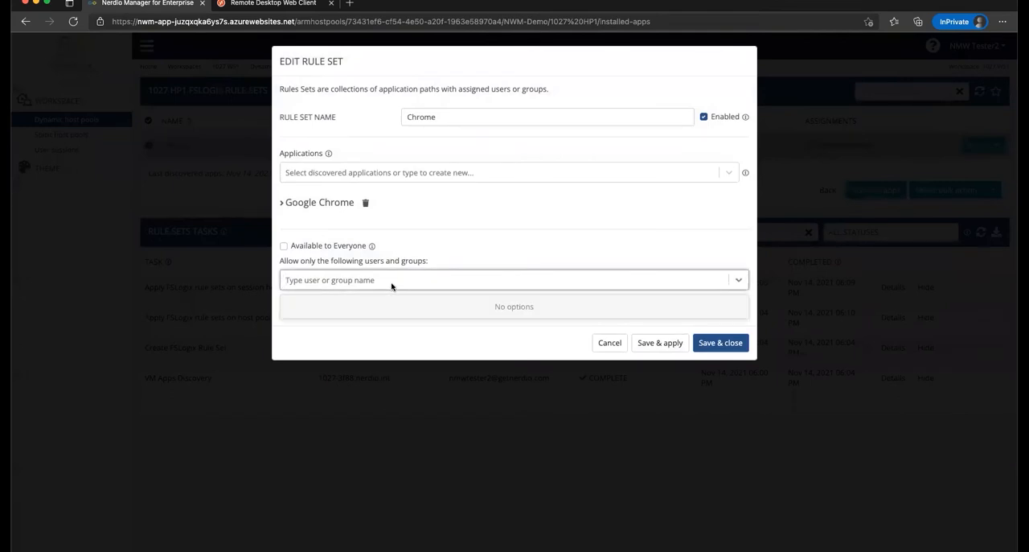
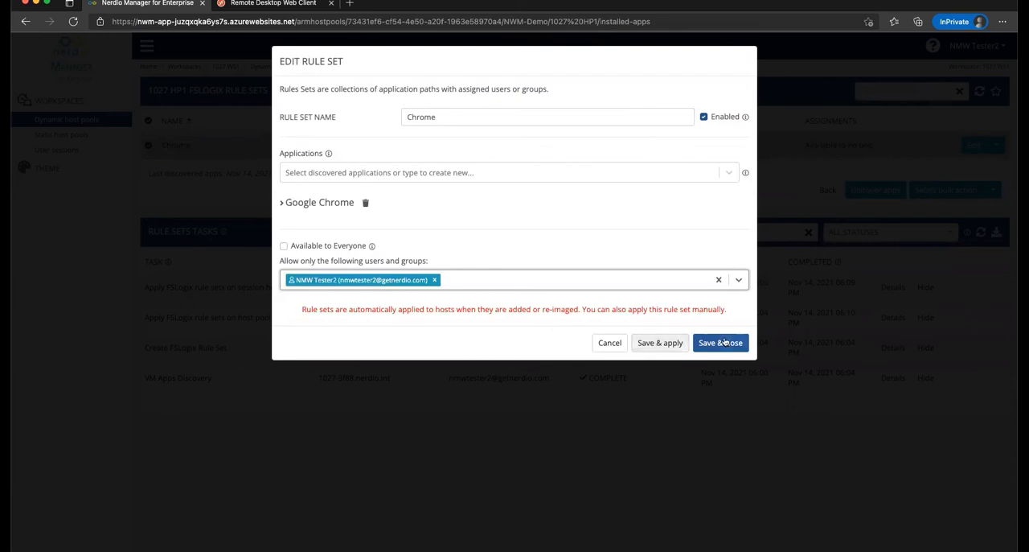
left_click(719, 342)
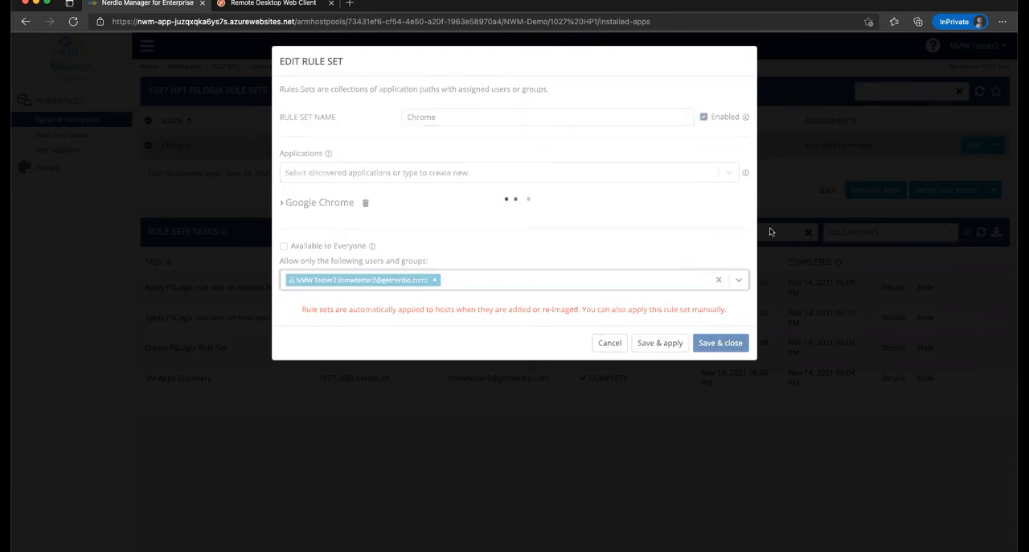
left_click(719, 342)
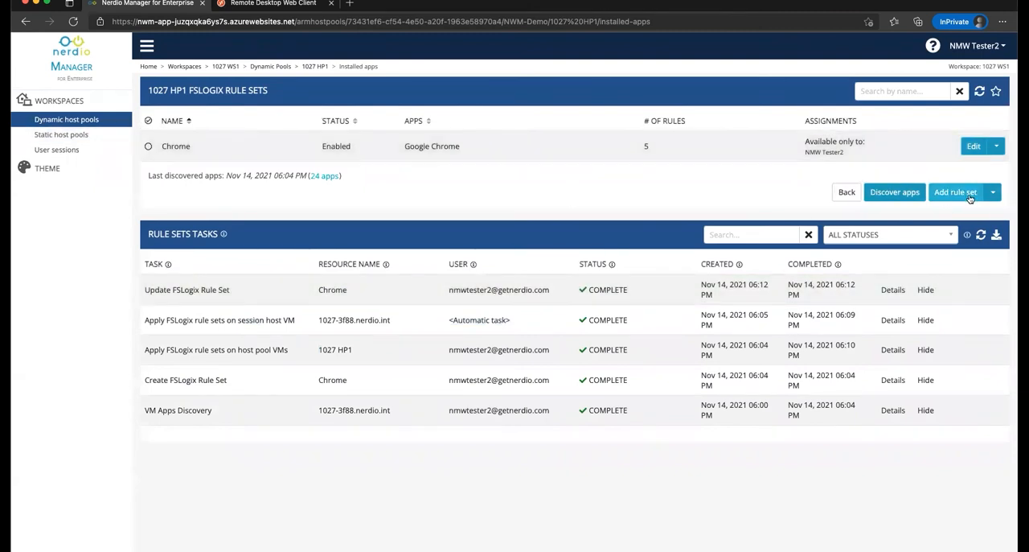
Start a new rule set named 'Adobe and Edge' and open the discovered applications list
left_click(955, 192)
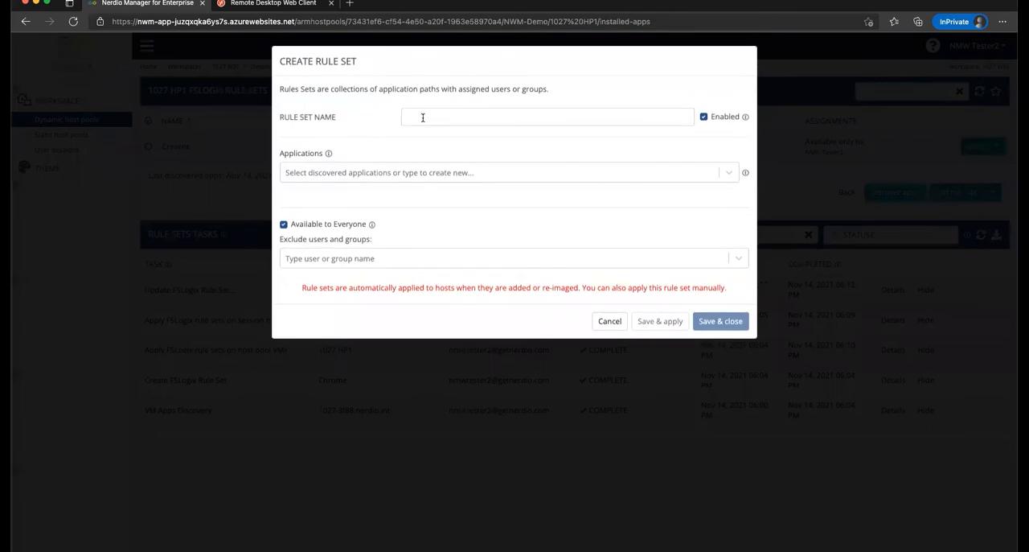
left_click(547, 117)
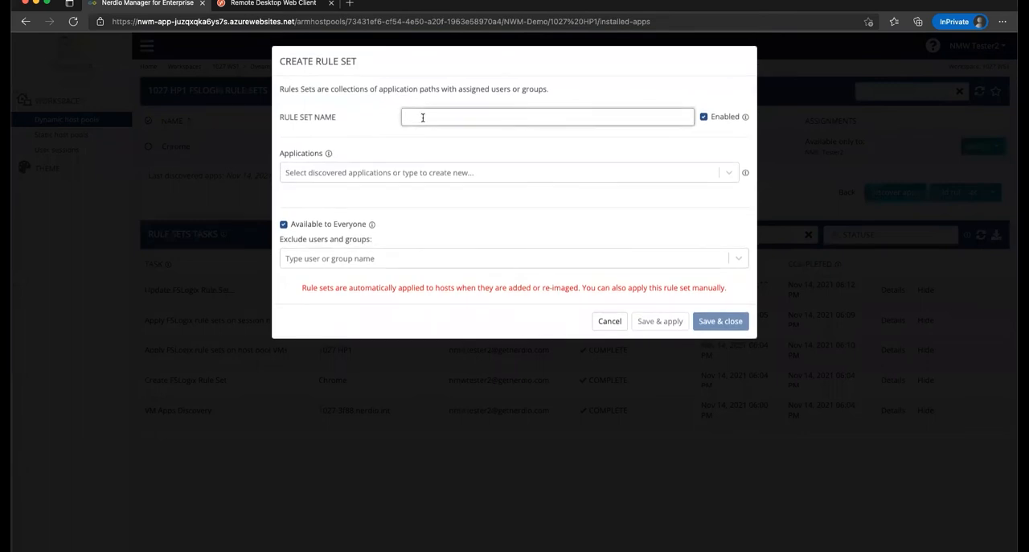
type("Adobe and E")
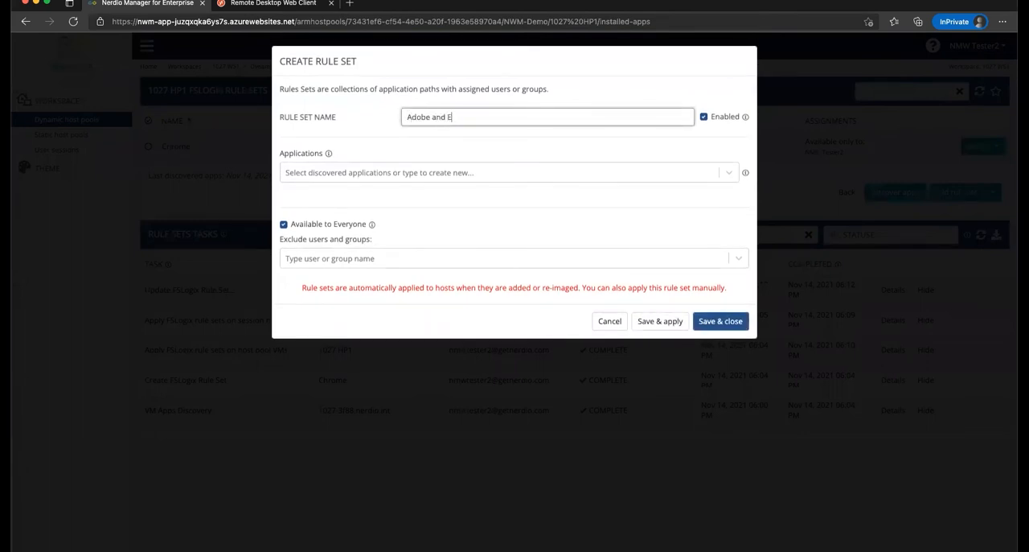
left_click(507, 172)
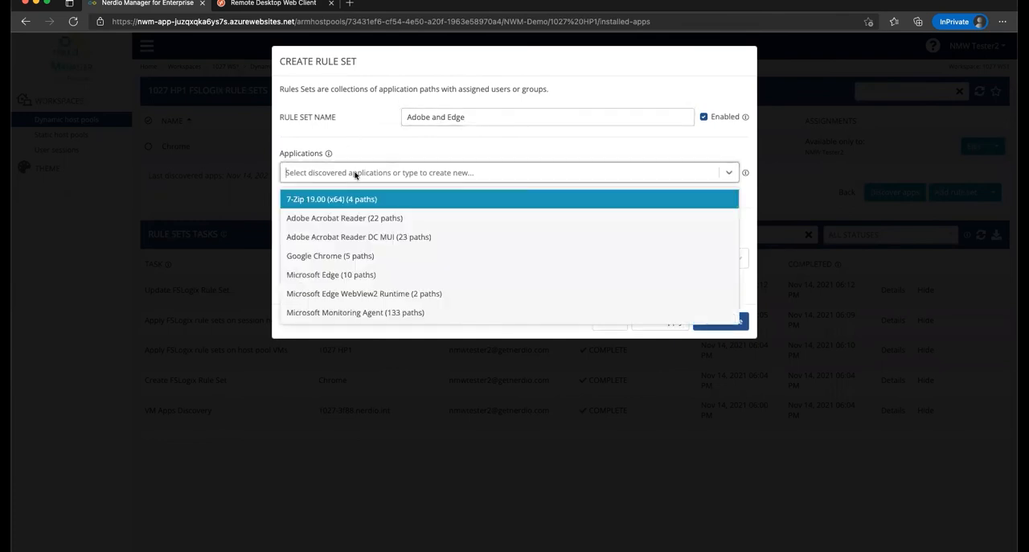
mouse_move(344, 217)
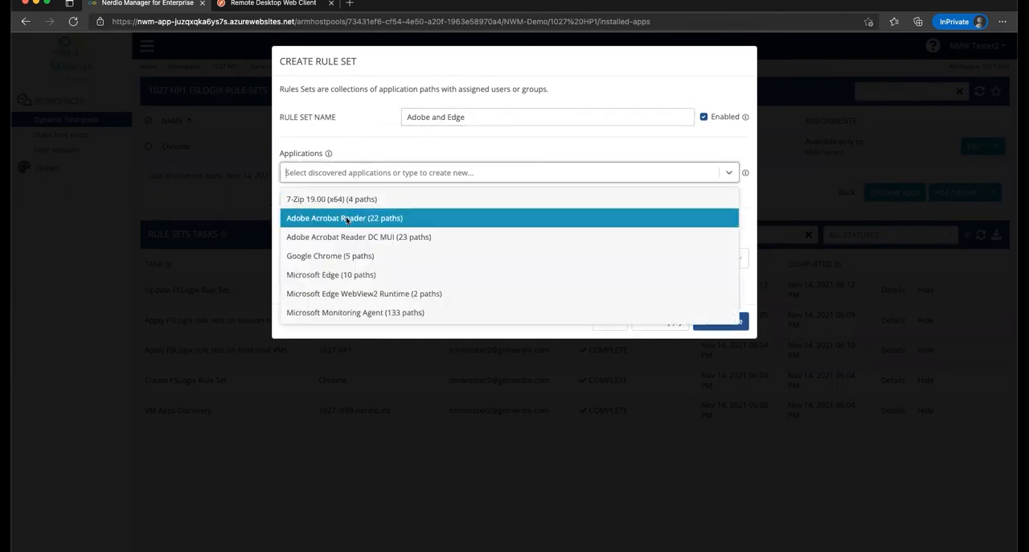
Add Adobe Acrobat Reader, uncheck Available to Everyone, and save the rule set
left_click(344, 218)
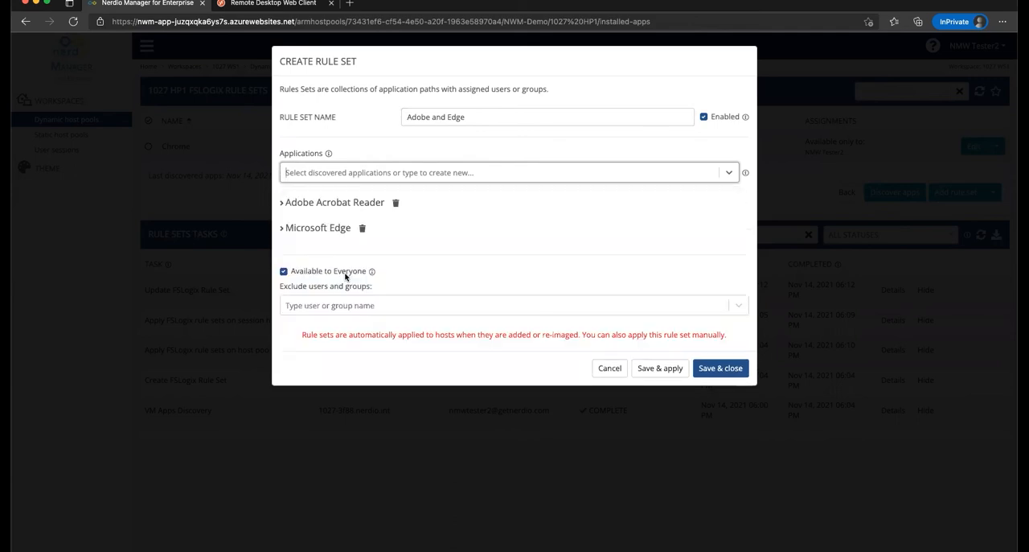
mouse_move(424, 224)
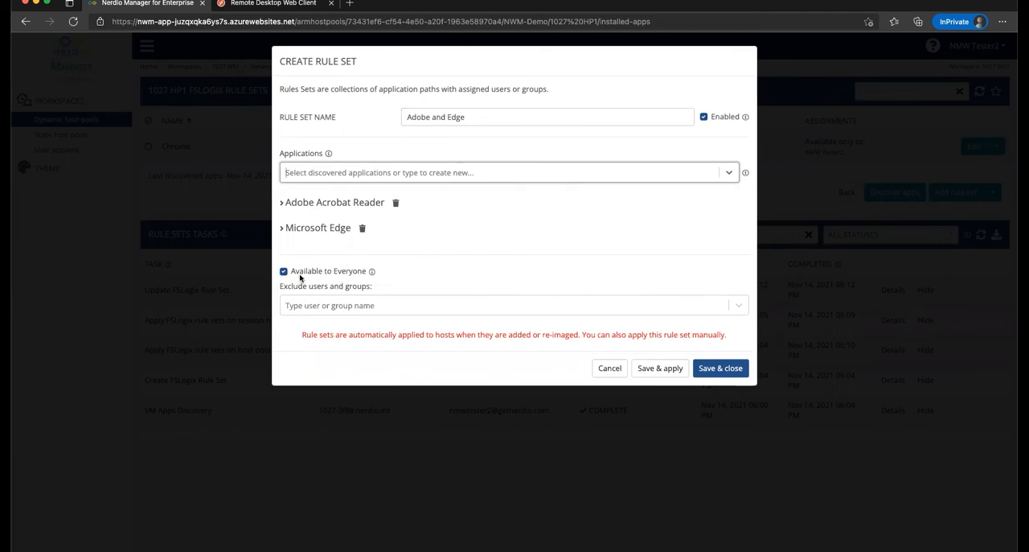
left_click(284, 271)
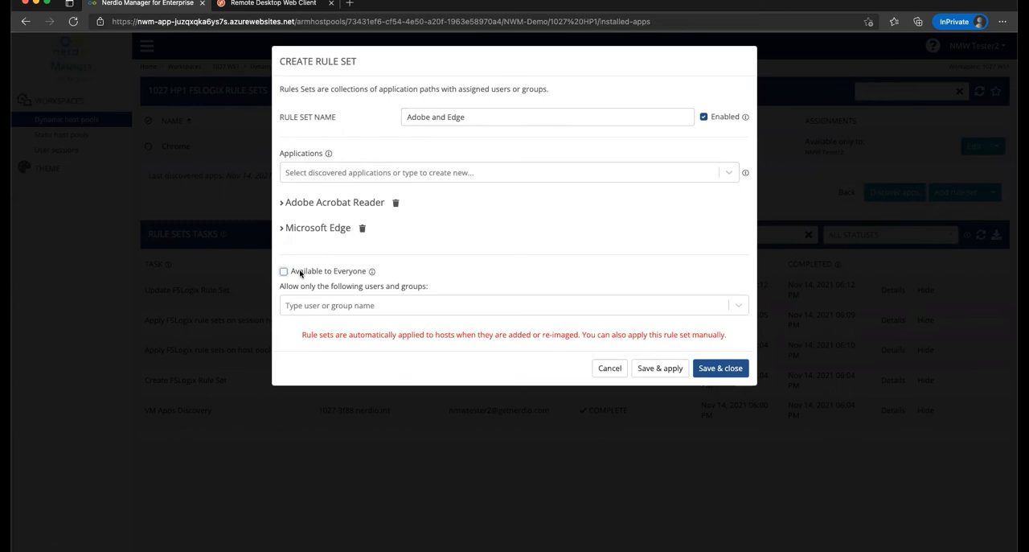
left_click(284, 271)
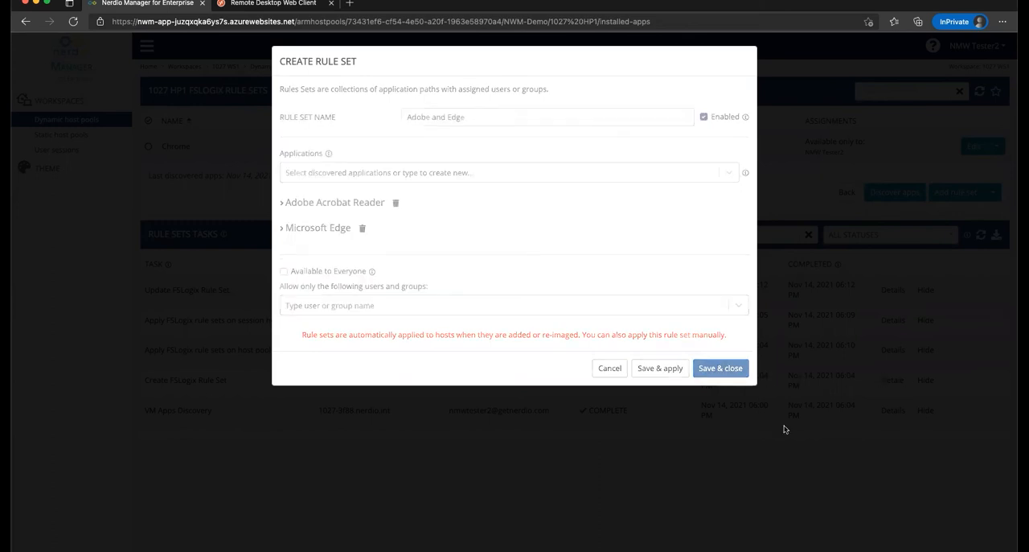
left_click(719, 368)
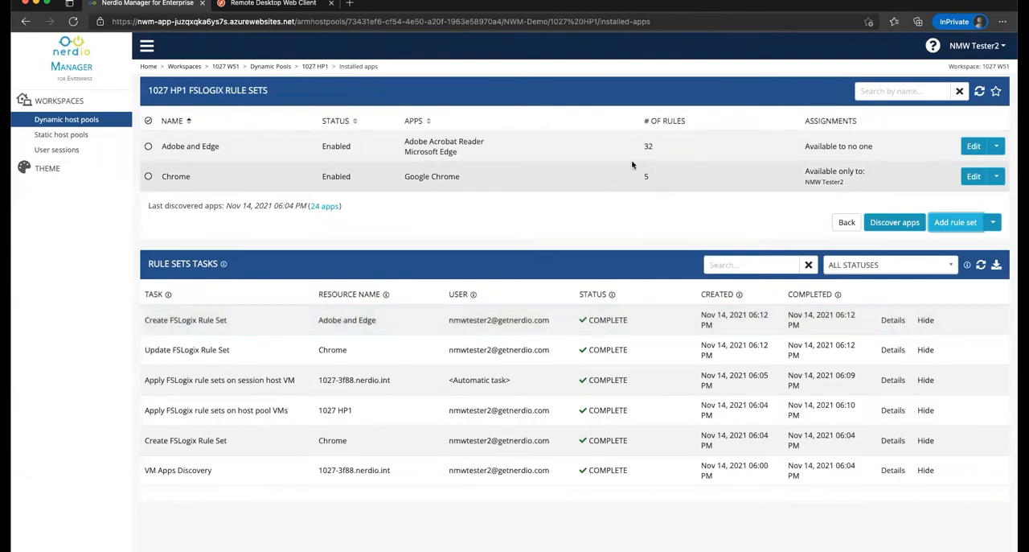
mouse_move(448, 152)
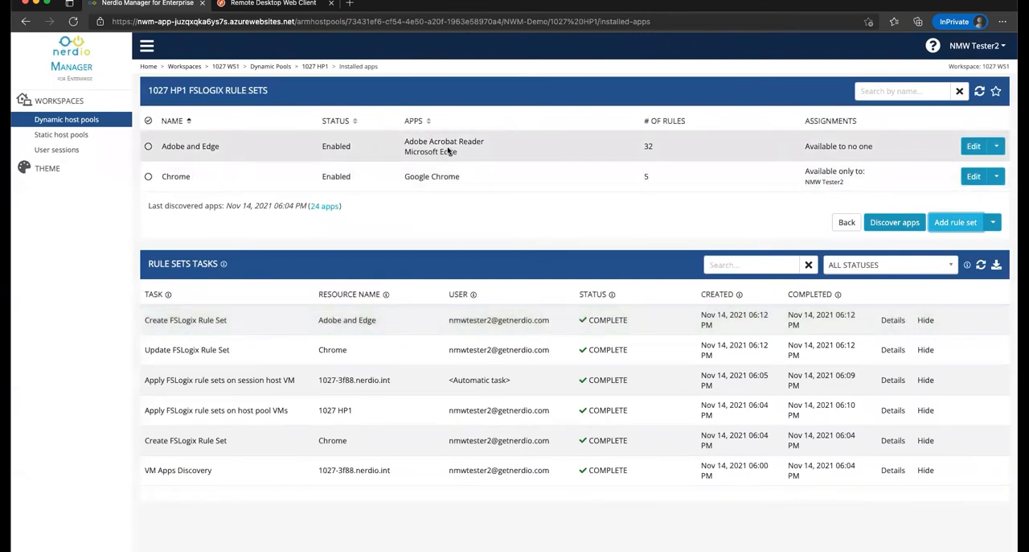
mouse_move(450, 150)
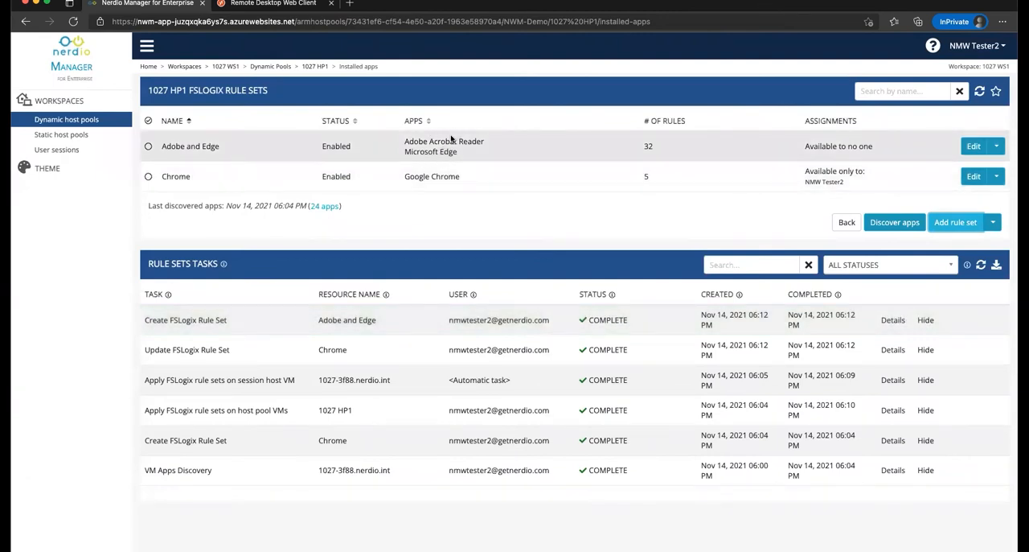
mouse_move(276, 172)
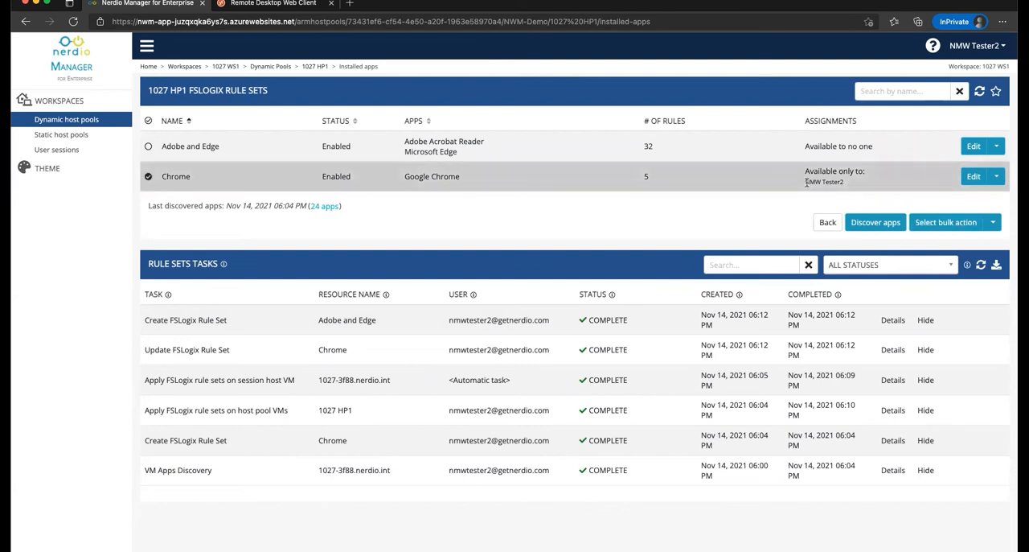
Select both the Chrome and Adobe and Edge rule sets and open bulk actions
left_click(148, 145)
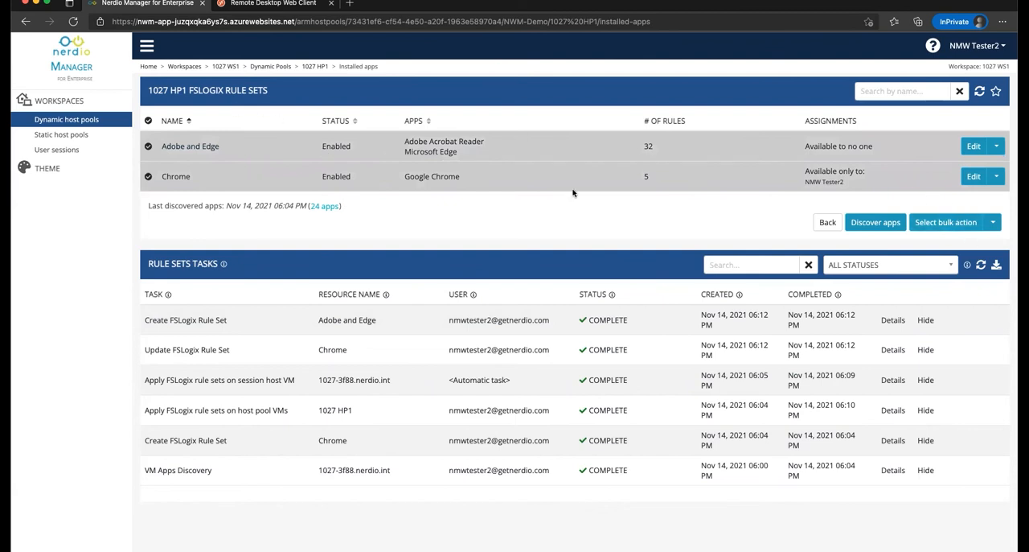
left_click(992, 222)
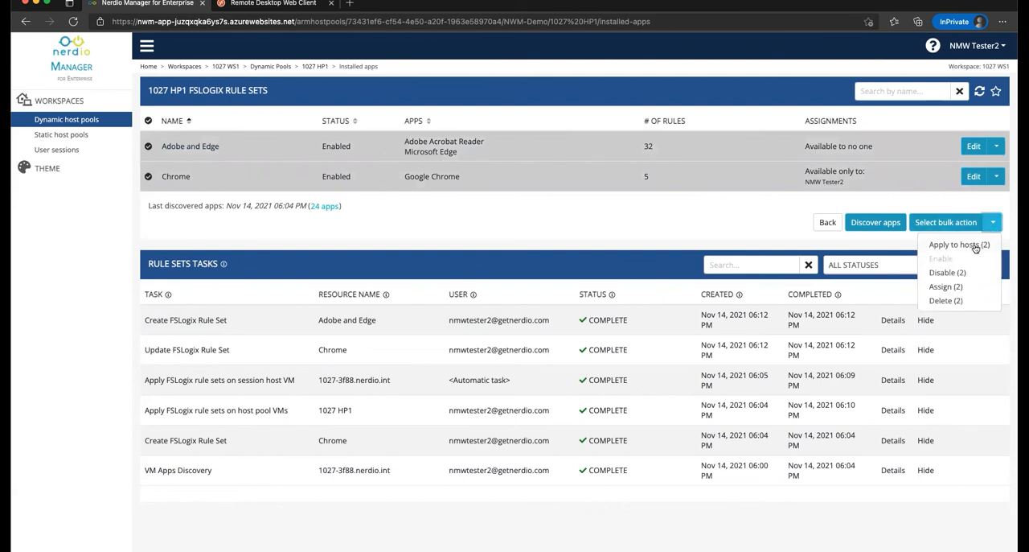
Apply both selected rule sets to the 1027 HP1 session host VMs
left_click(953, 244)
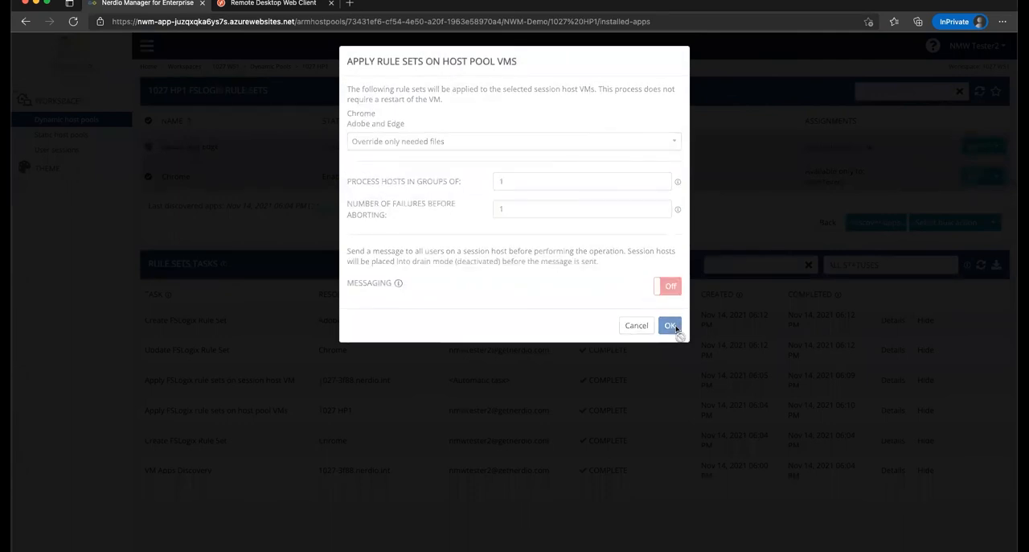
left_click(670, 325)
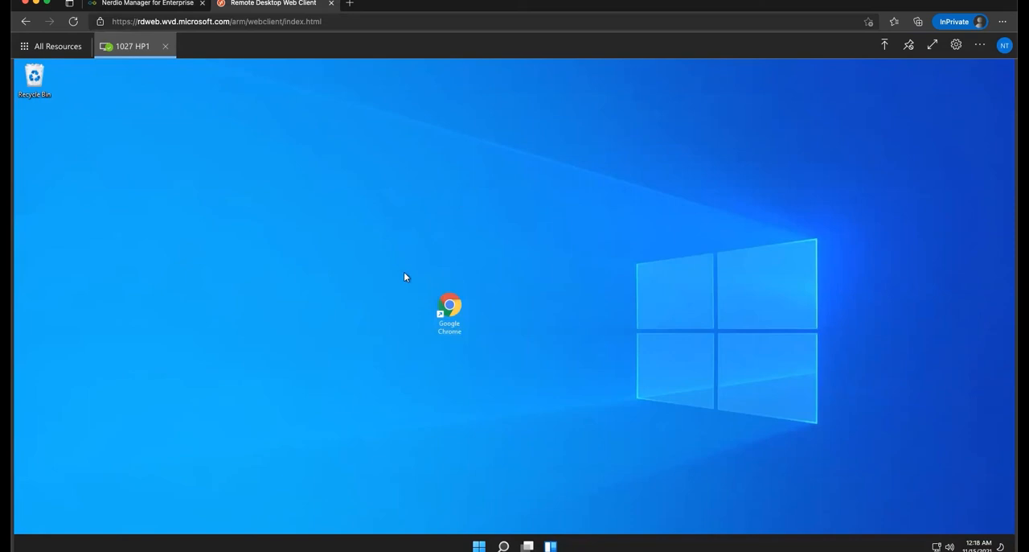
mouse_move(408, 285)
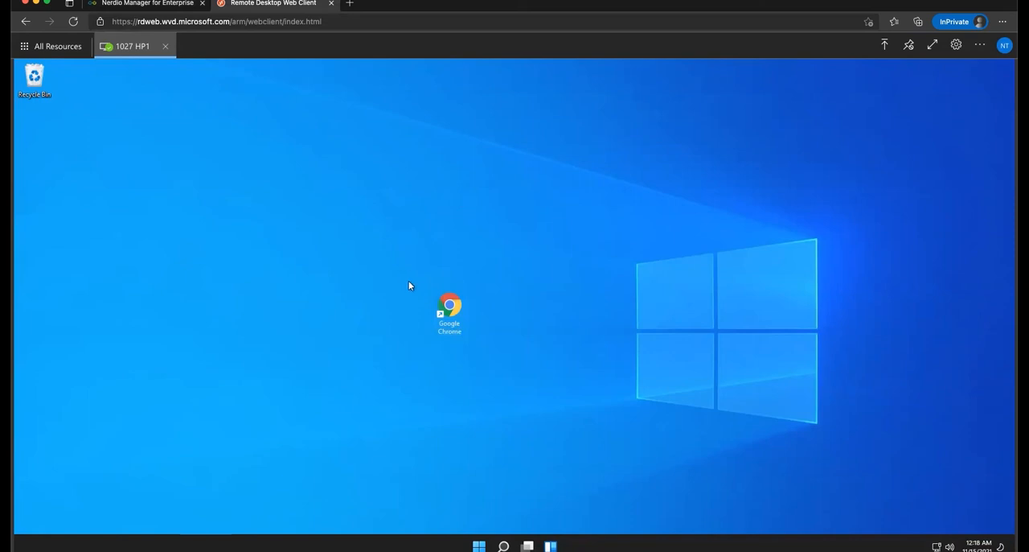
mouse_move(493, 305)
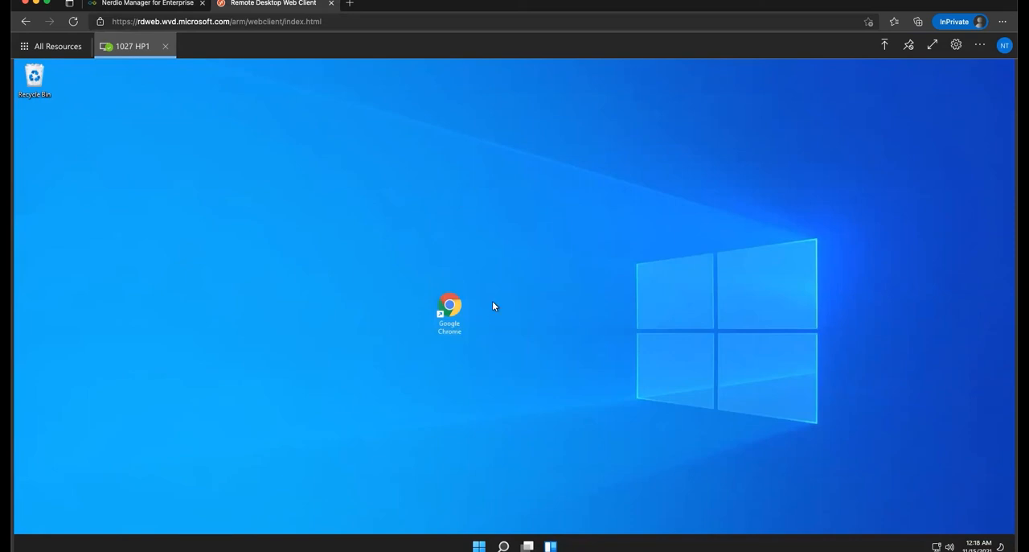
mouse_move(584, 312)
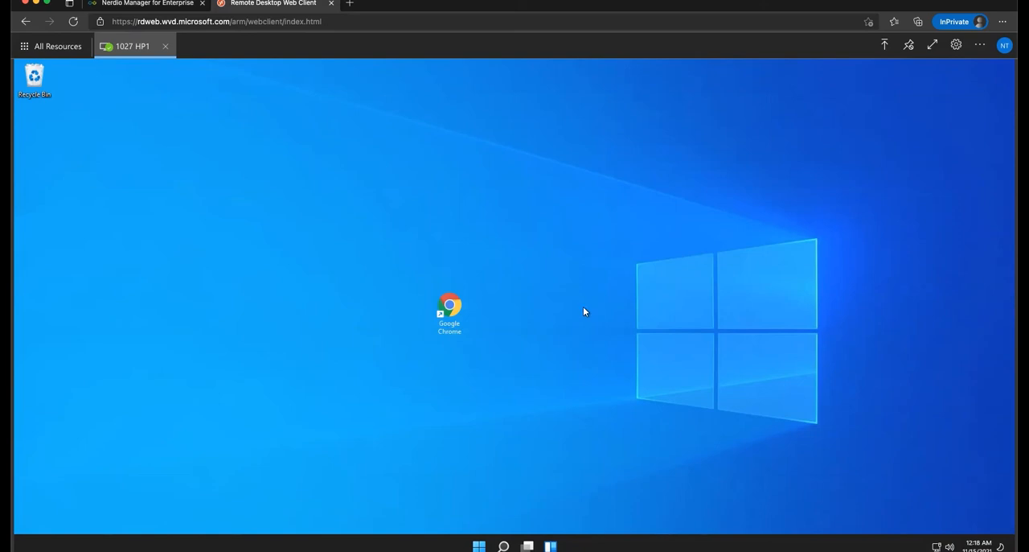
Open the Google Chrome desktop item in the 1027 HP1 session, bringing up File Explorer
left_click(449, 309)
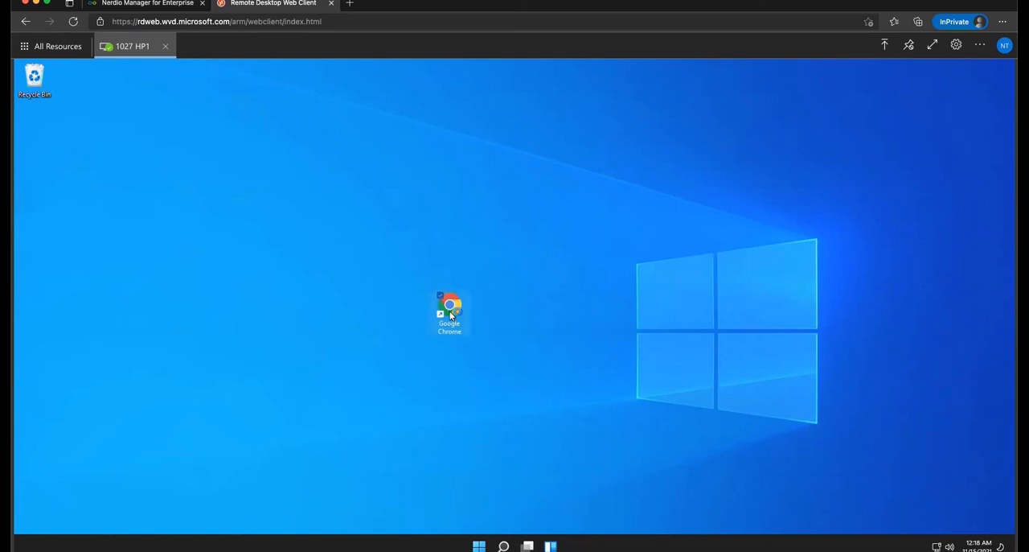
double_click(449, 308)
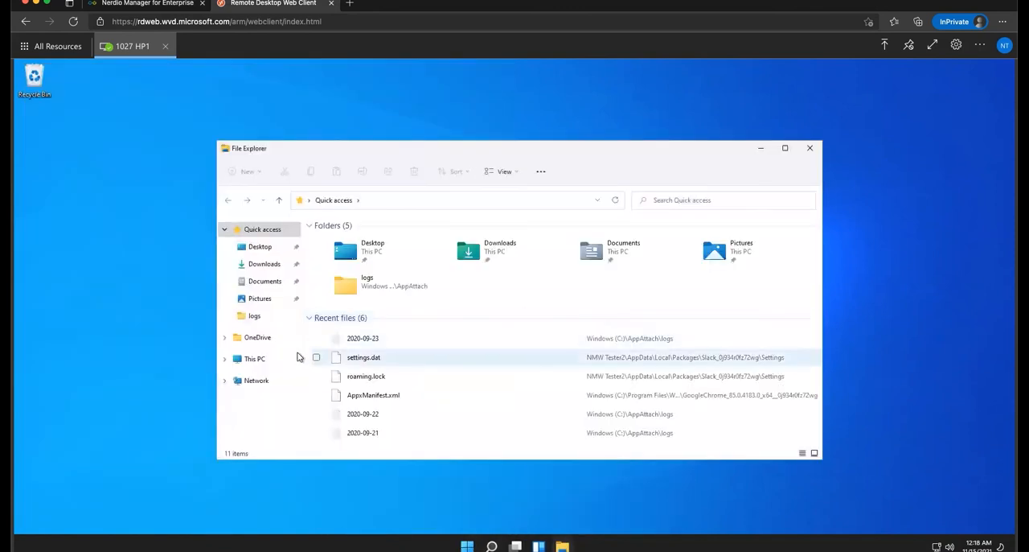
Browse to C:\Program Files\Google\Chrome\Application to view Chrome's files, then close File Explorer
left_click(255, 359)
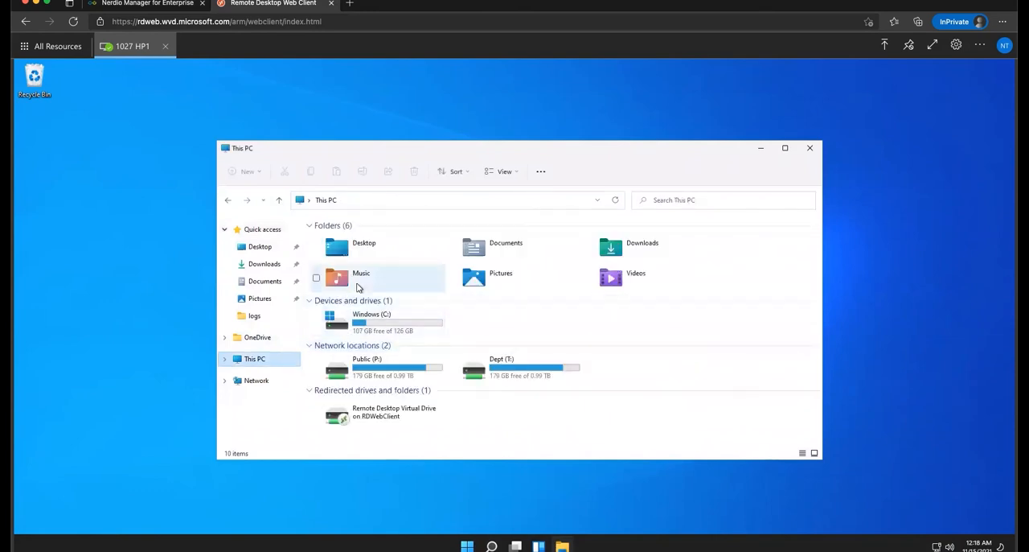
double_click(371, 317)
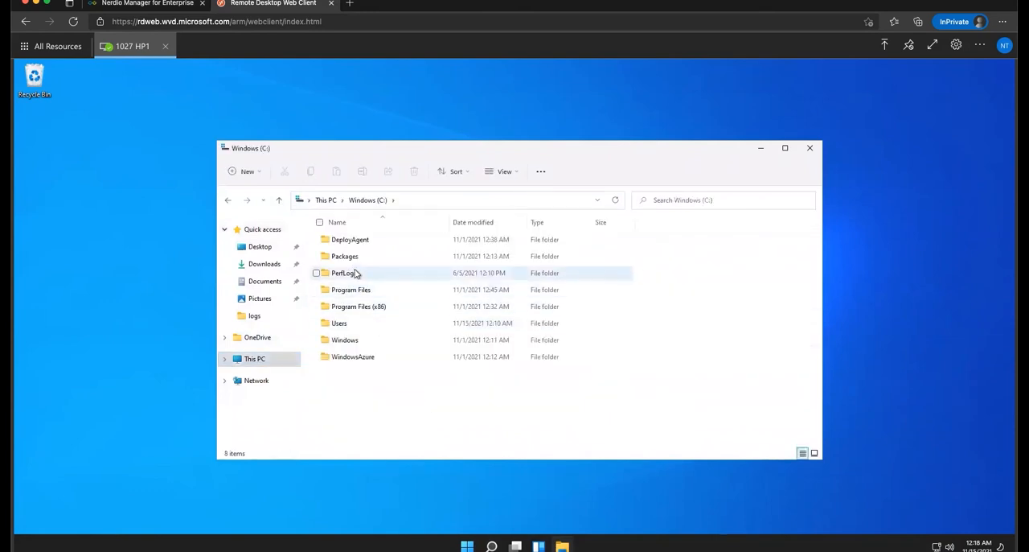
double_click(351, 289)
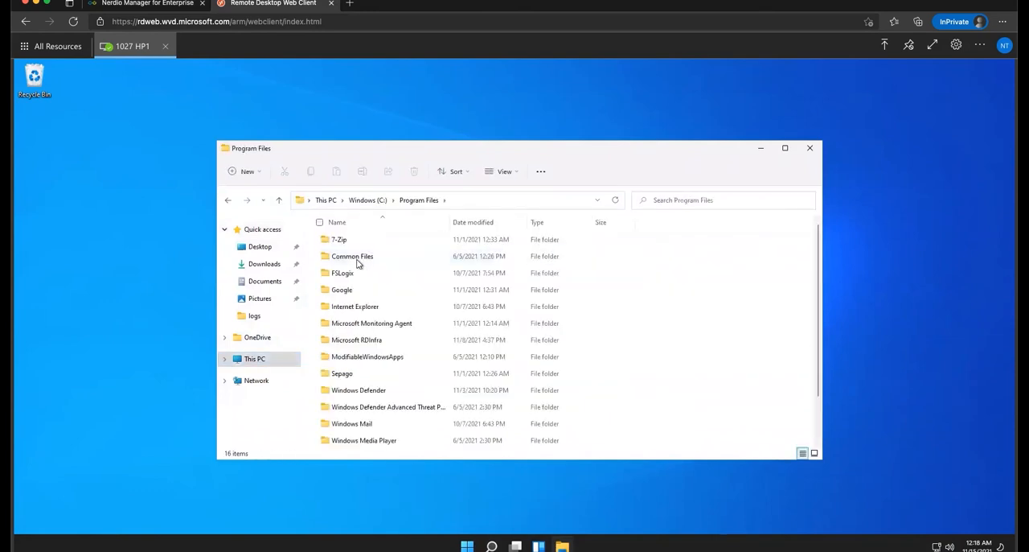
double_click(340, 289)
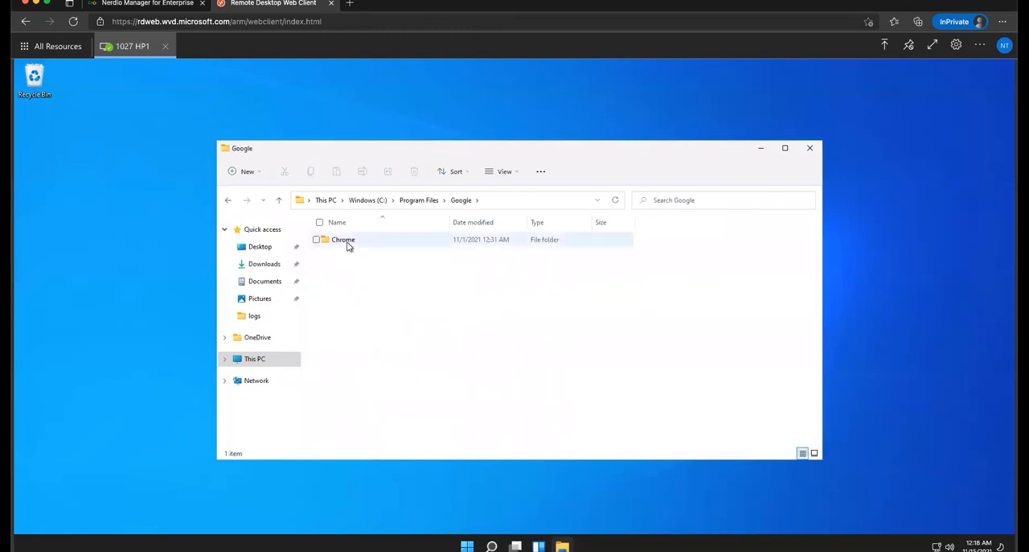
double_click(344, 239)
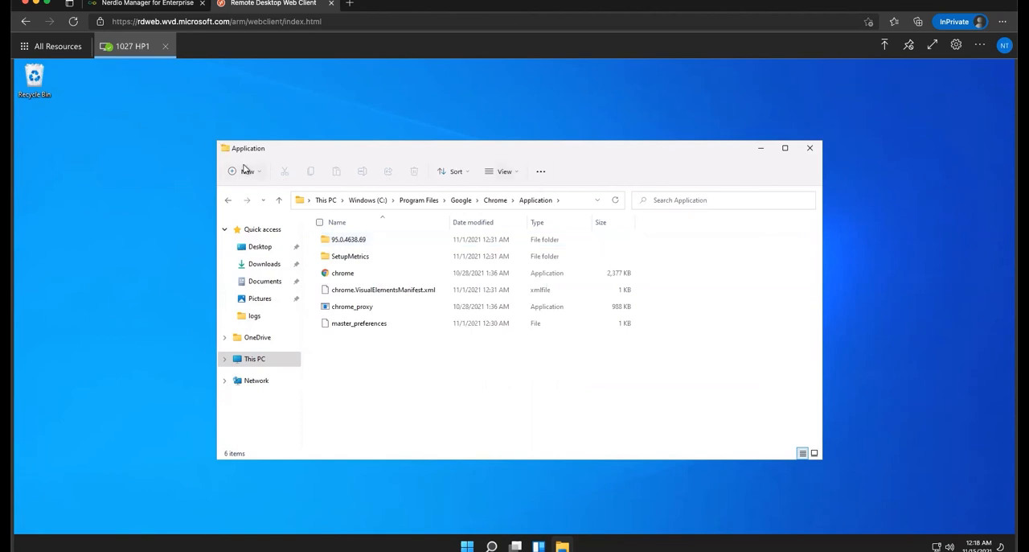
mouse_move(230, 156)
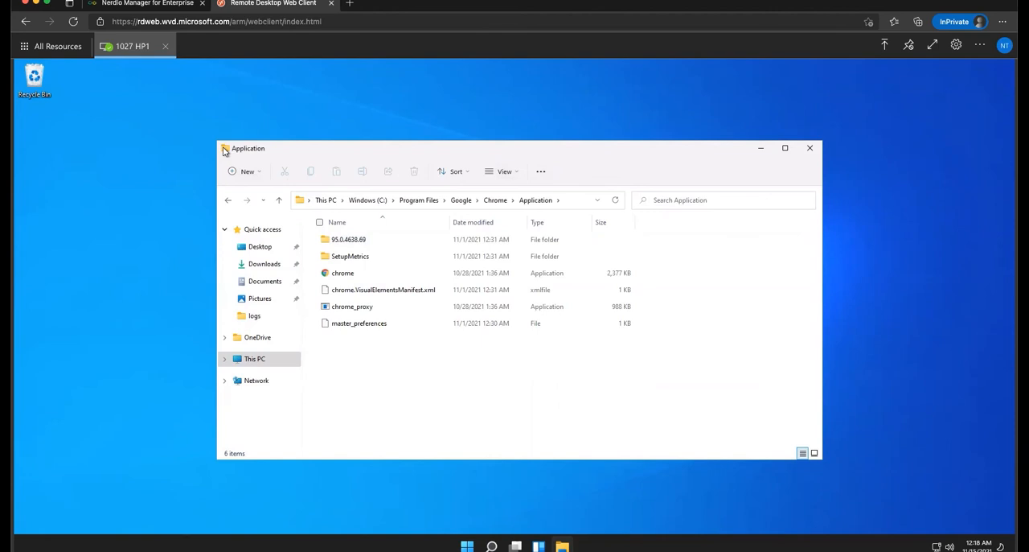
left_click(810, 148)
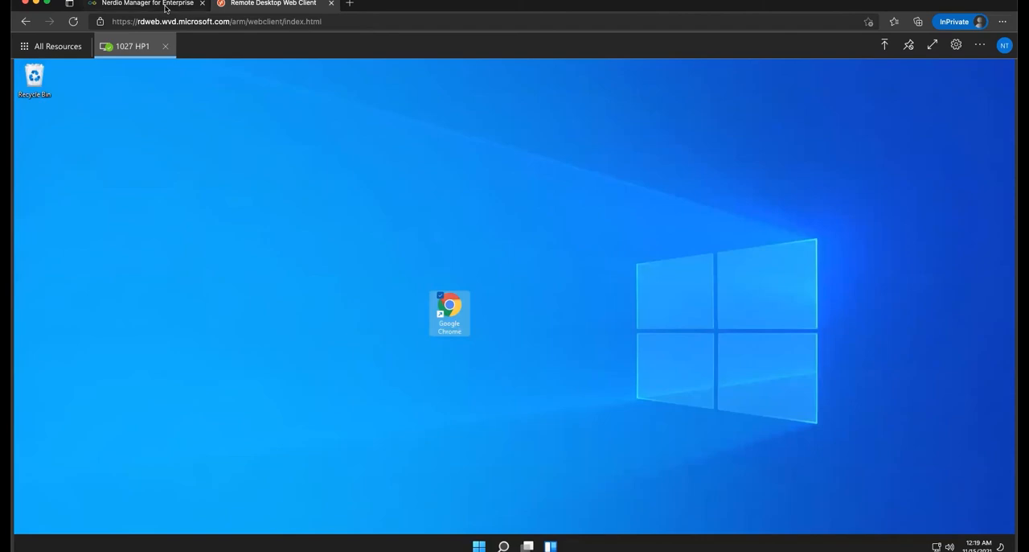
Run Discover apps for 1027-3f88.nerdio.int and expand Advanced to see install directories
left_click(145, 3)
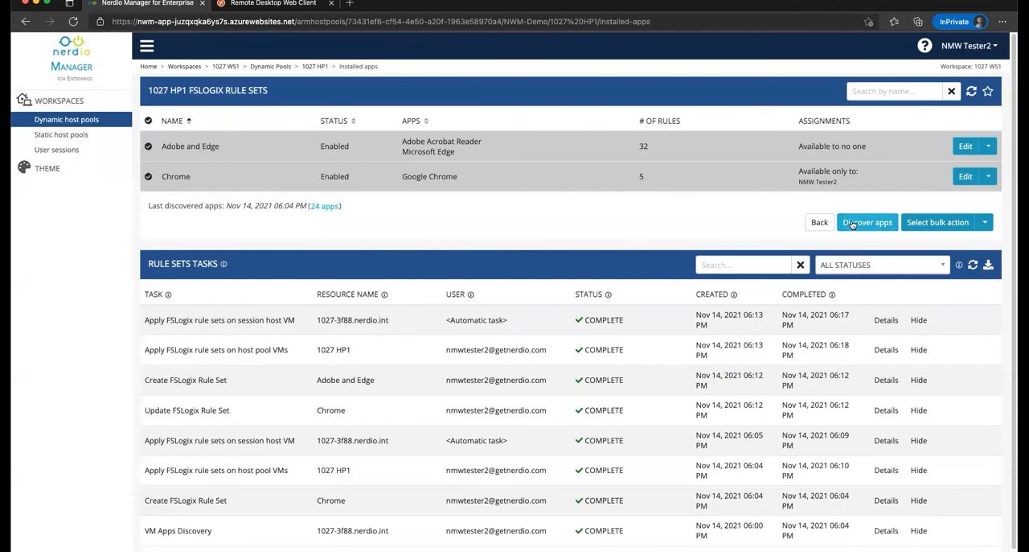
left_click(866, 222)
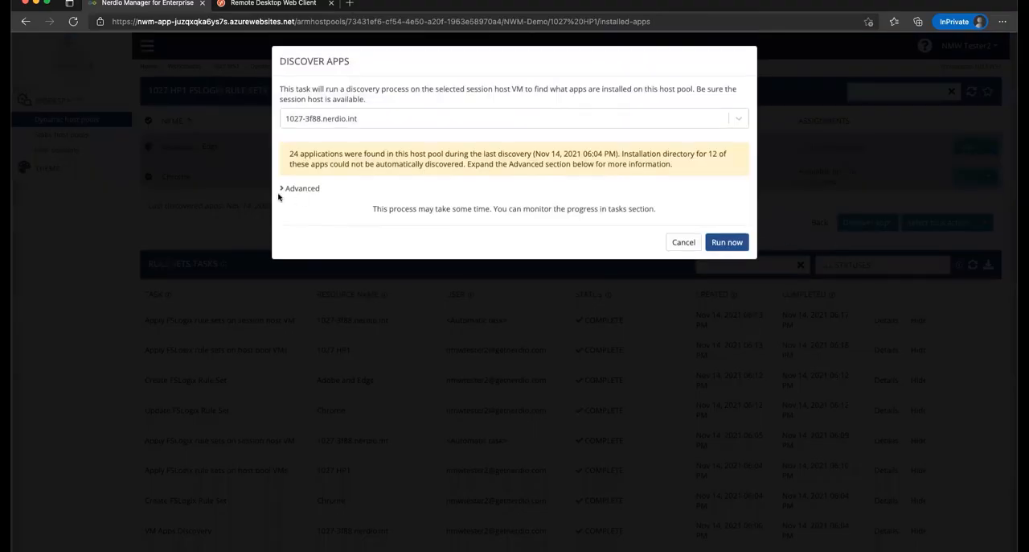
left_click(299, 187)
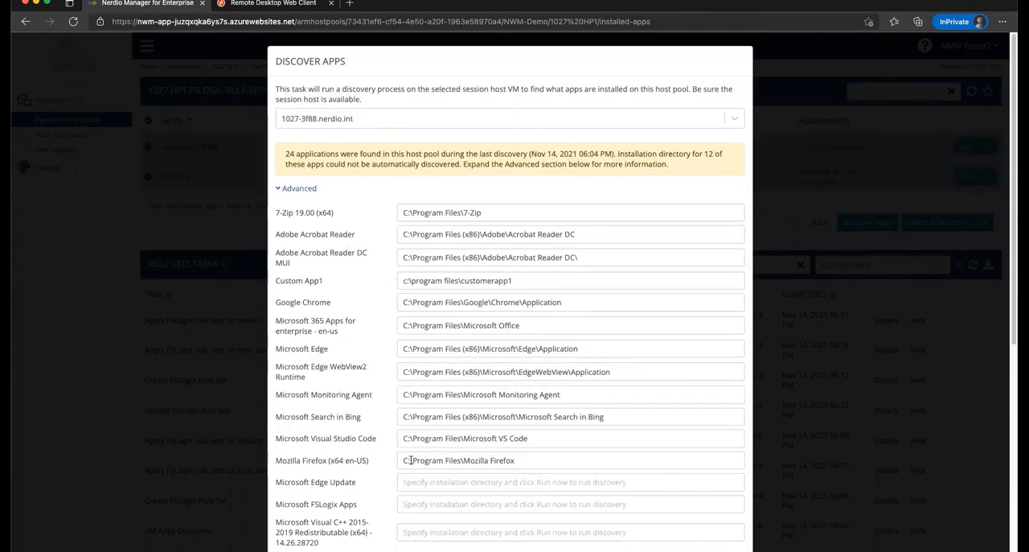
mouse_move(192, 245)
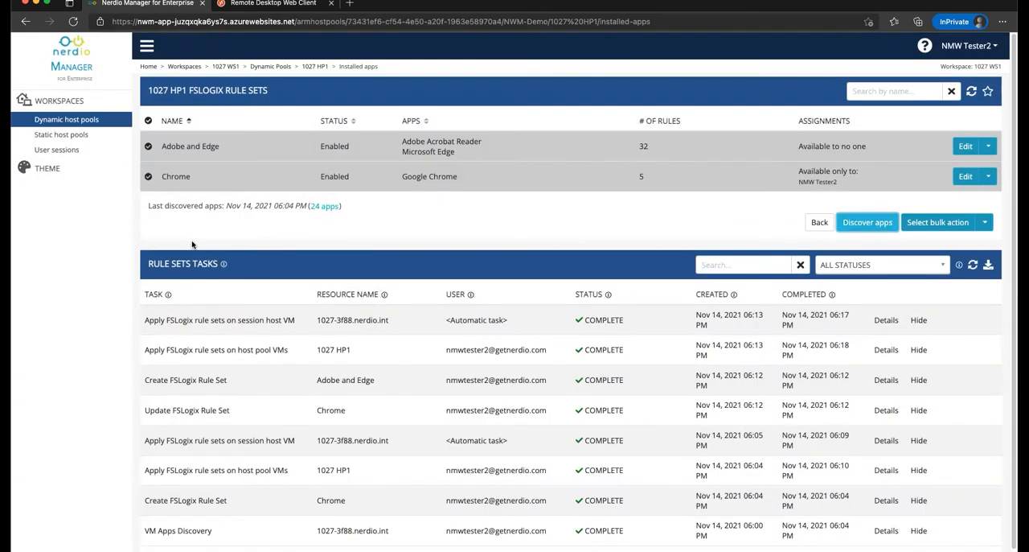
mouse_move(209, 247)
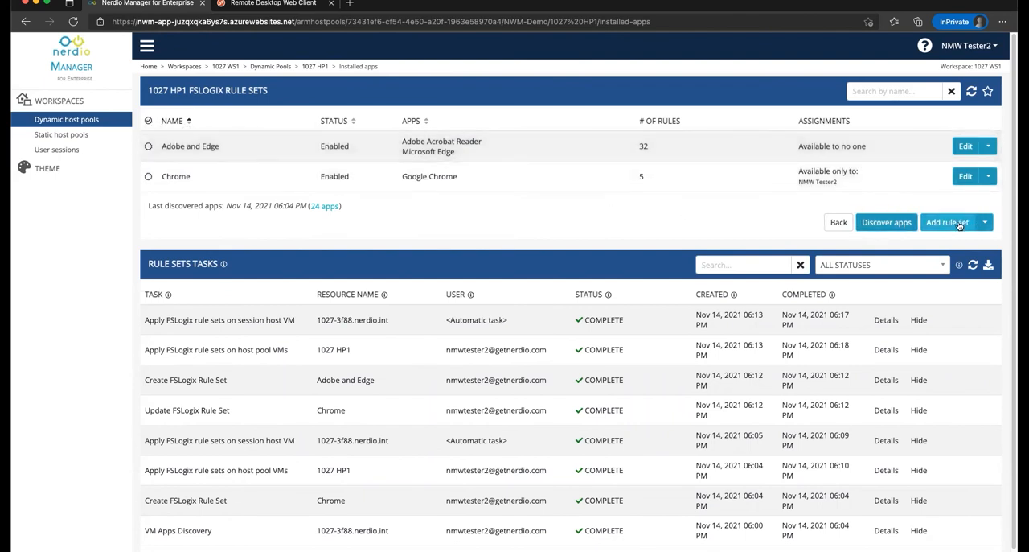
Start a new rule set and add 7-Zip from discovered applications, expanding its paths
left_click(947, 222)
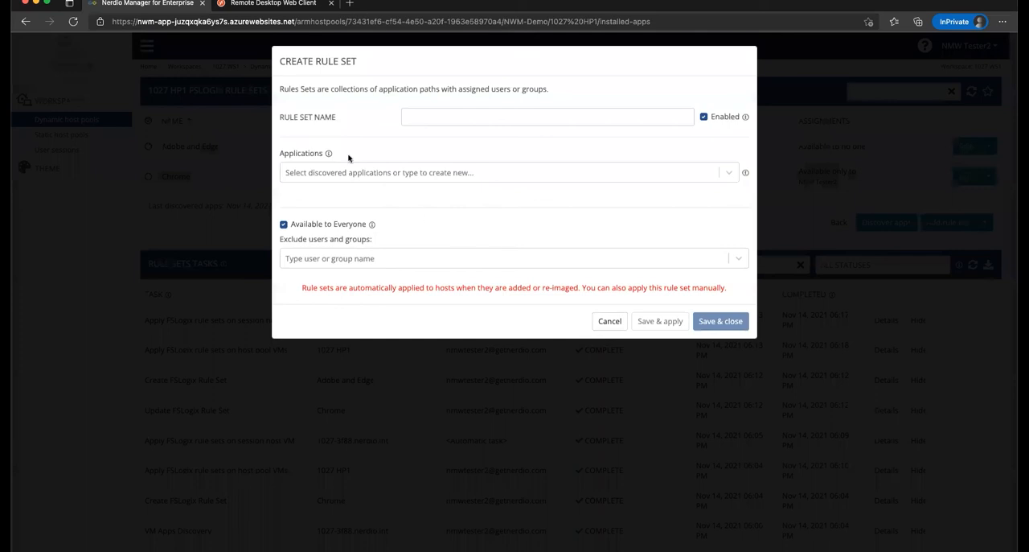
left_click(508, 172)
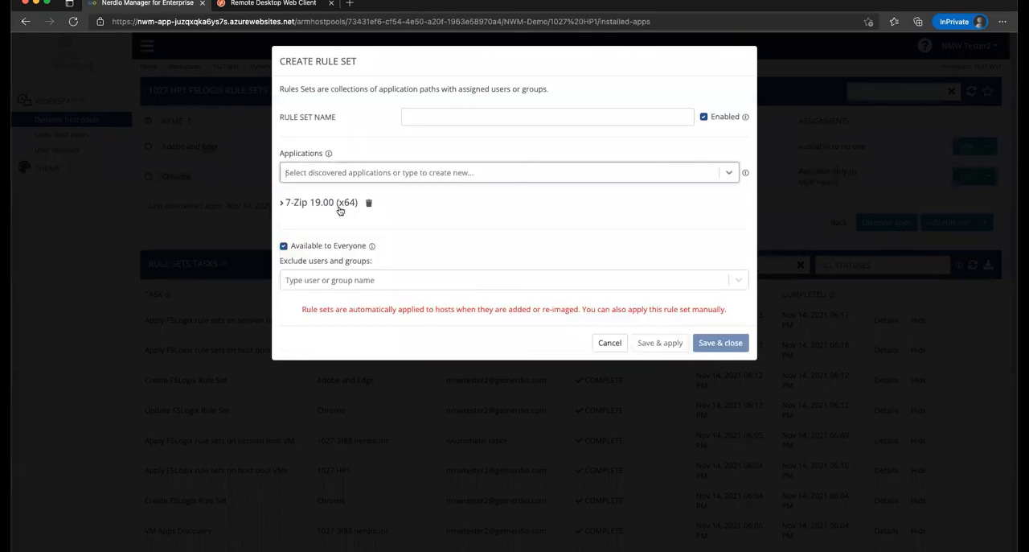
left_click(283, 202)
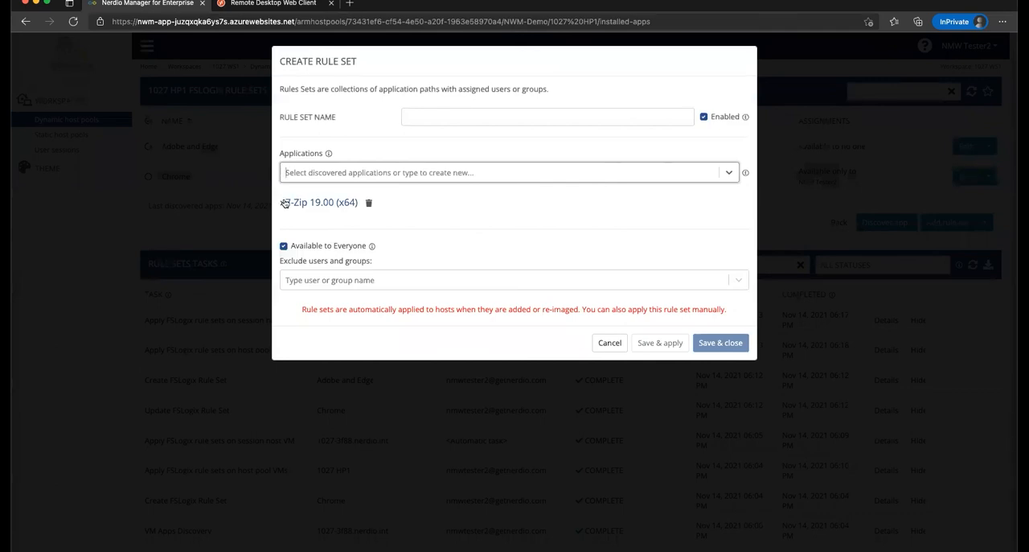
left_click(283, 202)
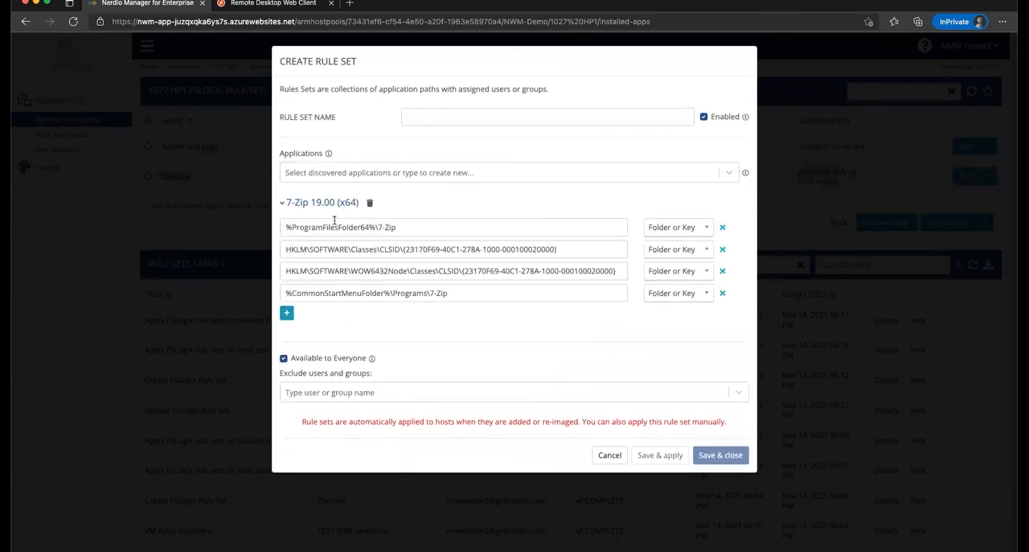
Add a Custom App entry and expand it to show one empty path row
left_click(506, 172)
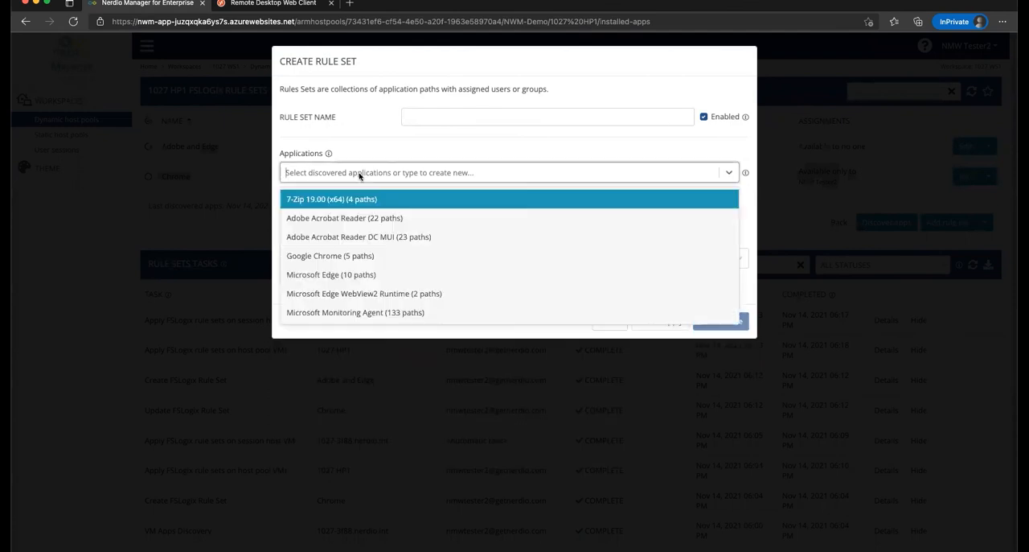
type("Custom Ap")
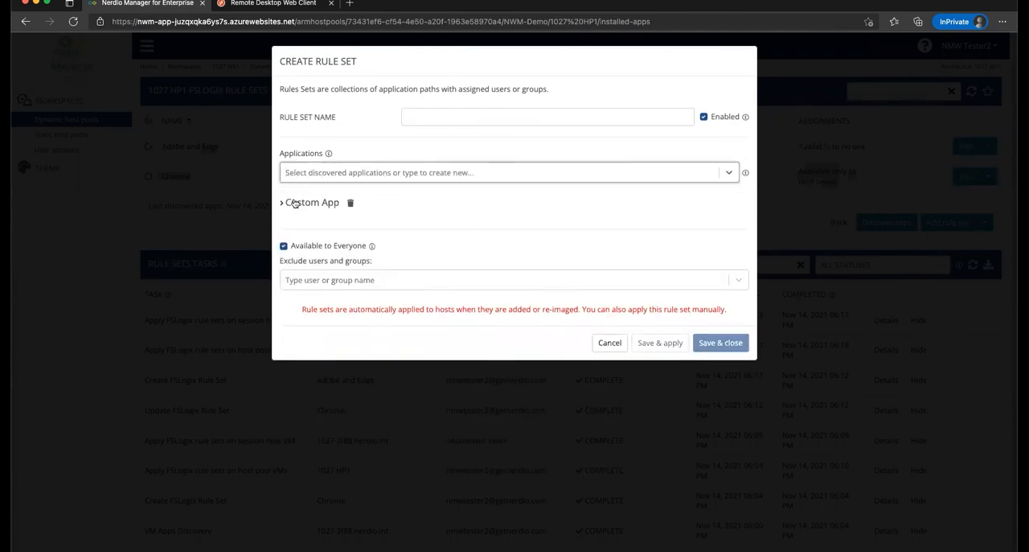
left_click(283, 202)
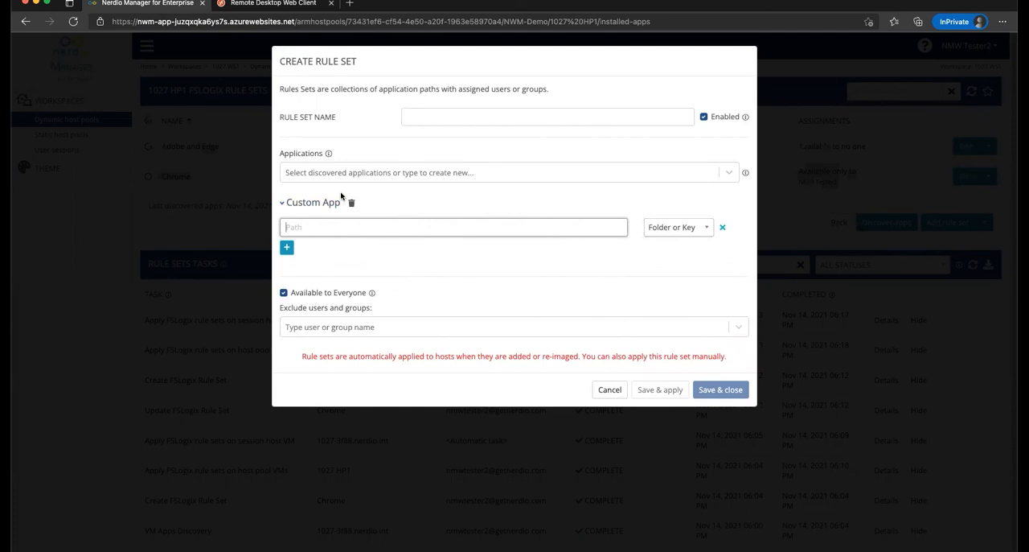
mouse_move(340, 311)
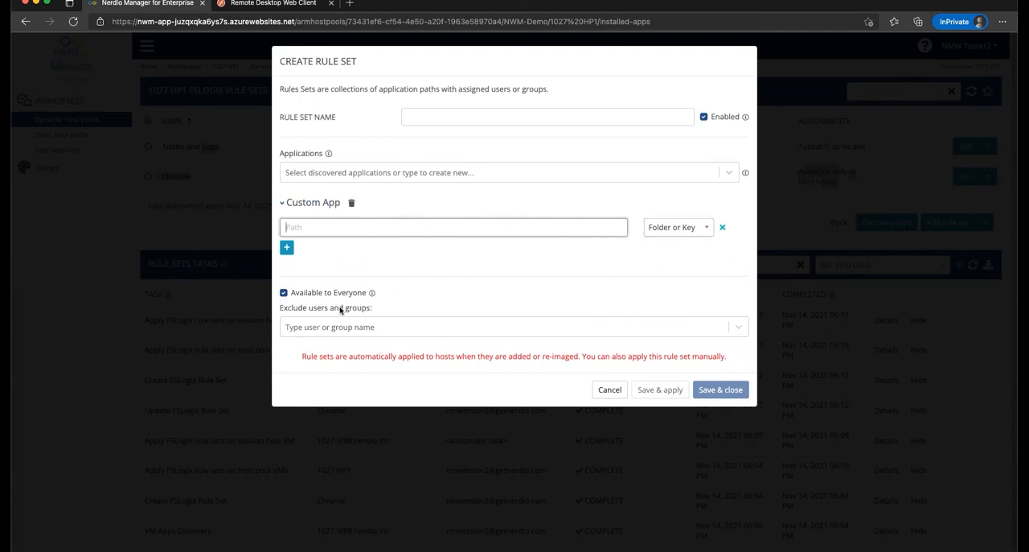
Toggle Available to Everyone and try the users field, then cancel the unfinished rule set
left_click(283, 291)
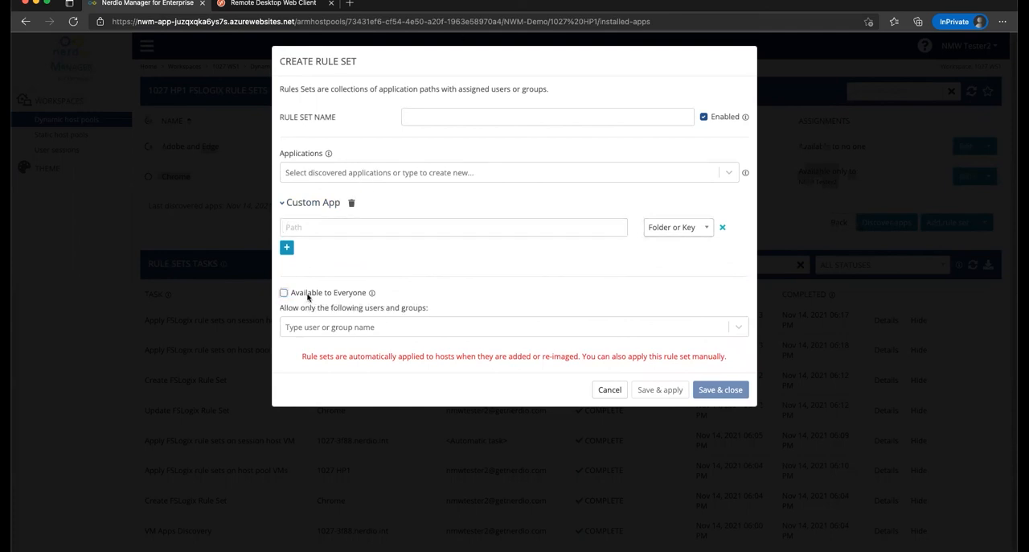
left_click(284, 292)
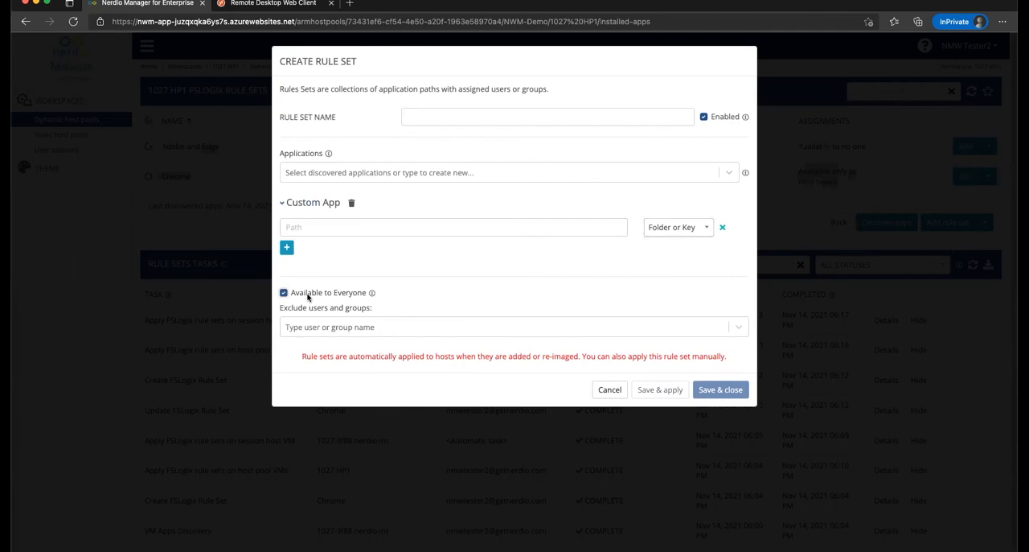
left_click(283, 291)
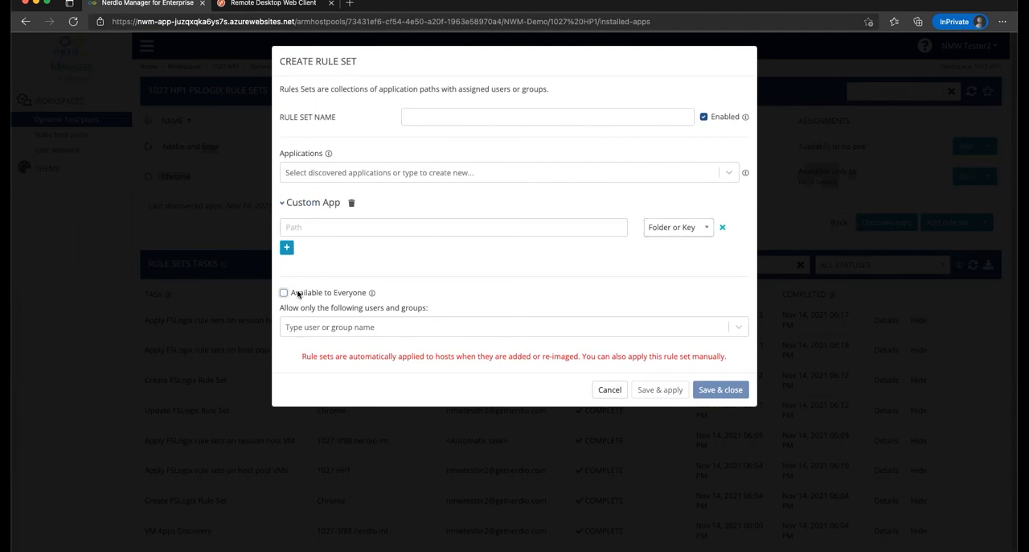
left_click(513, 326)
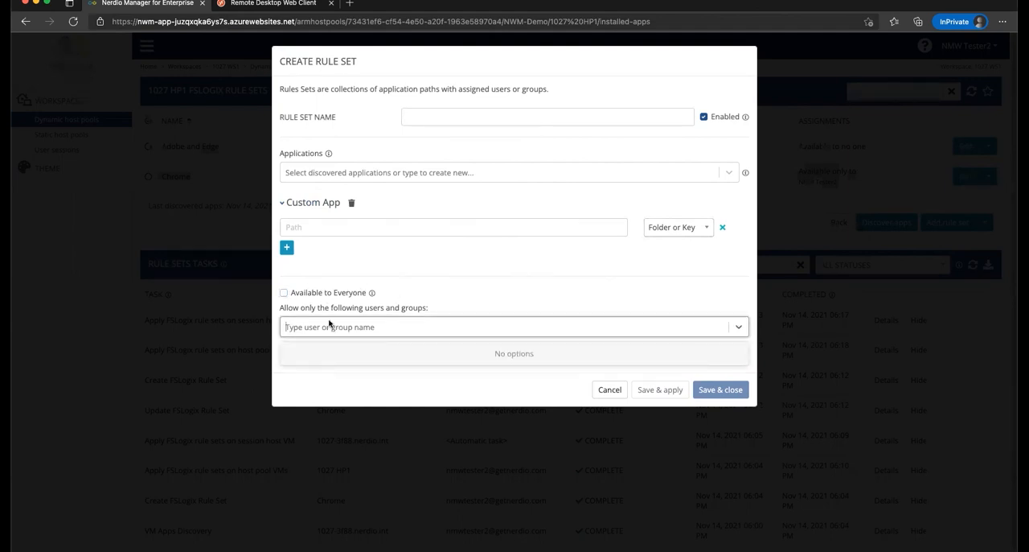
left_click(283, 292)
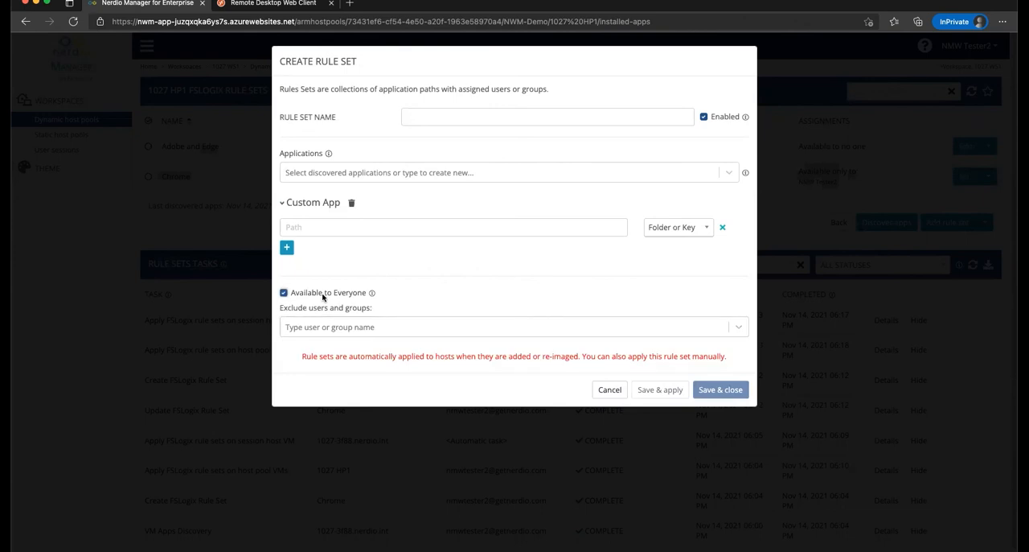
mouse_move(381, 312)
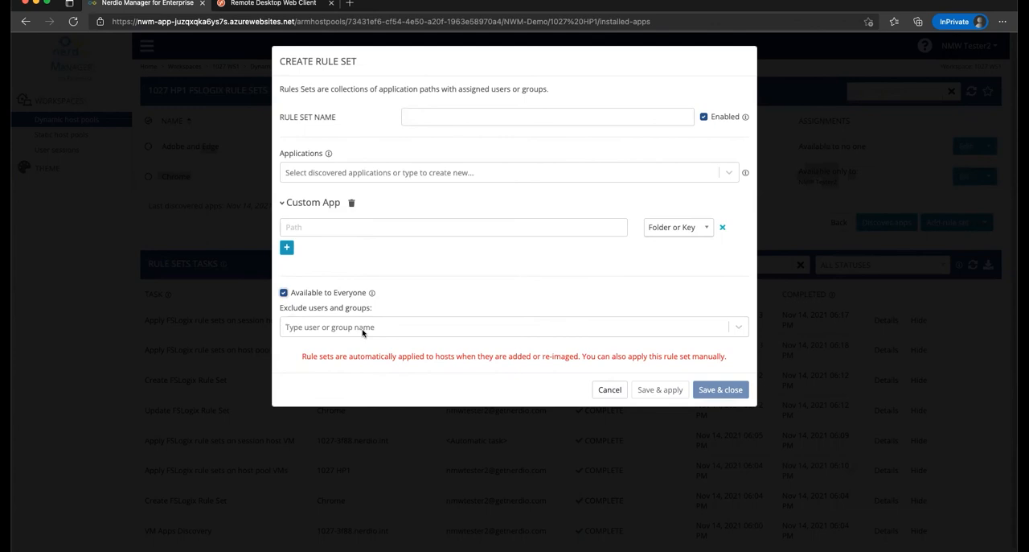
mouse_move(728, 351)
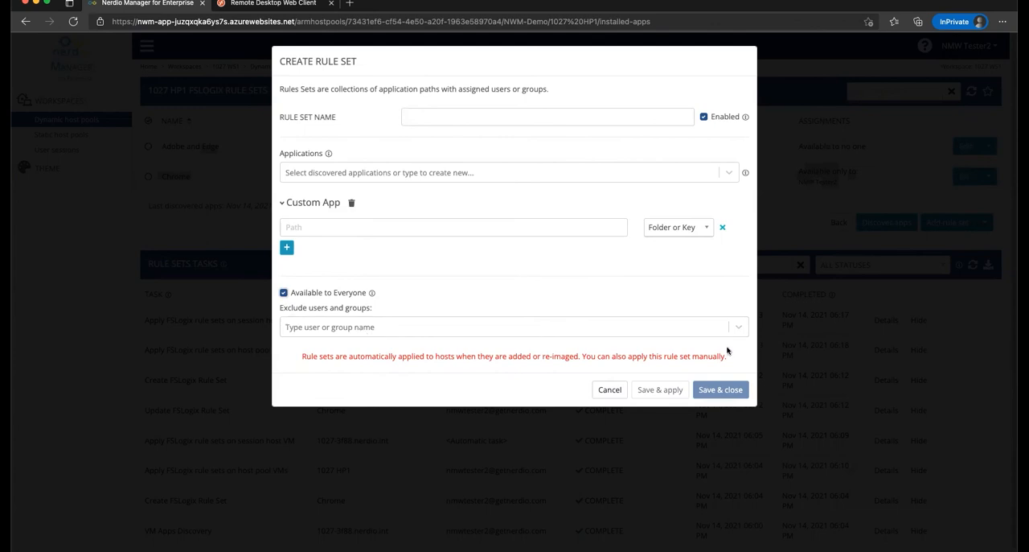
mouse_move(689, 392)
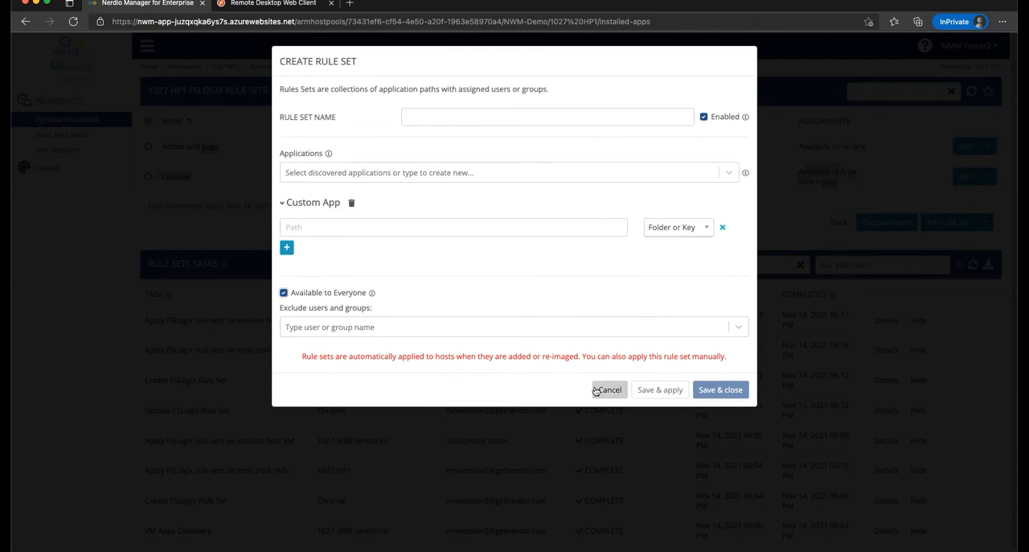
mouse_move(599, 392)
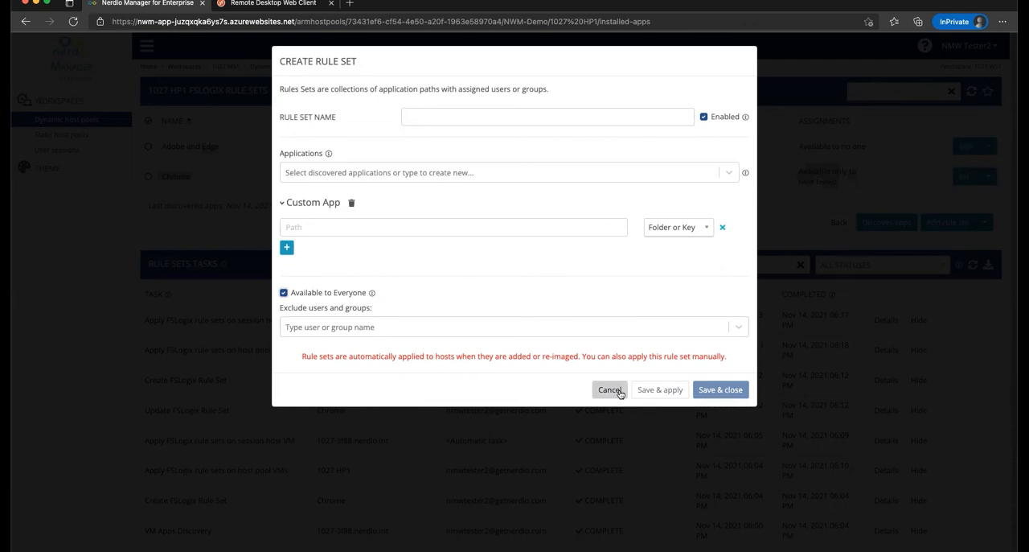
left_click(610, 389)
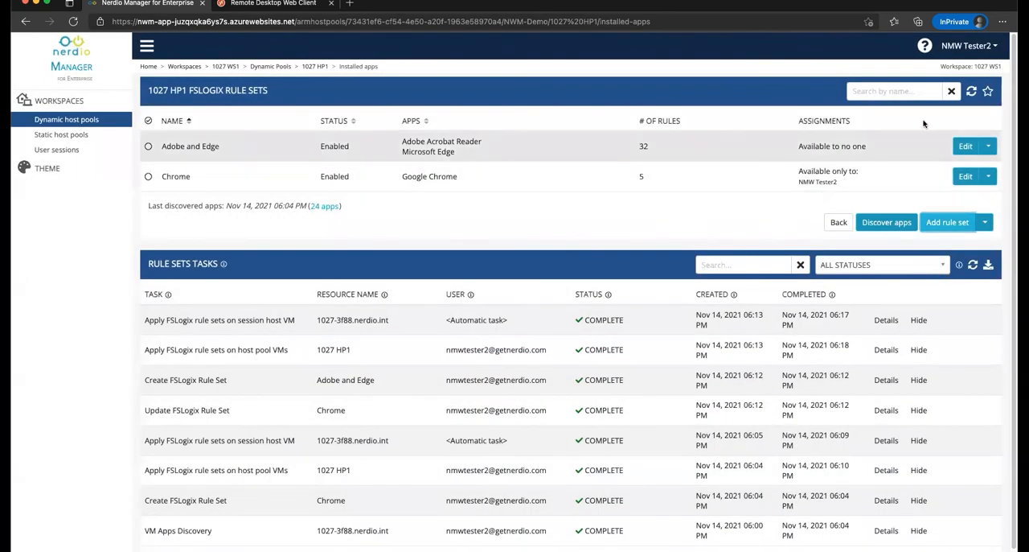
left_click(988, 145)
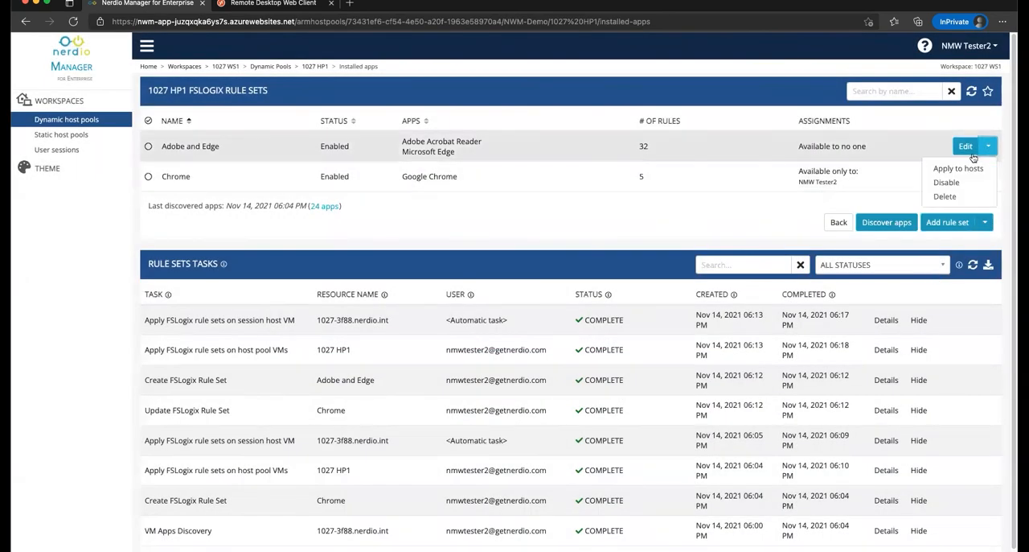
mouse_move(958, 168)
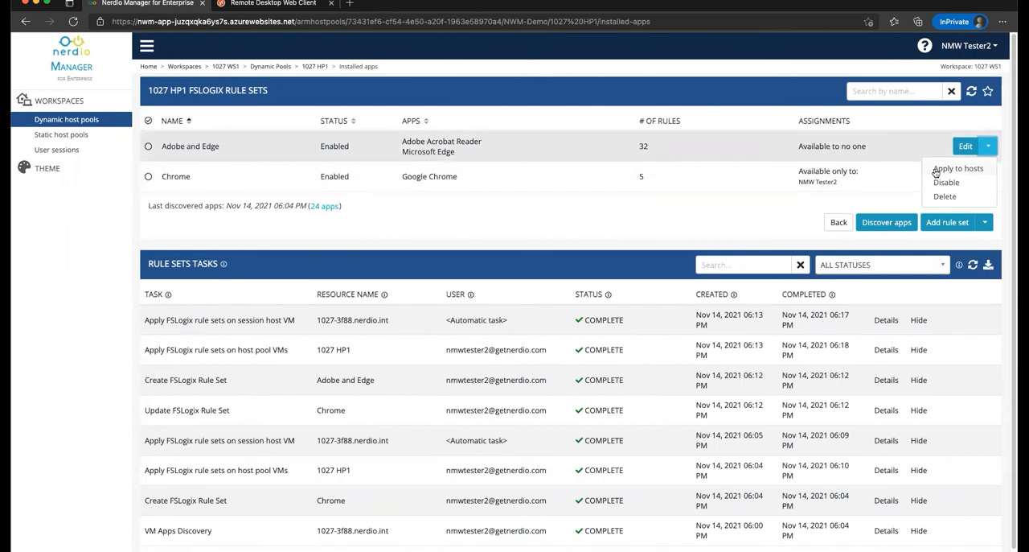
left_click(989, 146)
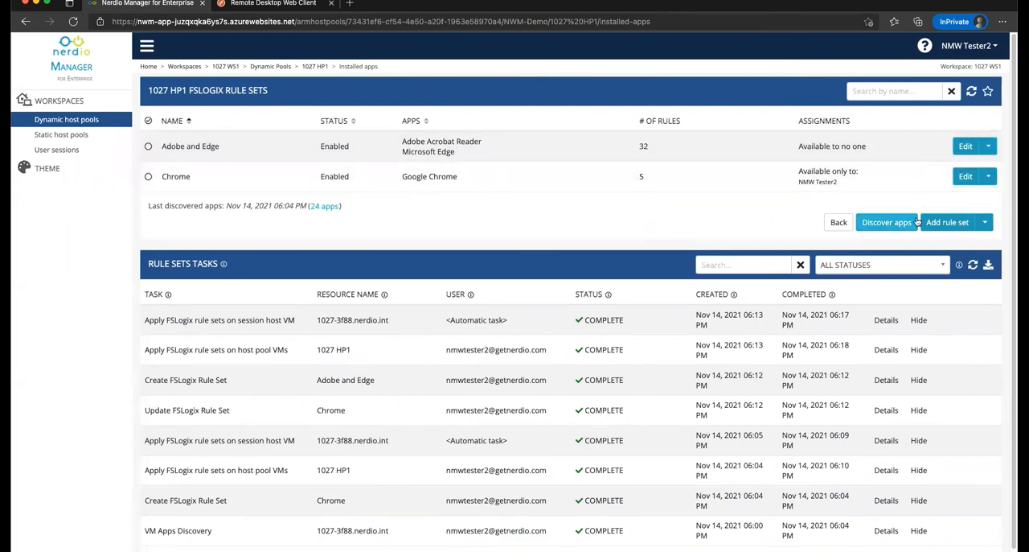
left_click(984, 222)
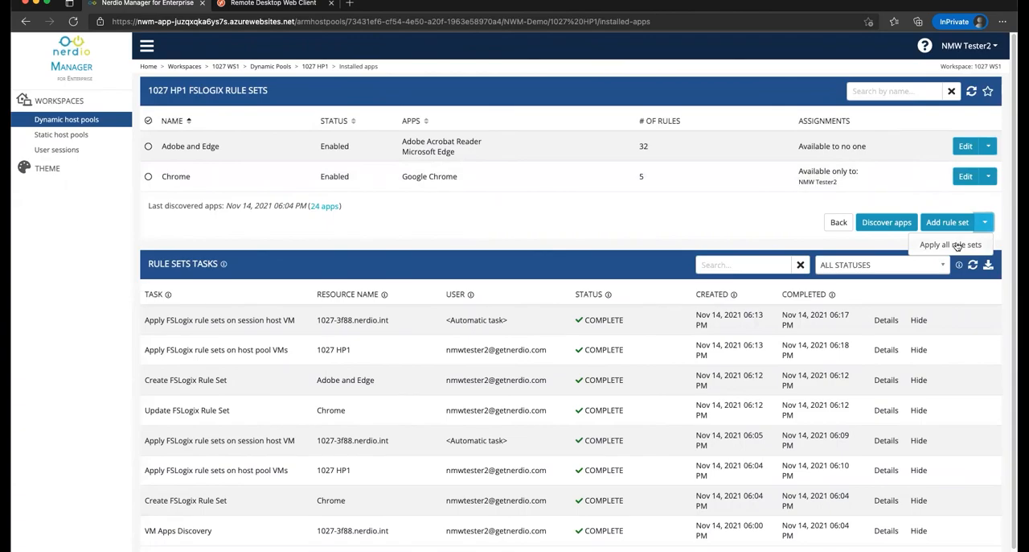
left_click(950, 244)
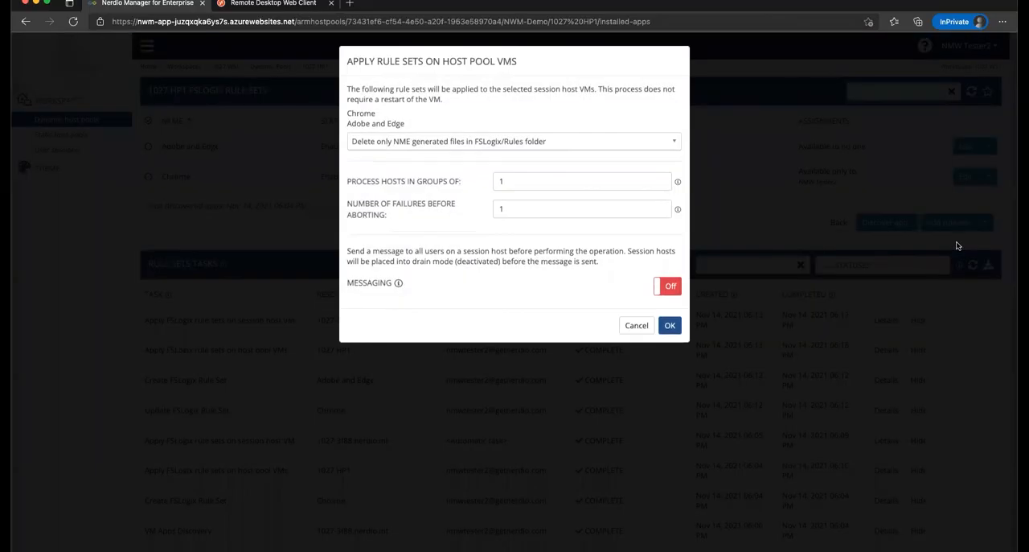
left_click(636, 324)
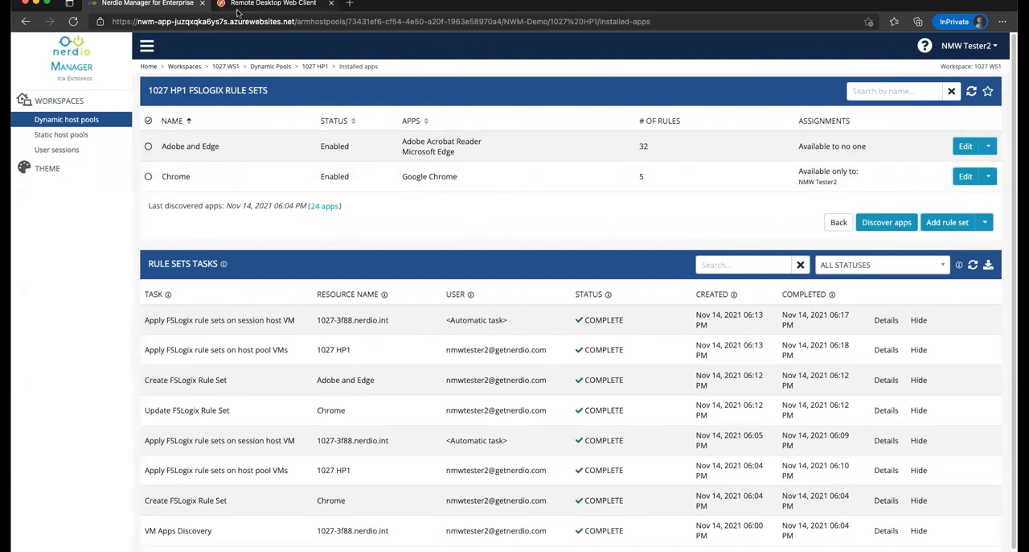
mouse_move(273, 3)
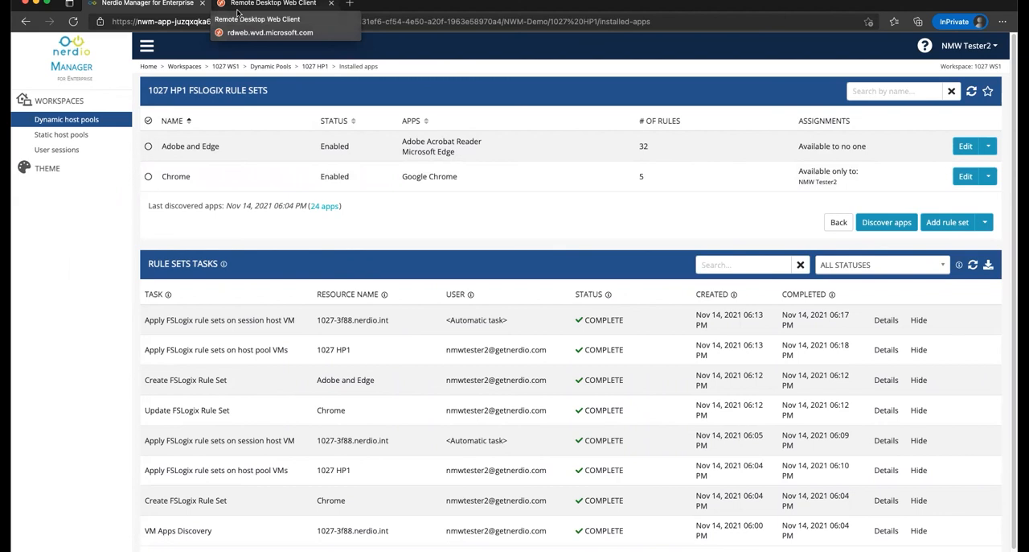